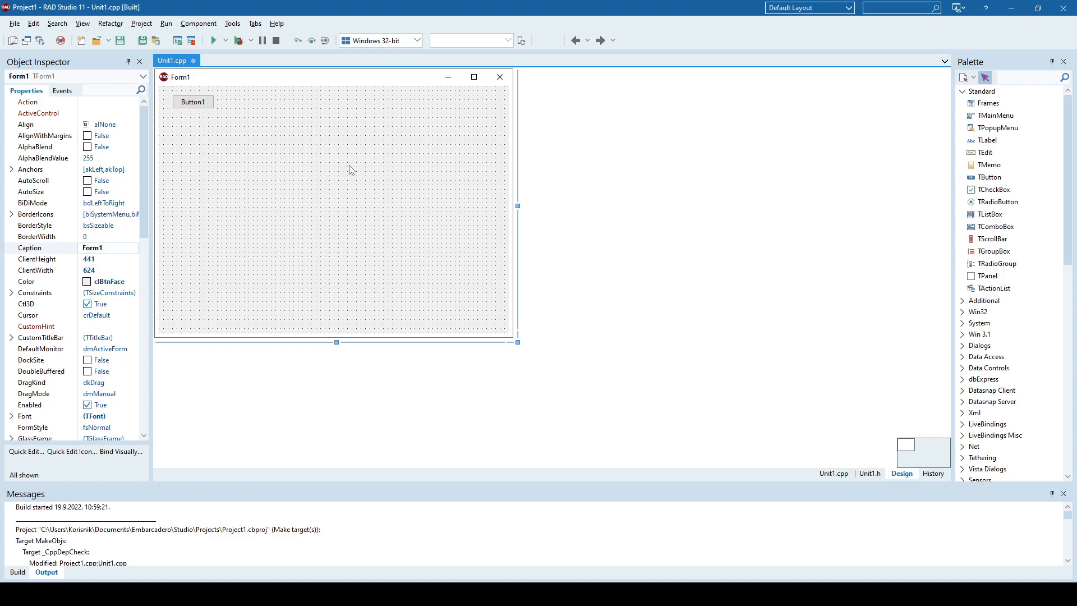
{"action": "mouse_move", "coordinate": [327, 201]}
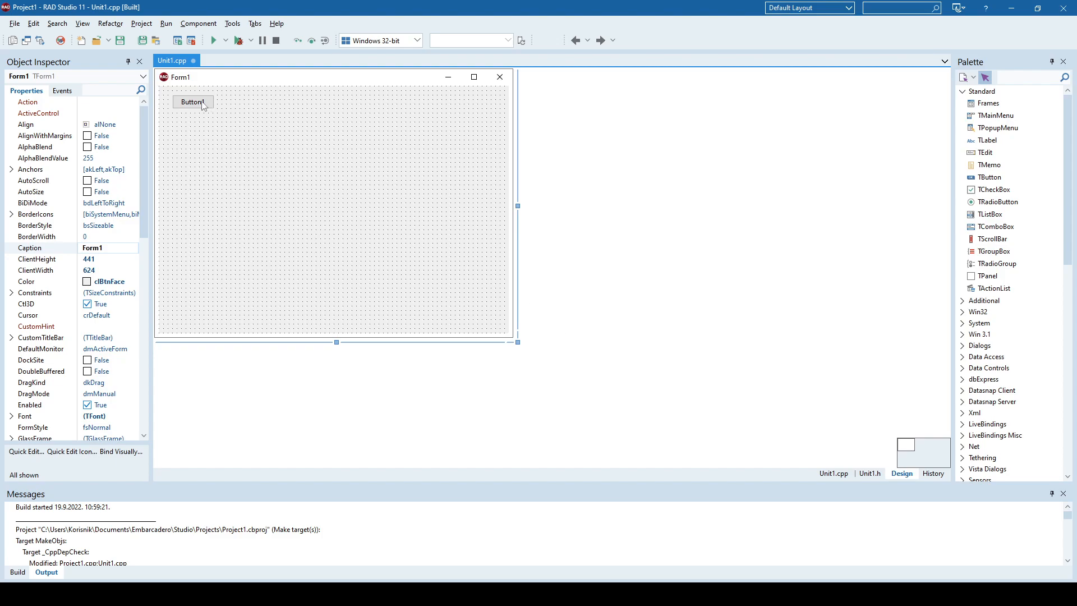
Generate an empty Button1Click handler and view its declaration in Unit1.h.
{"action": "left_click", "coordinate": [192, 106]}
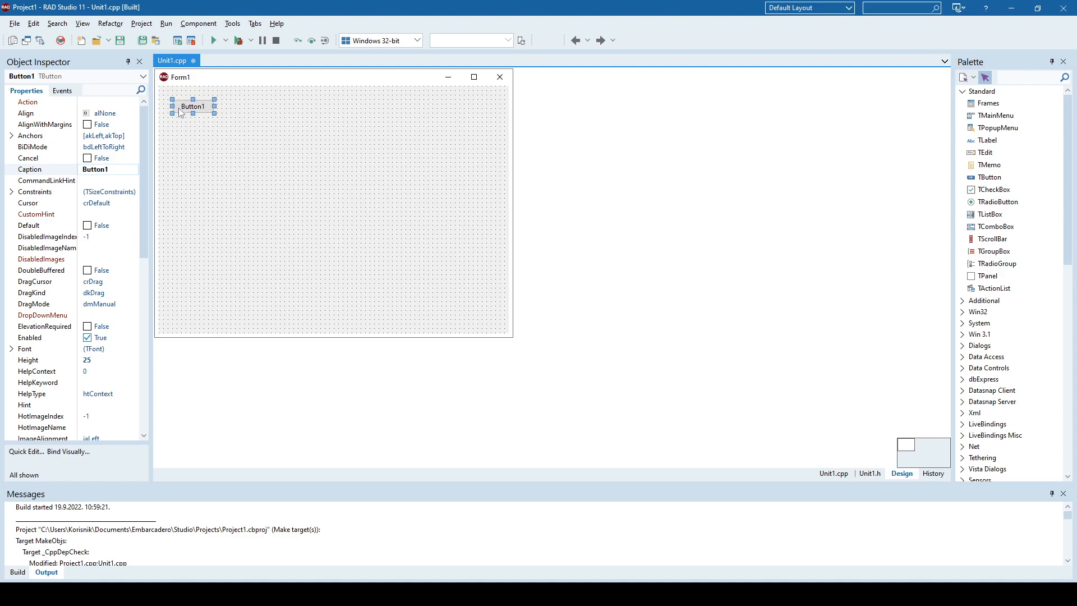
{"action": "mouse_move", "coordinate": [180, 136]}
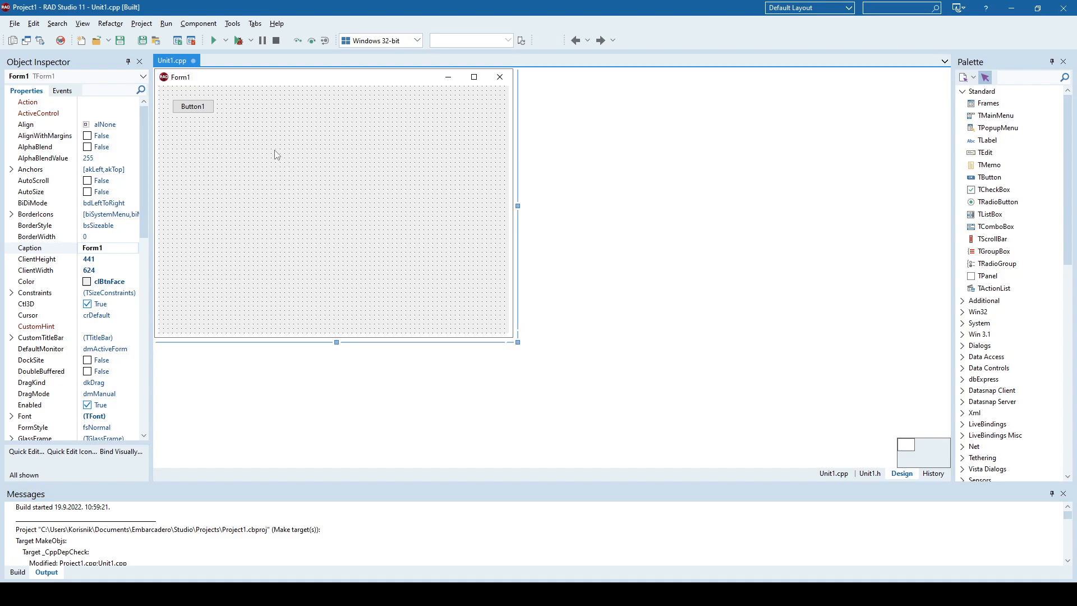
{"action": "mouse_move", "coordinate": [212, 137]}
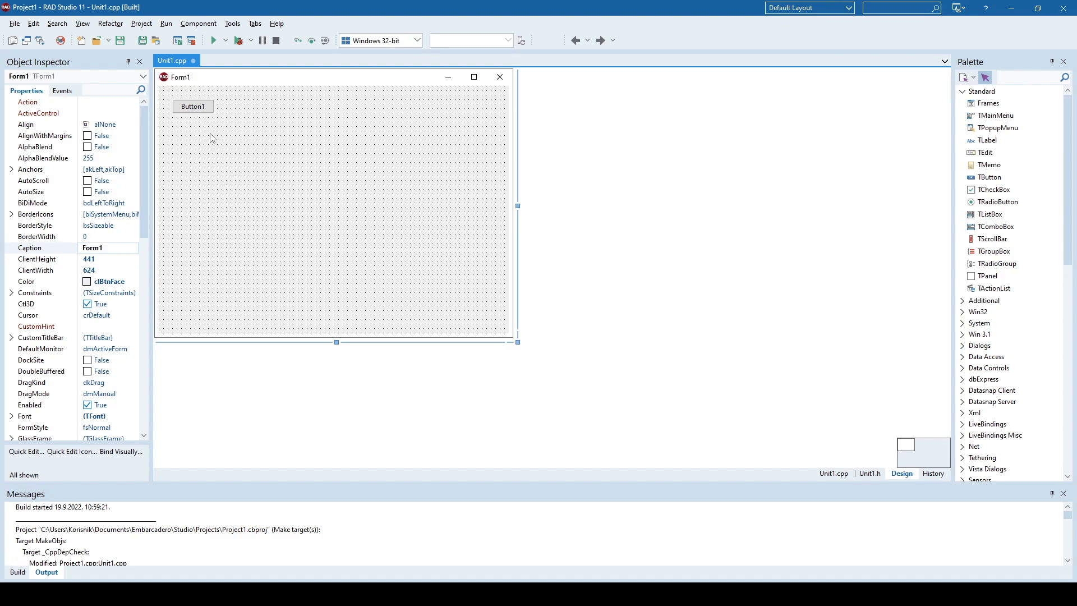
{"action": "double_click", "coordinate": [193, 106]}
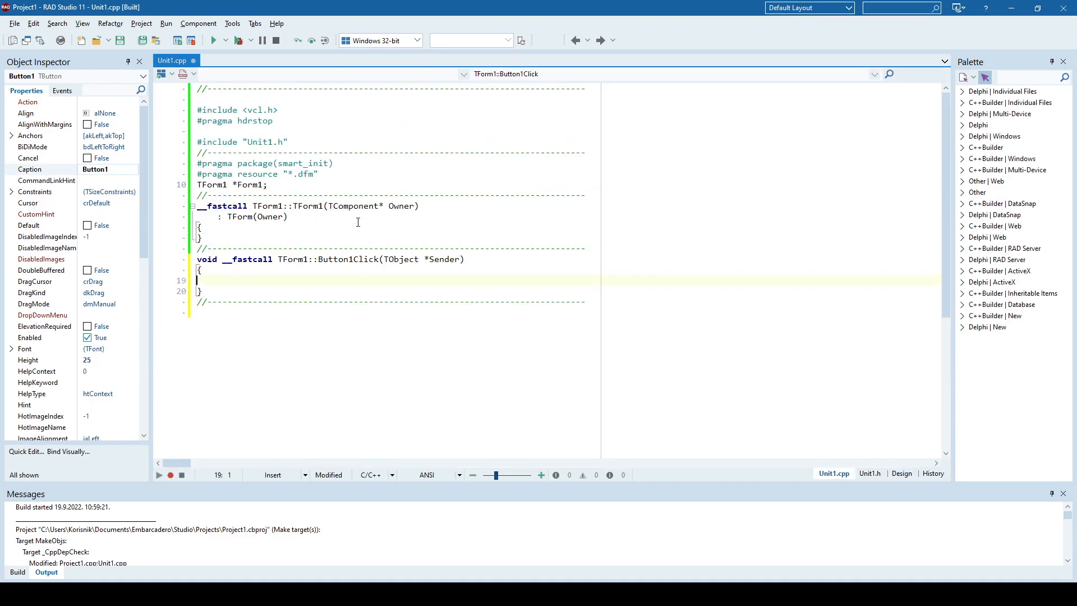
{"action": "mouse_move", "coordinate": [789, 434]}
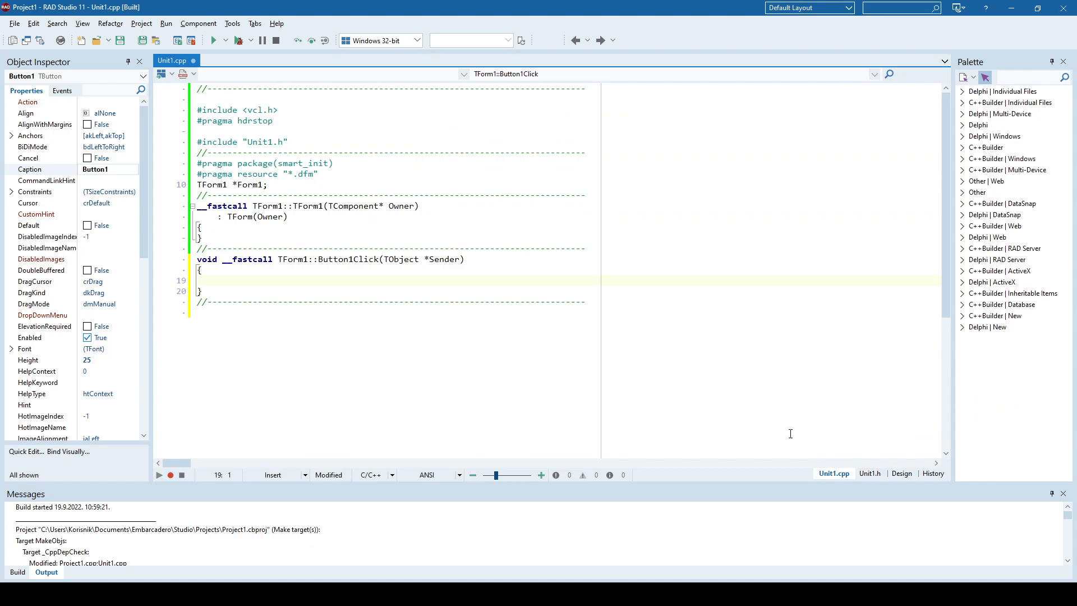
{"action": "mouse_move", "coordinate": [869, 449]}
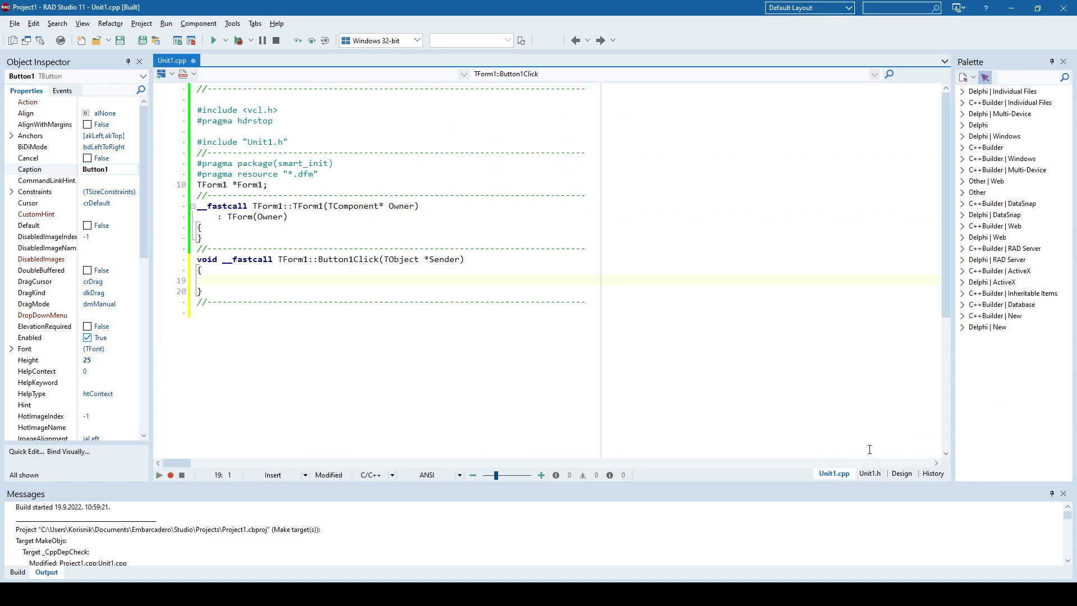
{"action": "left_click", "coordinate": [869, 473]}
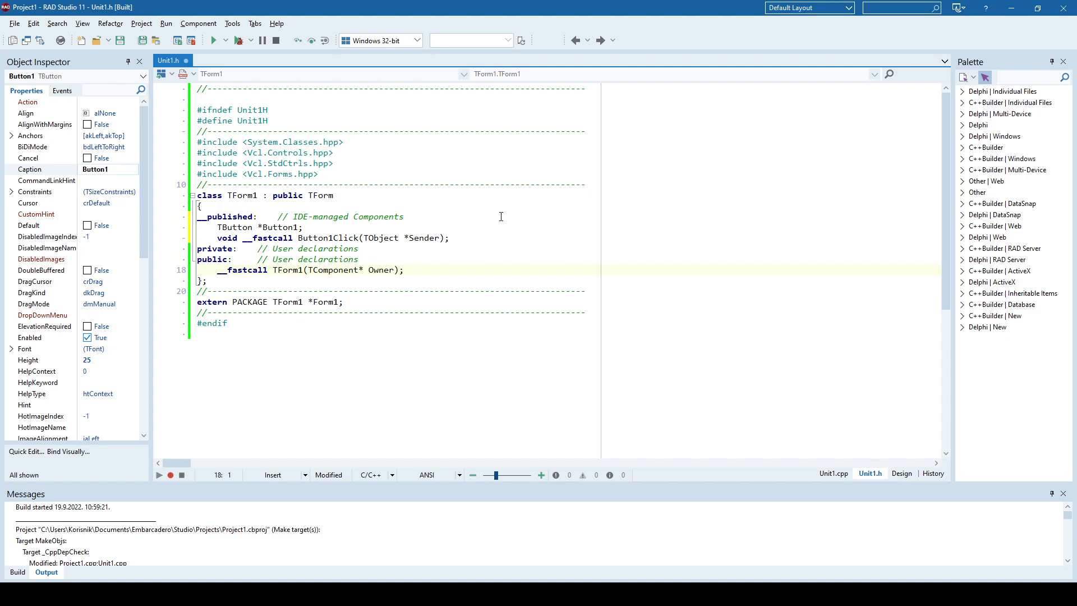
Declare a public TButton *myButton member in the TForm1 class of Unit1.h.
{"action": "type", "text": "TButton *Button1;"}
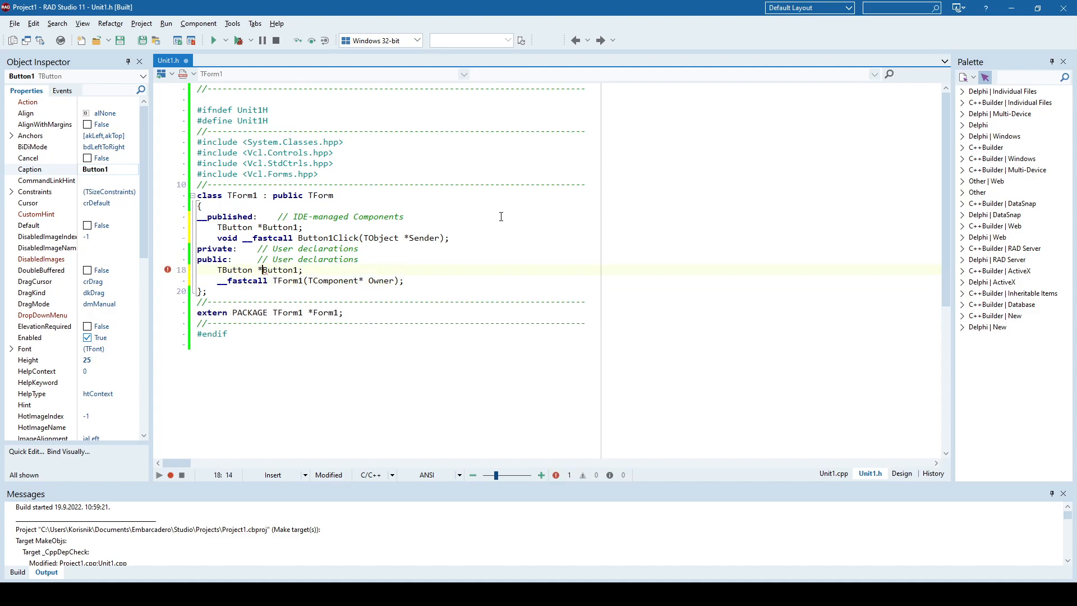
{"action": "double_click", "coordinate": [280, 269]}
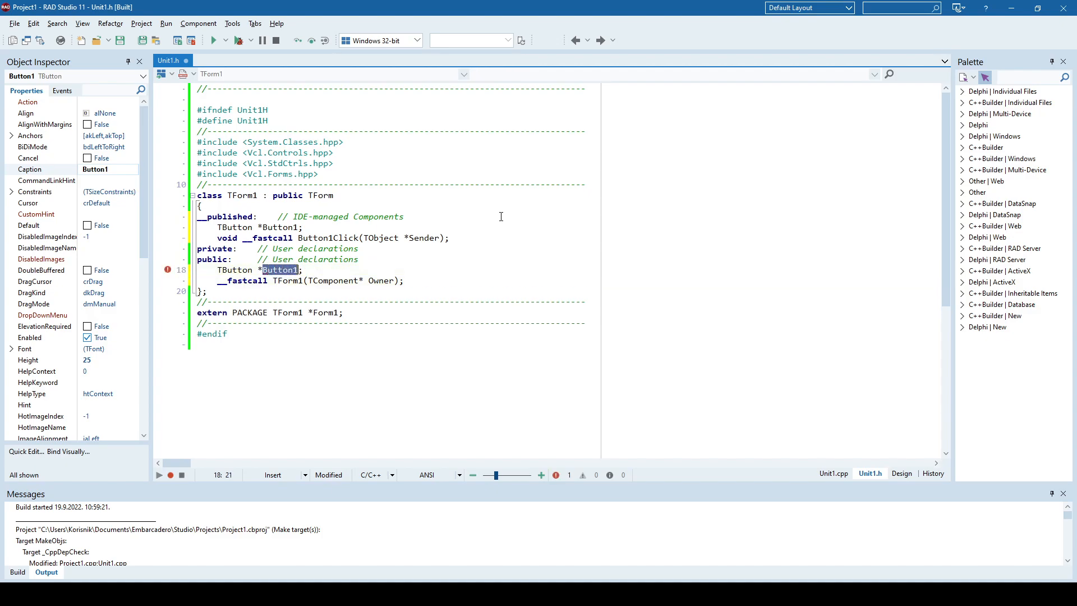
{"action": "type", "text": "myButton"}
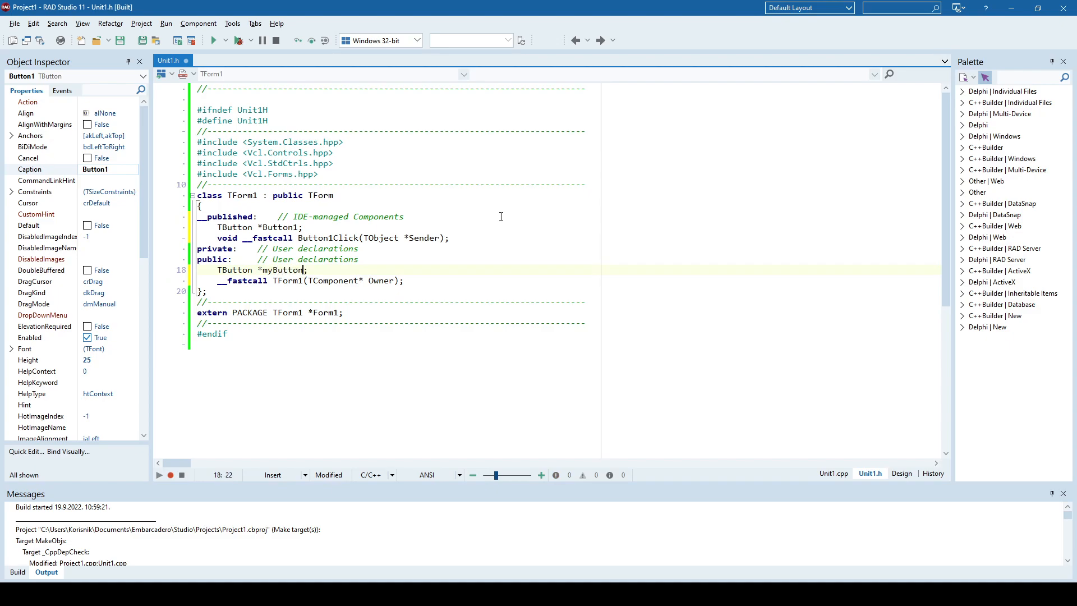
Write myButton = new TButton(this); inside Button1Click in Unit1.cpp.
{"action": "left_click", "coordinate": [833, 474]}
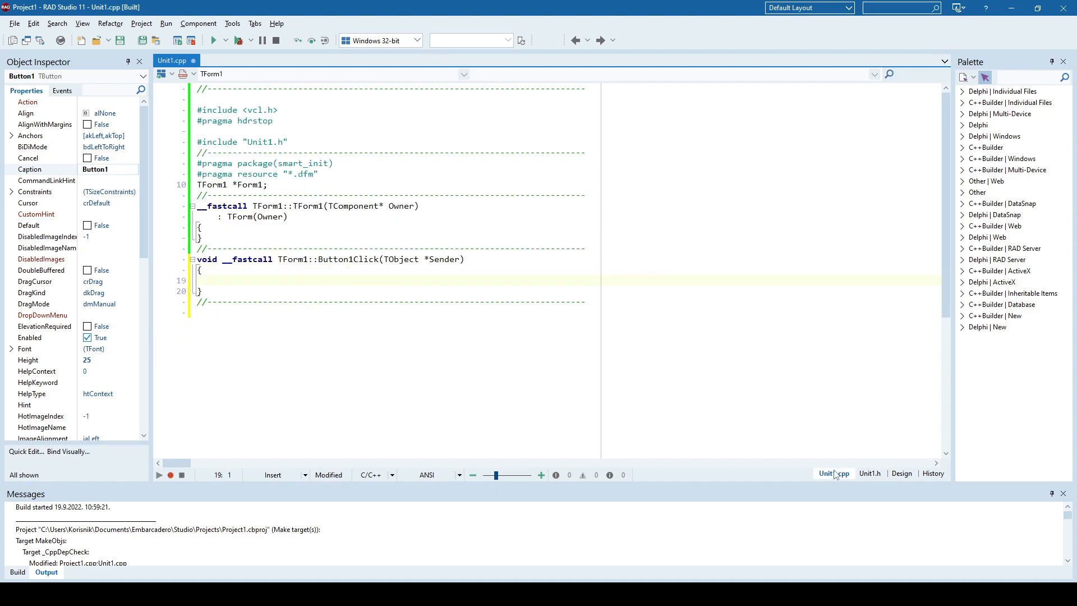
{"action": "left_click", "coordinate": [338, 280]}
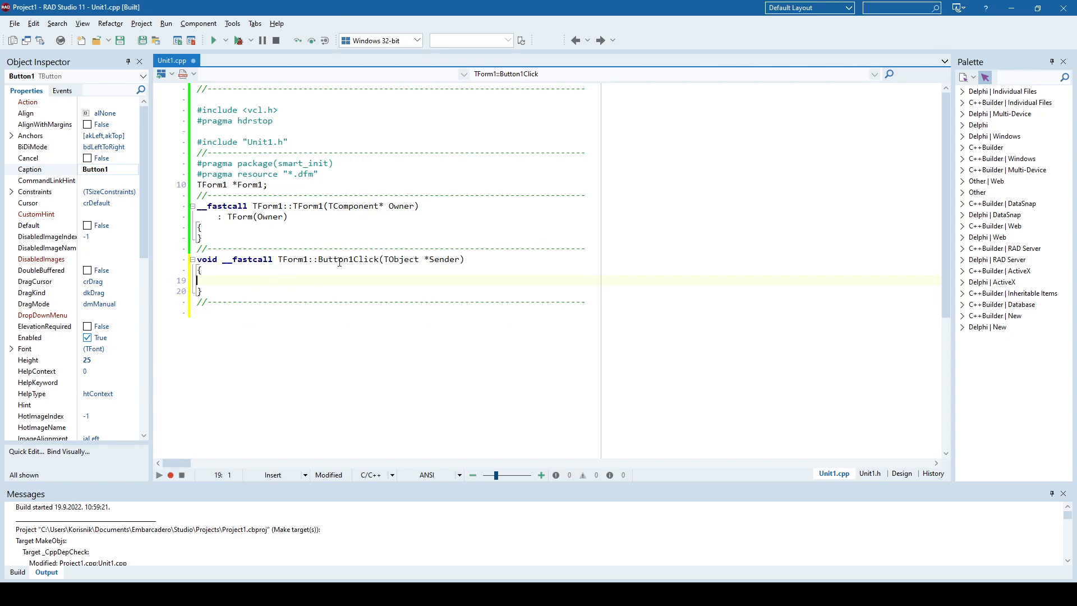
{"action": "left_click", "coordinate": [358, 273]}
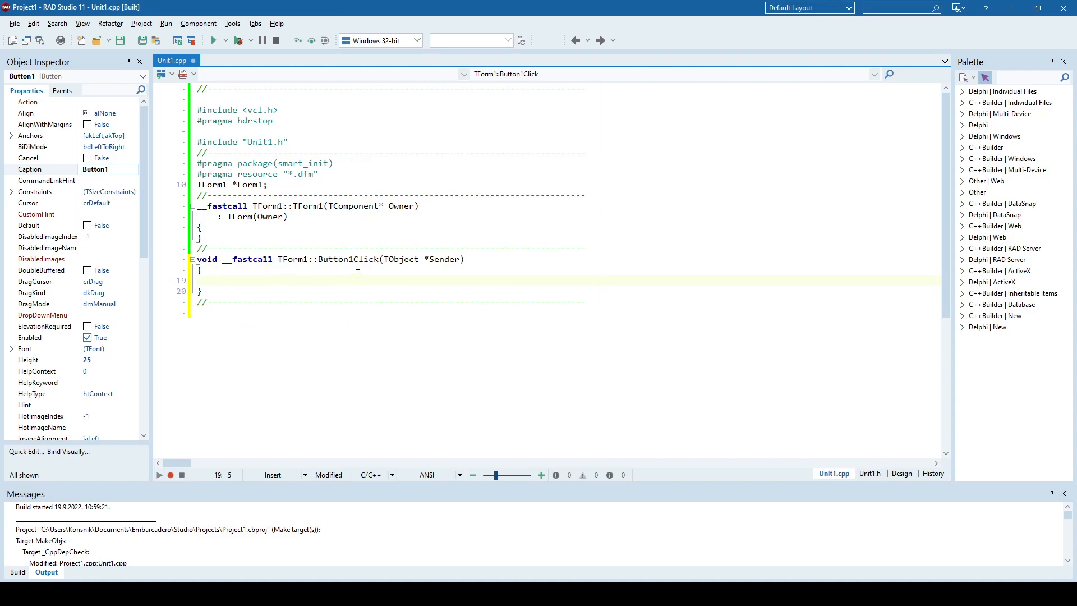
{"action": "type", "text": "my"}
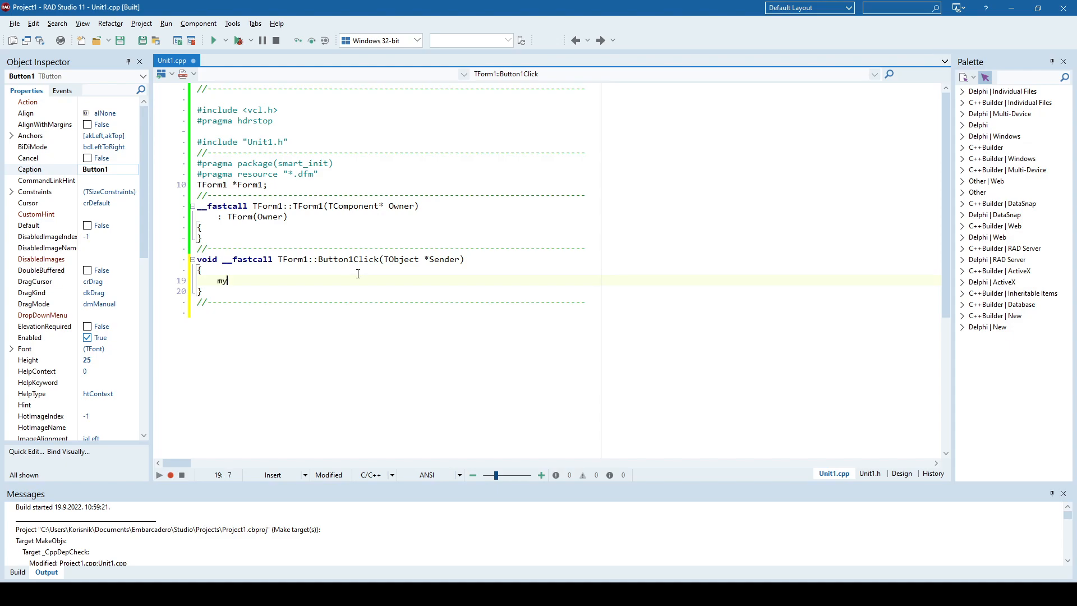
{"action": "type", "text": "Button = ne"}
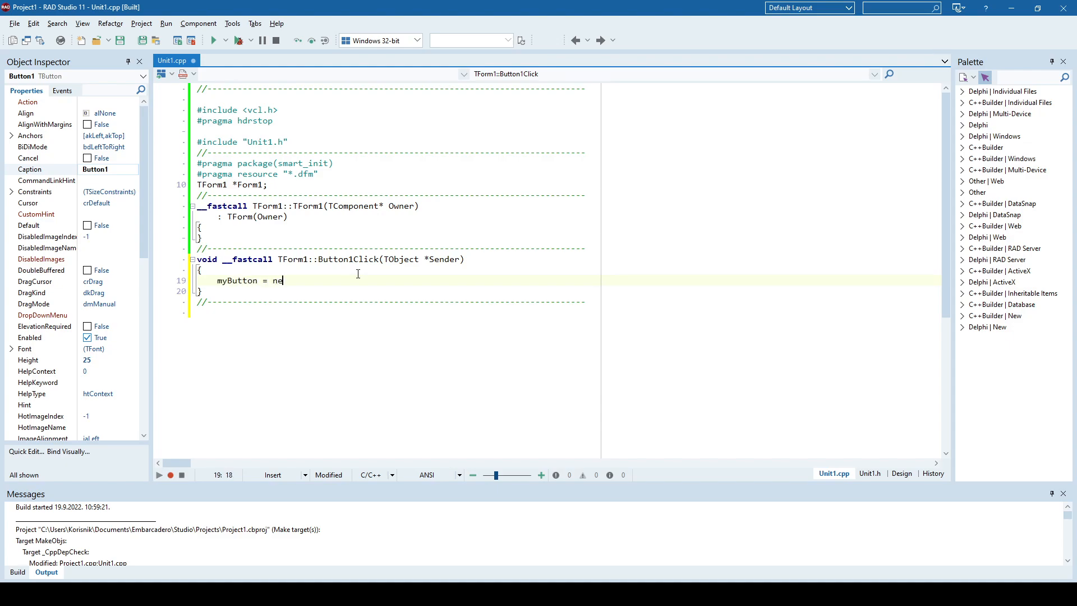
{"action": "type", "text": "w TButton("}
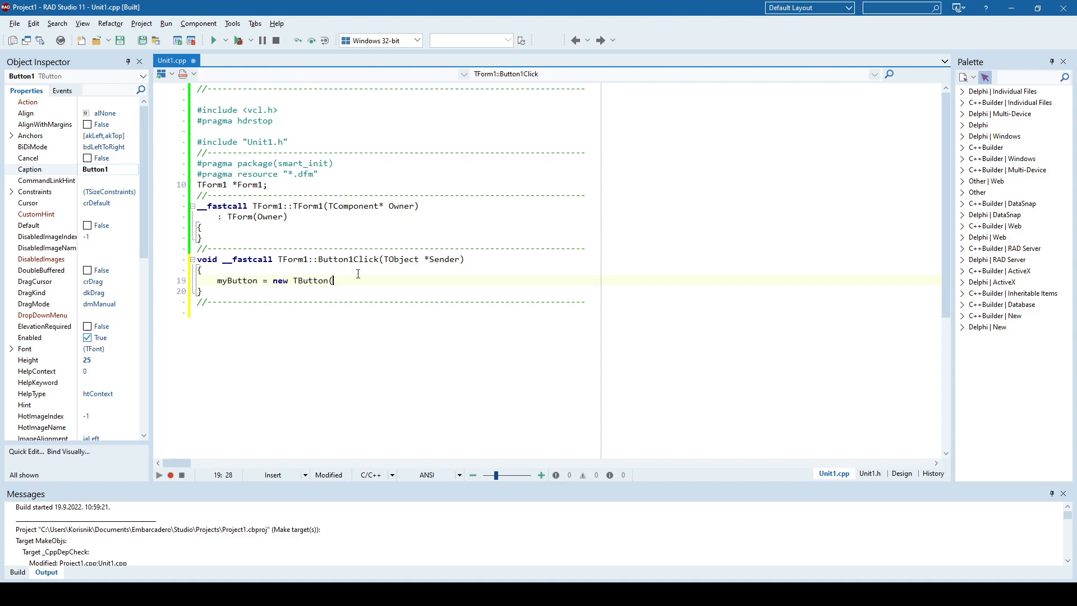
{"action": "type", "text": "this);"}
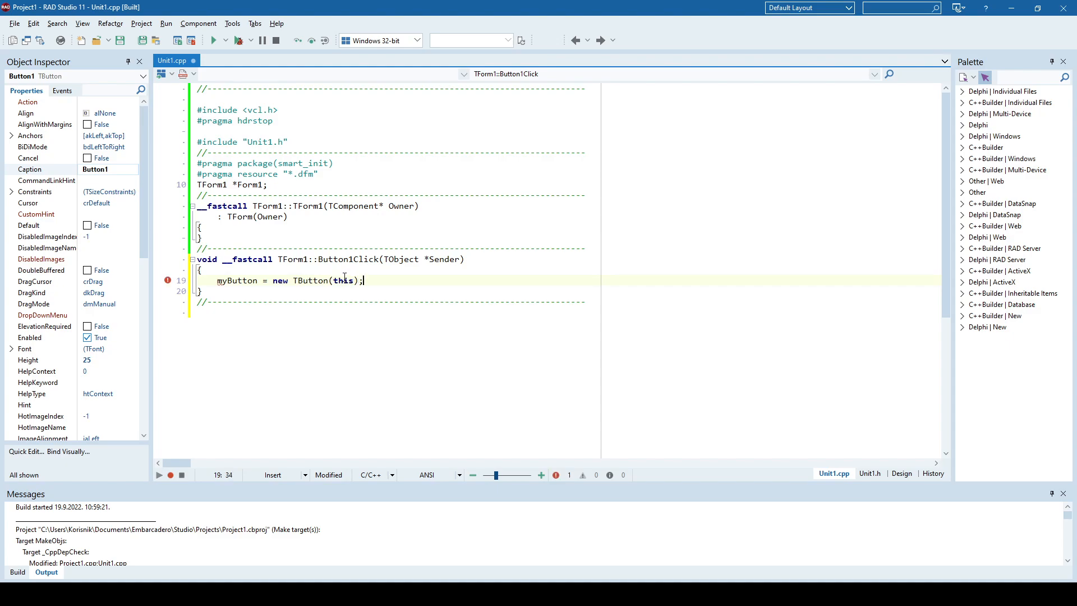
Highlight 'this', 'TForm1' and 'myButton' to review the new statement.
{"action": "double_click", "coordinate": [342, 280]}
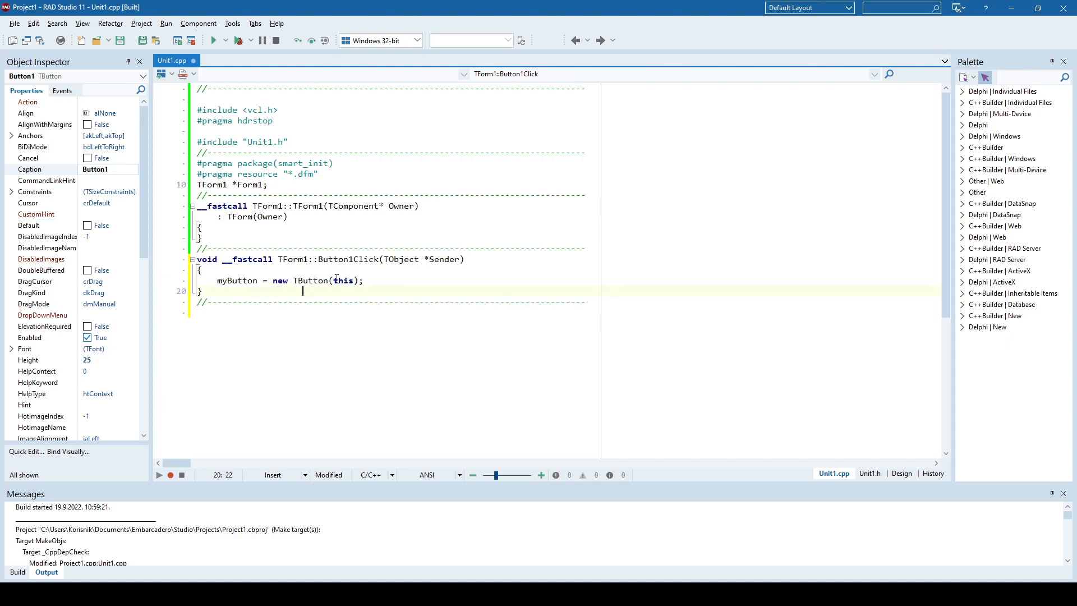
{"action": "double_click", "coordinate": [291, 259]}
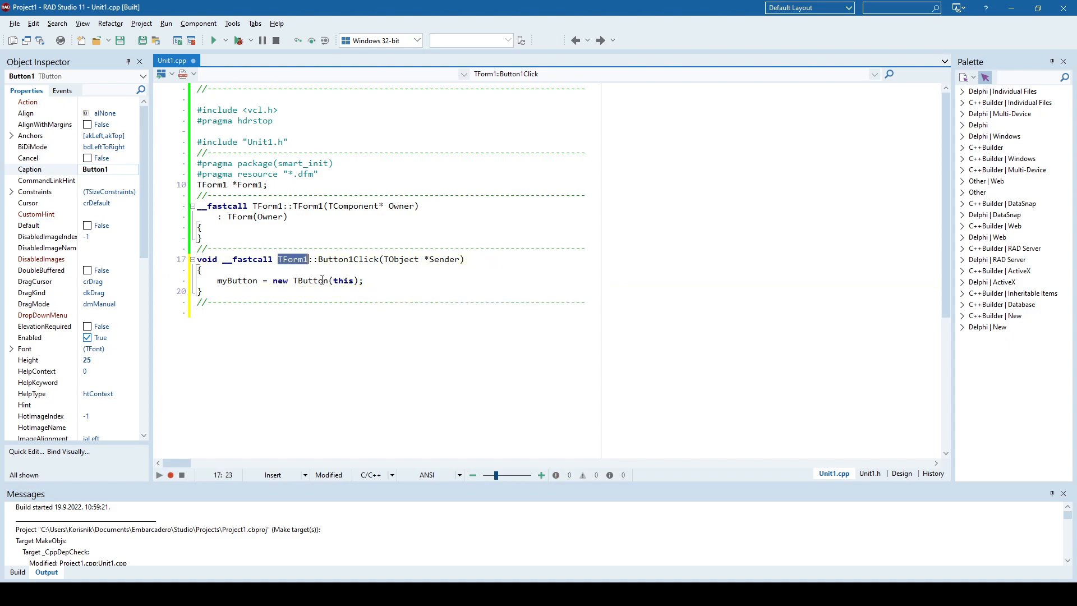
{"action": "double_click", "coordinate": [236, 280]}
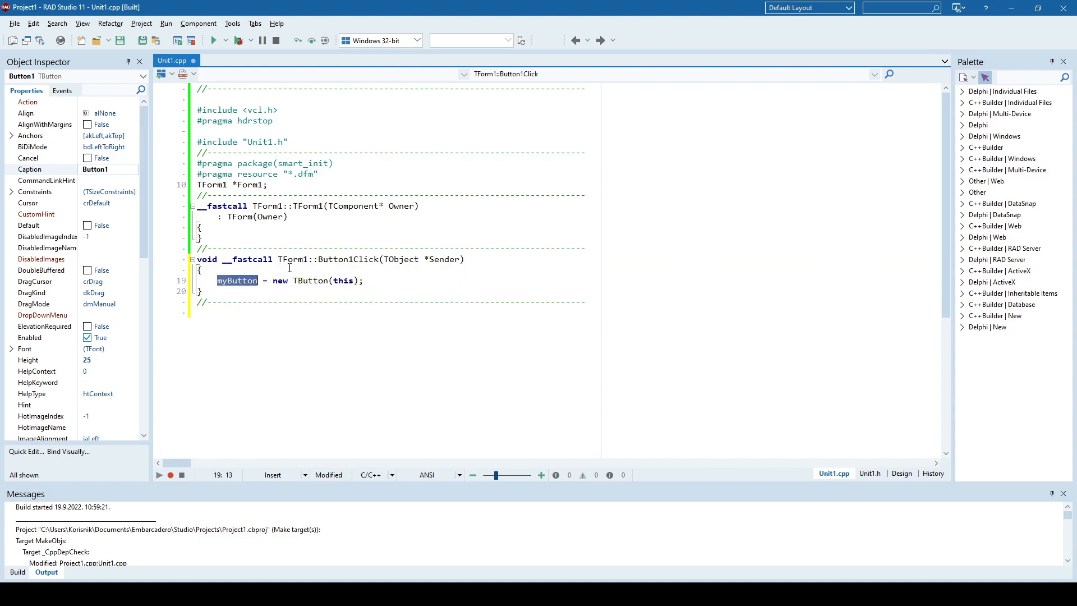
{"action": "left_click", "coordinate": [328, 268]}
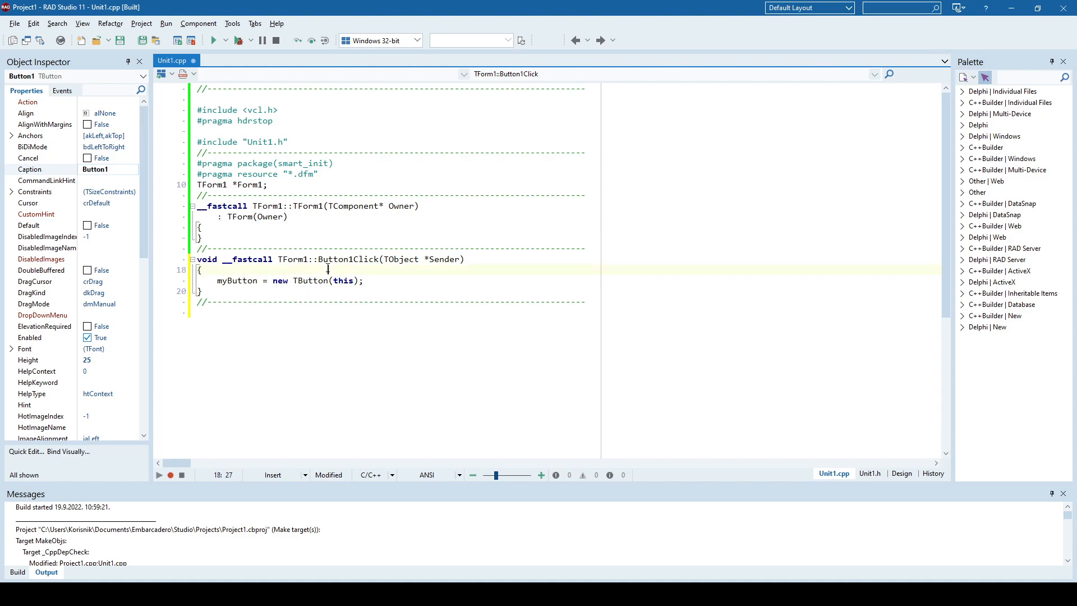
{"action": "mouse_move", "coordinate": [414, 312]}
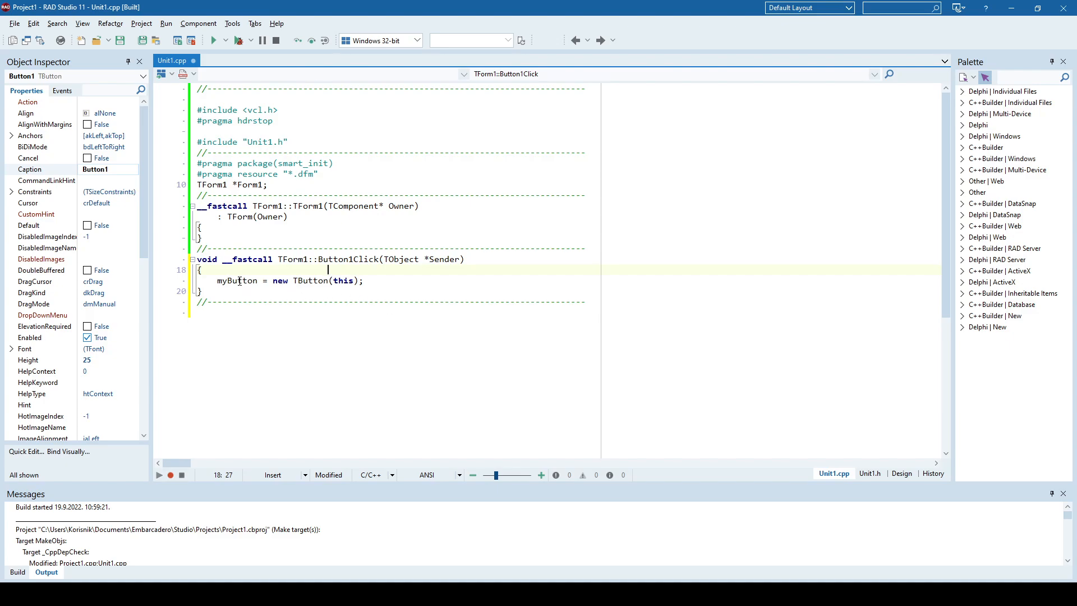
{"action": "double_click", "coordinate": [237, 281]}
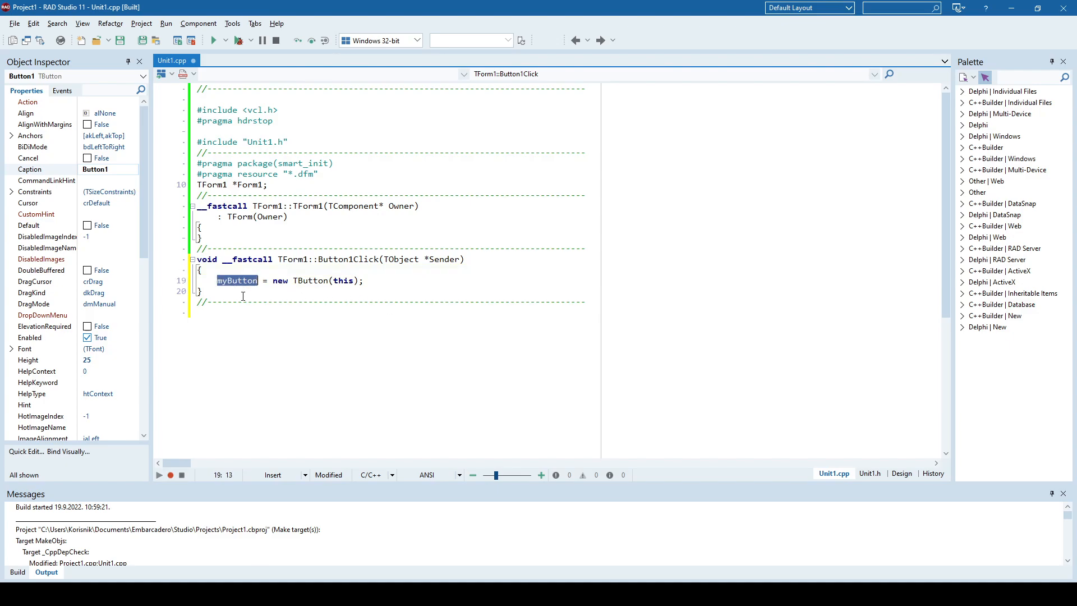
{"action": "mouse_move", "coordinate": [248, 287]}
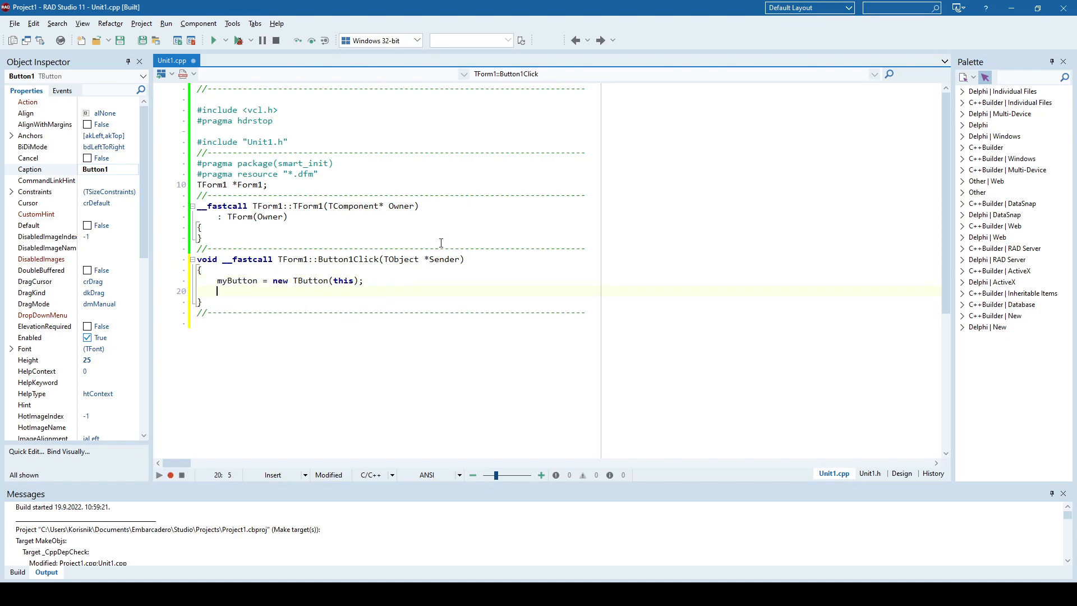
Add myButton->Parent = this; to Button1Click and duplicate that line.
{"action": "type", "text": "myButton->Par"}
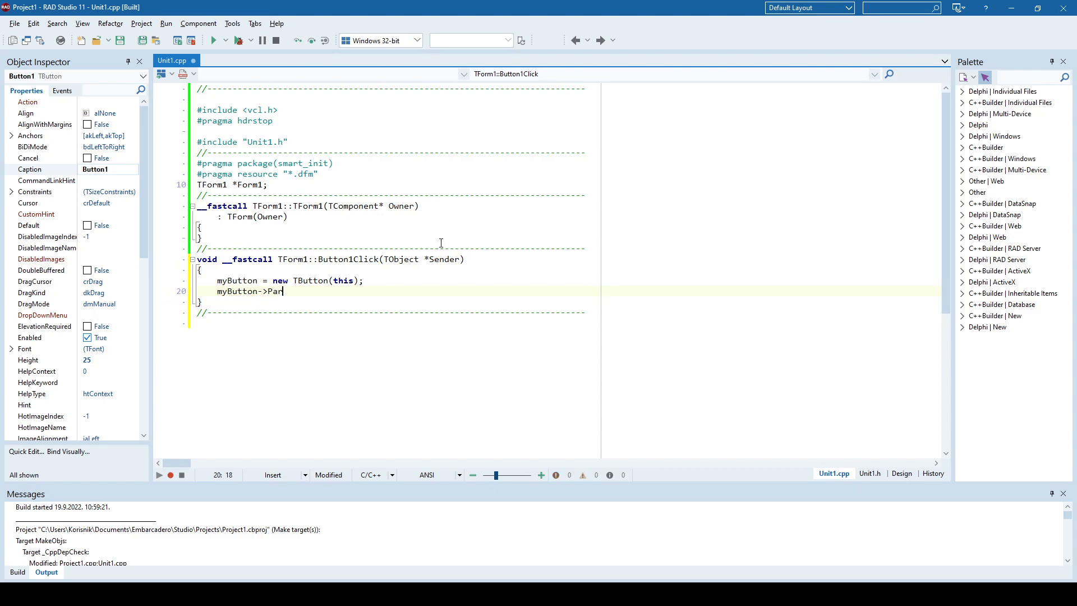
{"action": "type", "text": "ent = this;"}
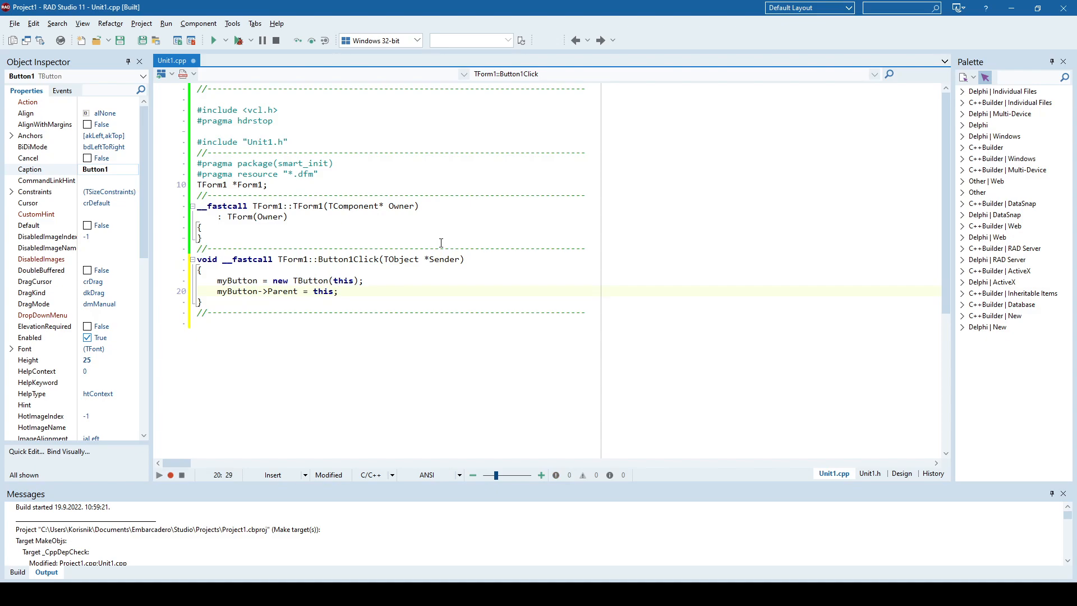
{"action": "left_click", "coordinate": [337, 291]}
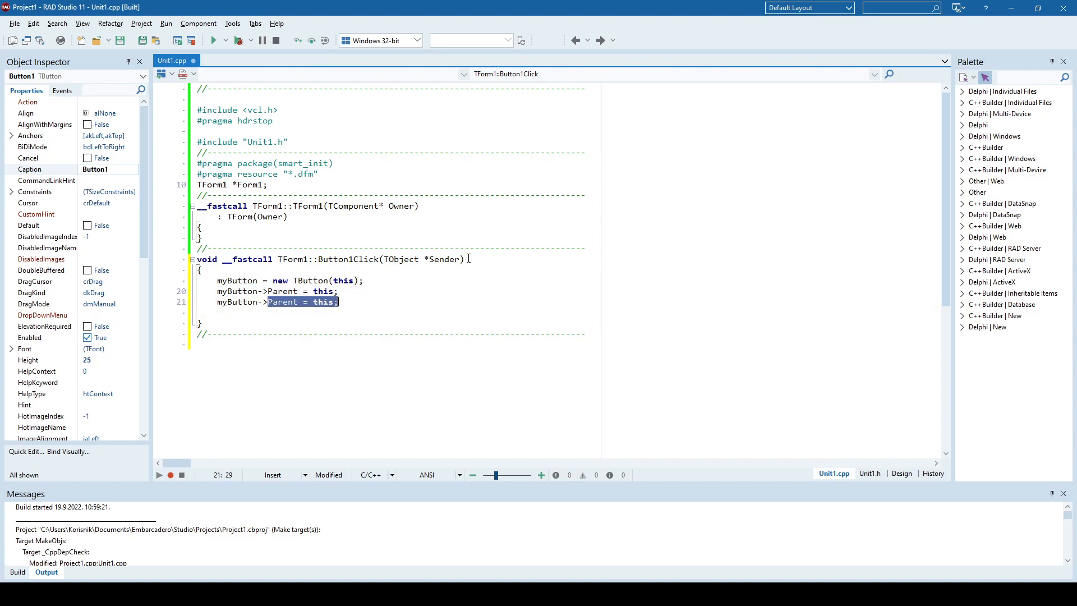
Set myButton Left 10, Top 100, Width 100, Height 50 and Caption "Click me!".
{"action": "type", "text": "myButton->Left = 1"}
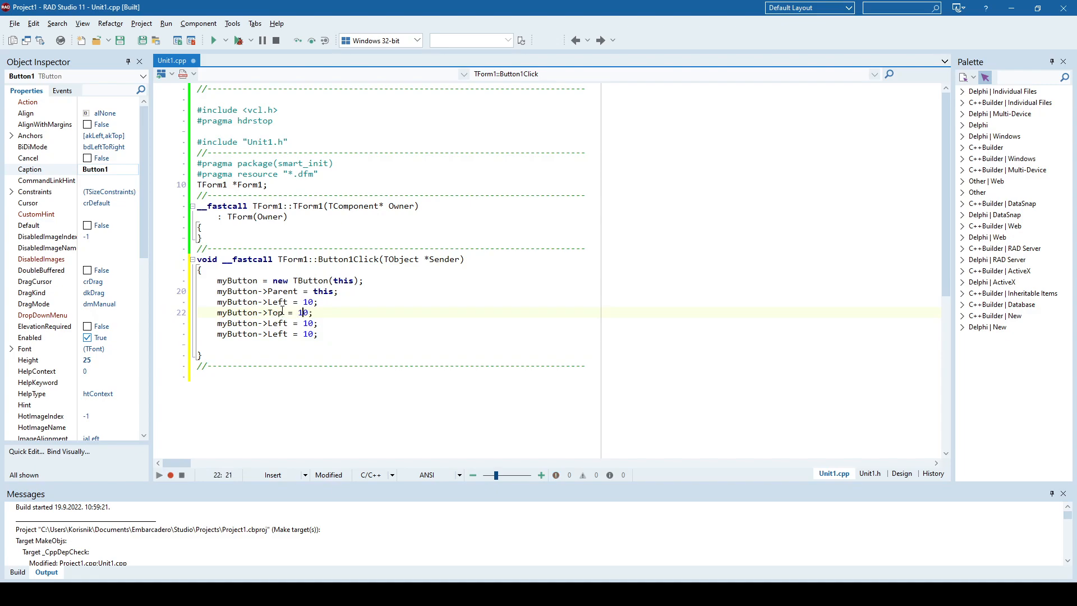
{"action": "type", "text": "0"}
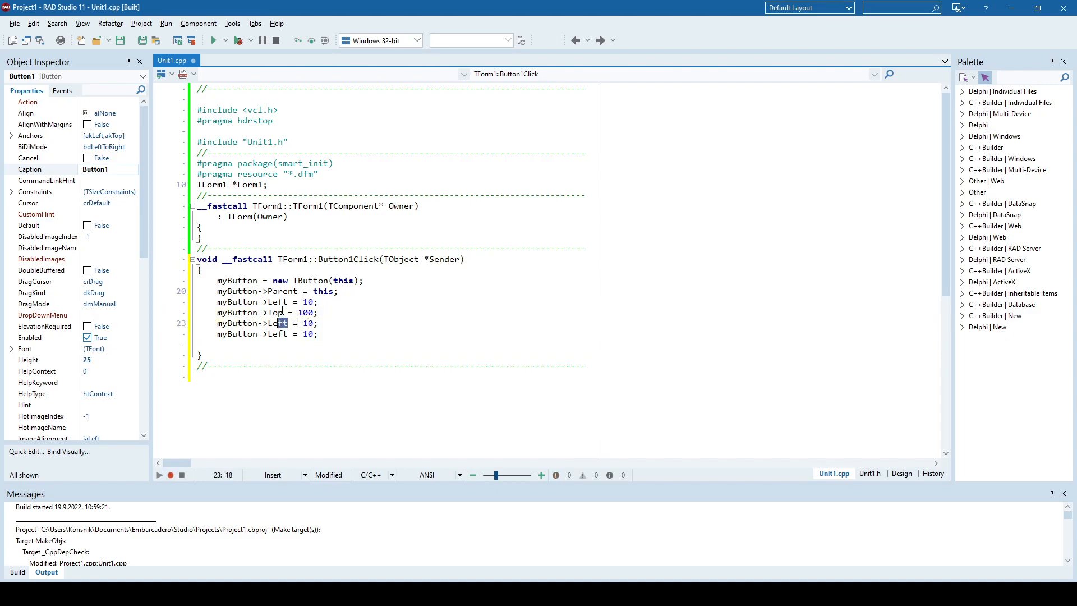
{"action": "type", "text": "Width"}
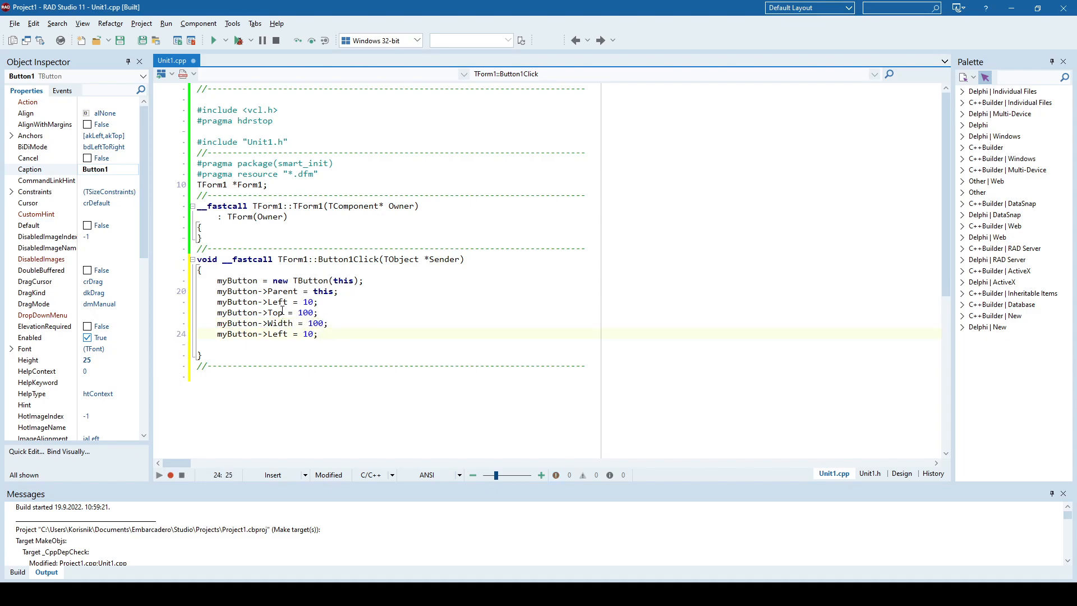
{"action": "double_click", "coordinate": [278, 334]}
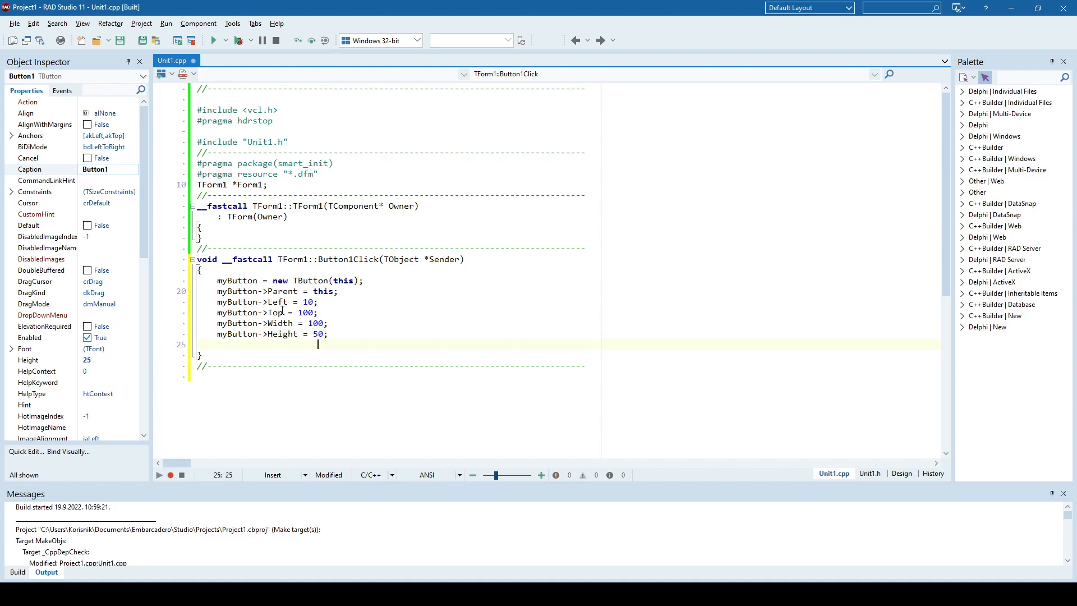
{"action": "type", "text": "myButton->Left = 10;"}
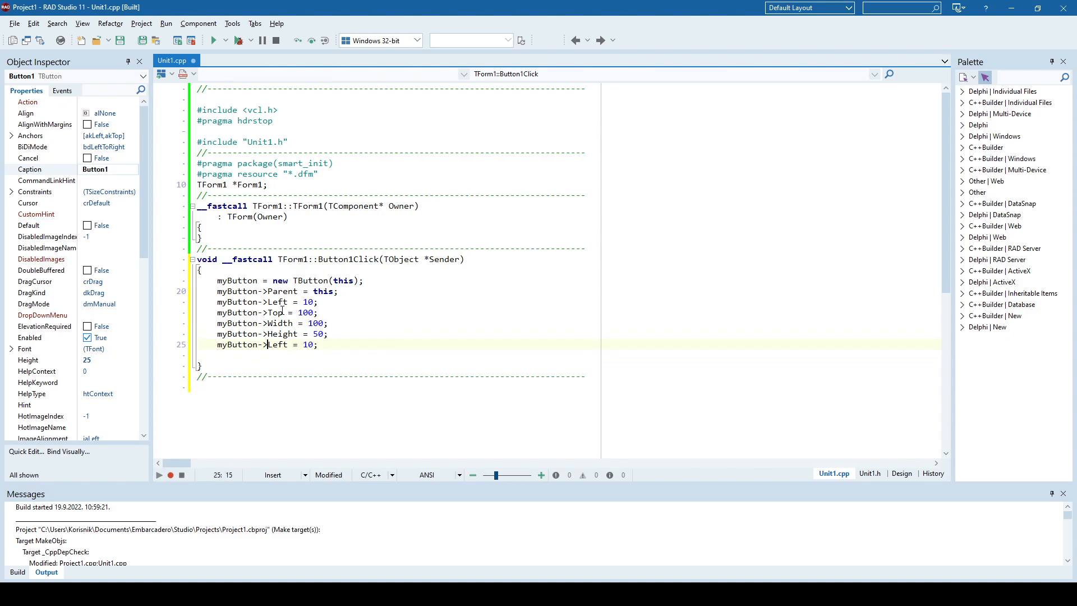
{"action": "type", "text": "Caption ="}
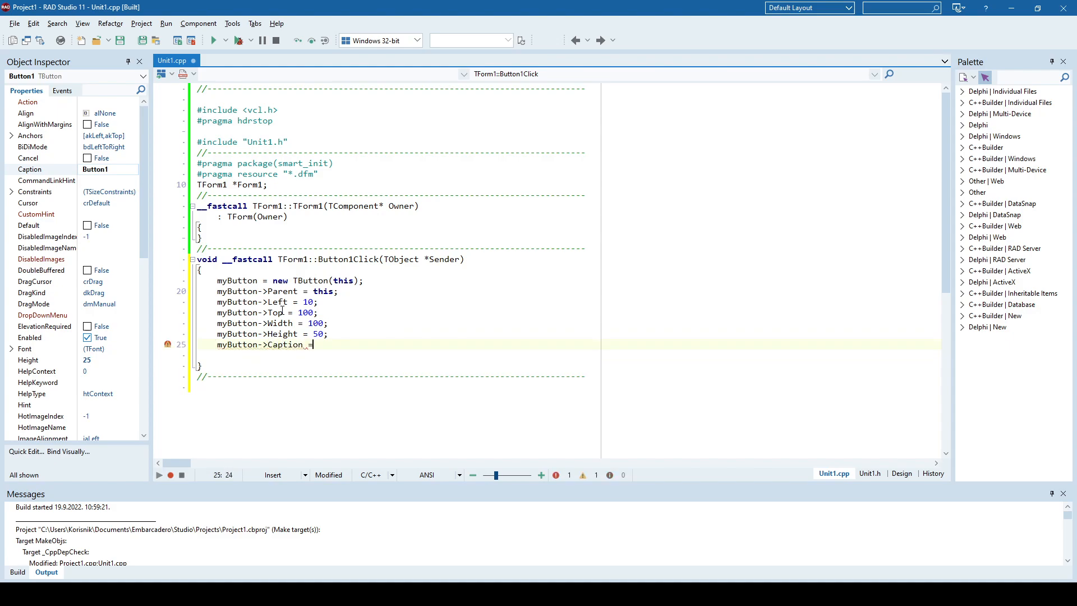
{"action": "type", "text": "\"Click"}
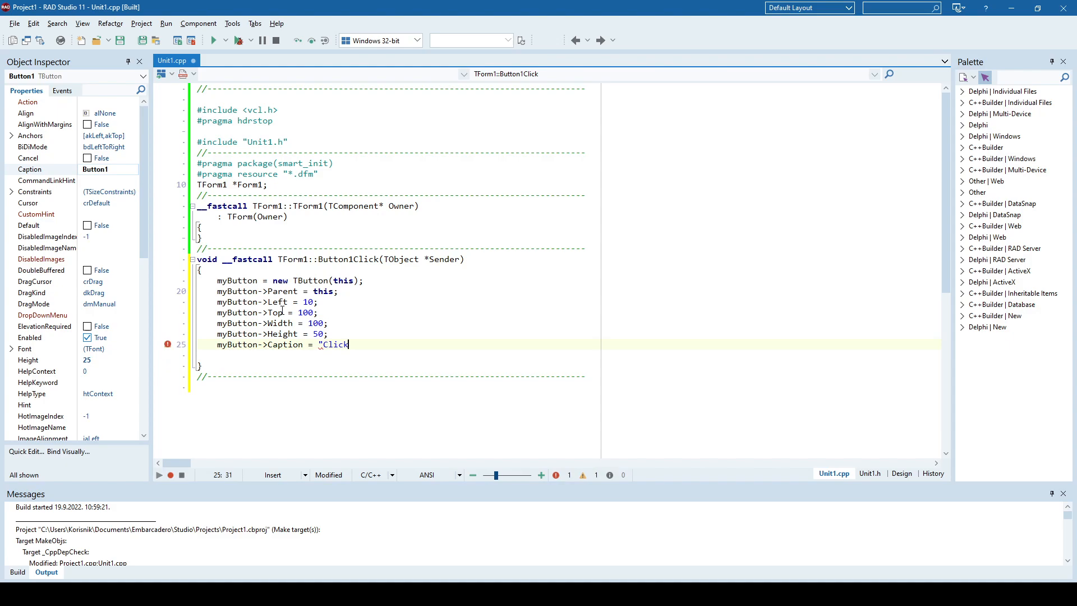
{"action": "type", "text": "me!\";"}
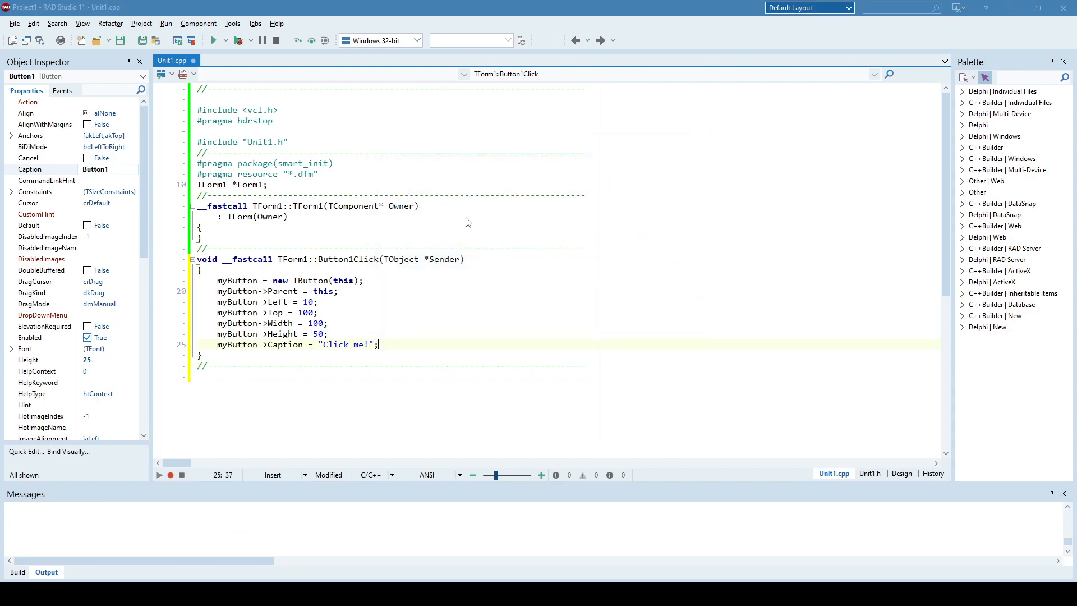
Run the project, press Button1, and try the new Click me! button.
{"action": "left_click", "coordinate": [215, 39]}
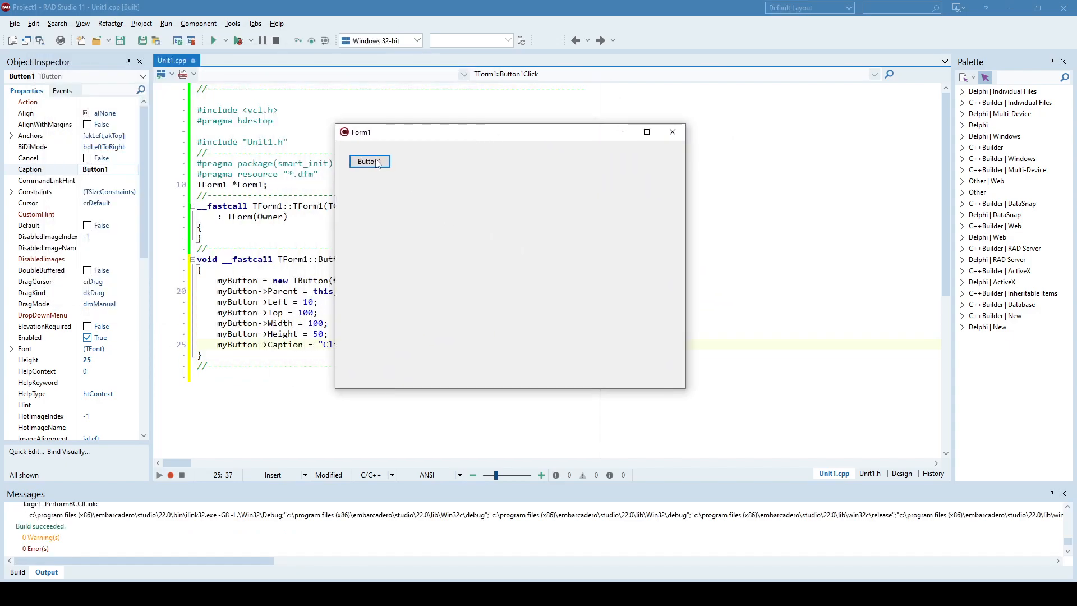
{"action": "left_click", "coordinate": [369, 161]}
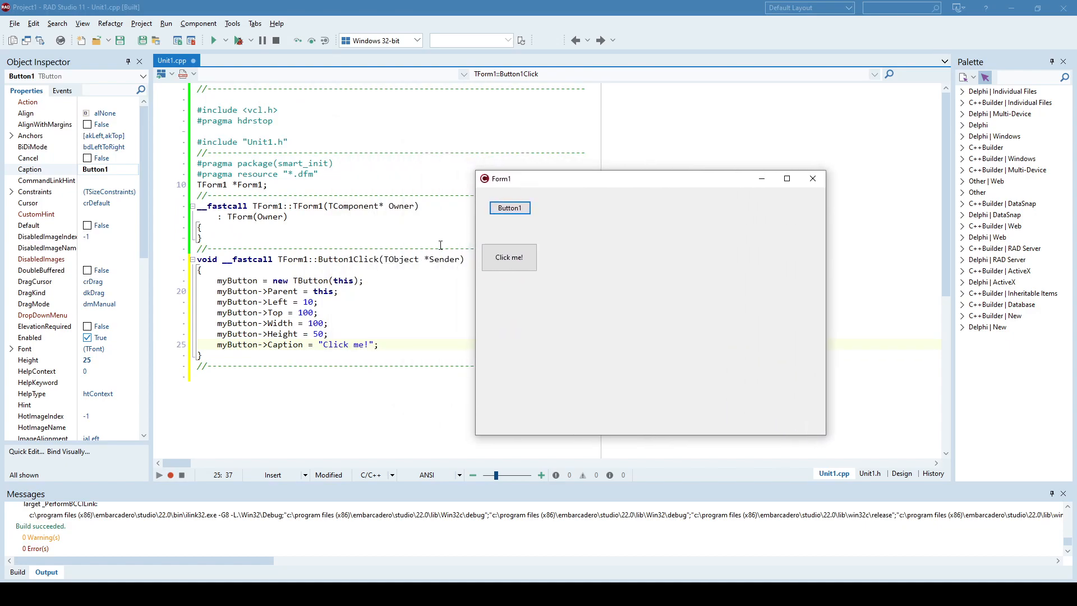
{"action": "left_click", "coordinate": [509, 257]}
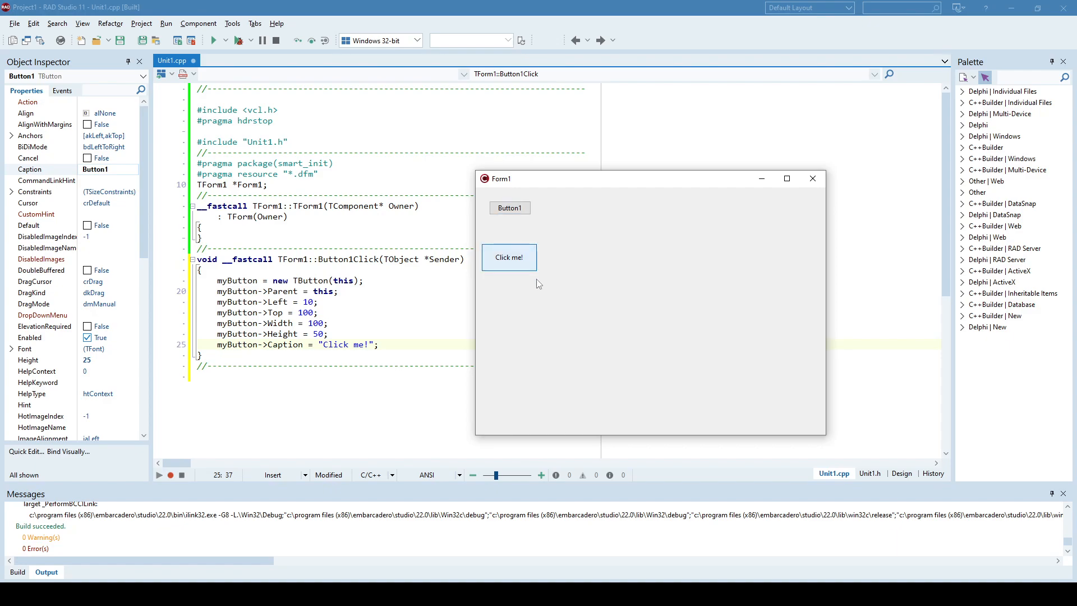
{"action": "mouse_move", "coordinate": [508, 258]}
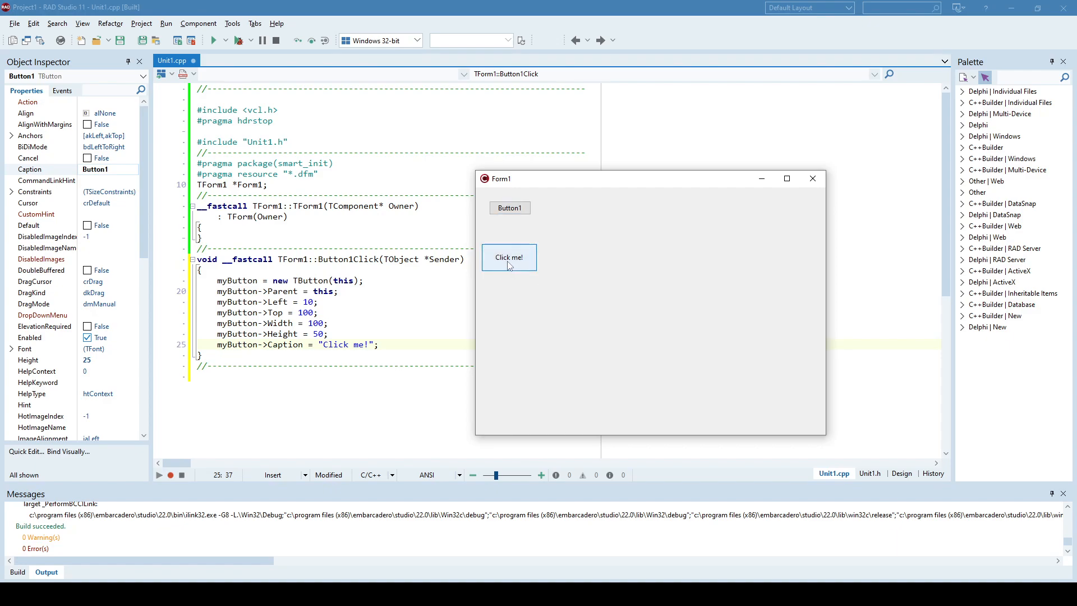
{"action": "mouse_move", "coordinate": [813, 179]}
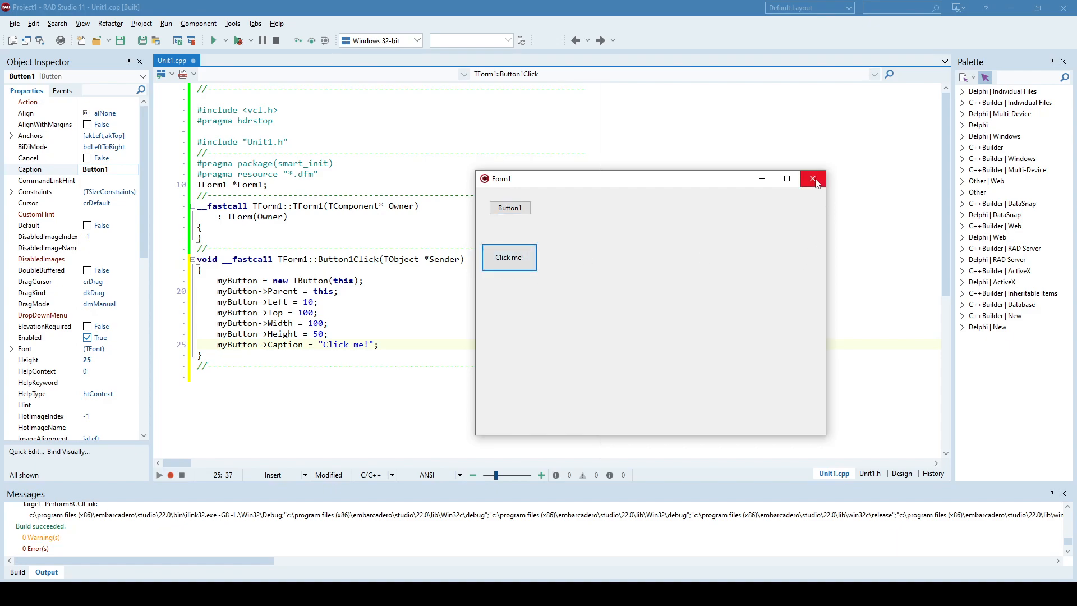
{"action": "mouse_move", "coordinate": [381, 312]}
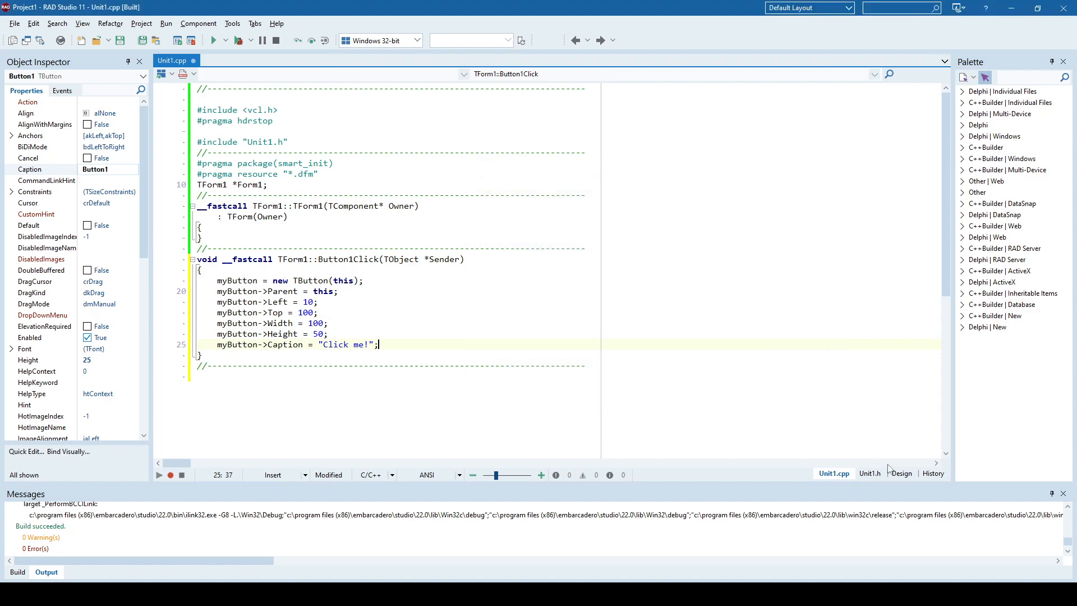
Rename the duplicated Button1Click declaration in Unit1.h to myButtonClick, then return to Unit1.cpp.
{"action": "left_click", "coordinate": [870, 473]}
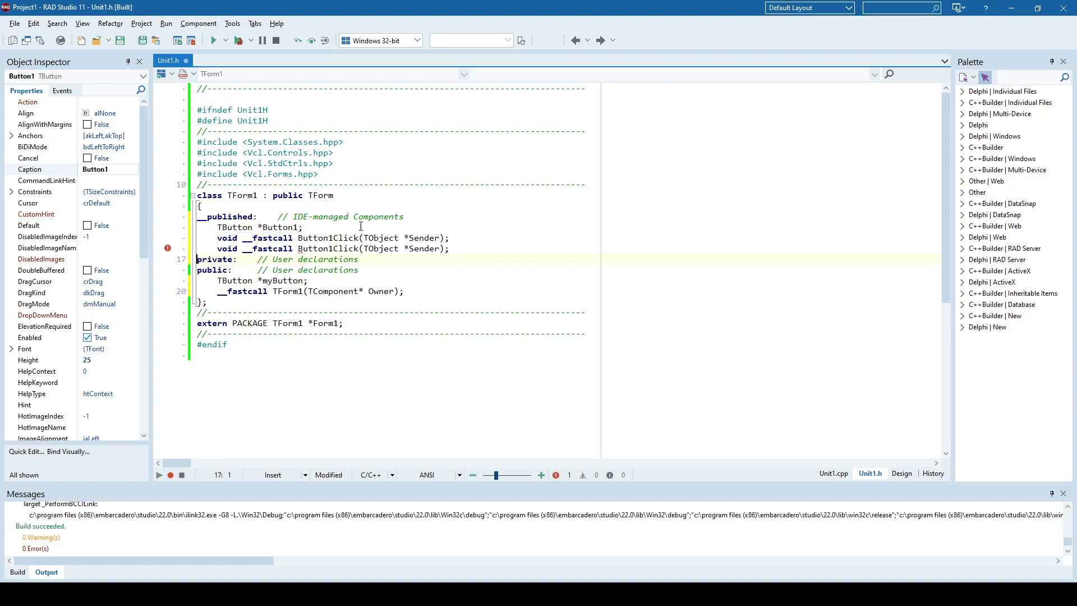
{"action": "double_click", "coordinate": [314, 249]}
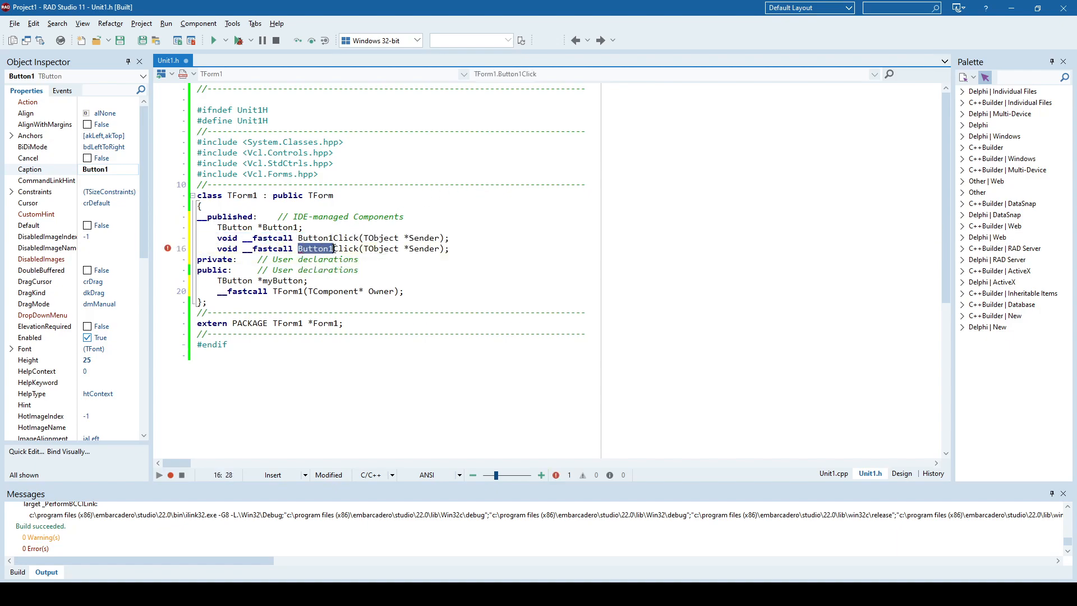
{"action": "mouse_move", "coordinate": [472, 179]}
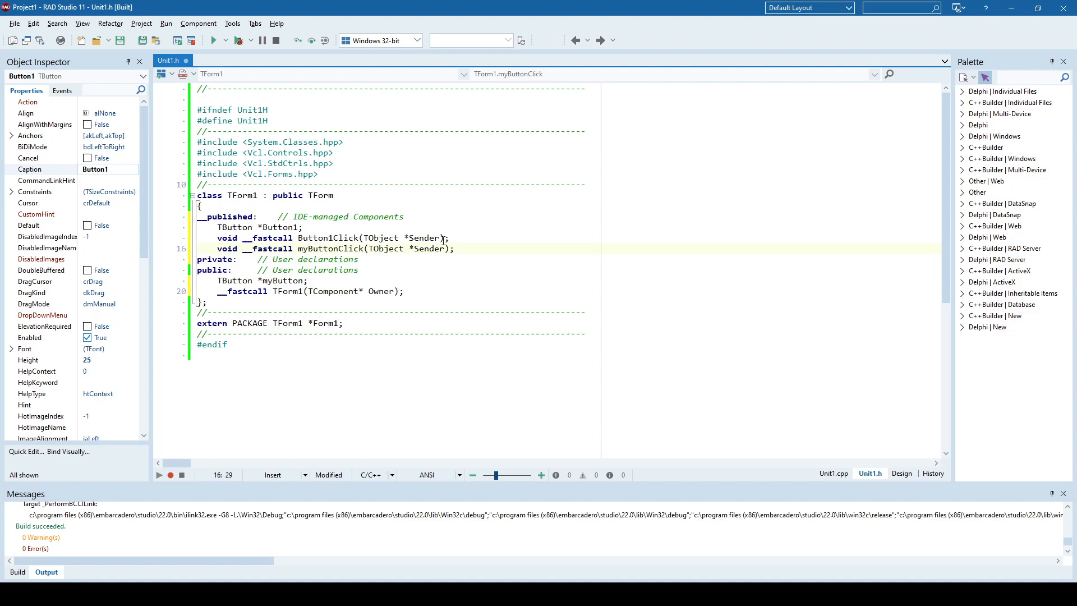
{"action": "left_click", "coordinate": [833, 474]}
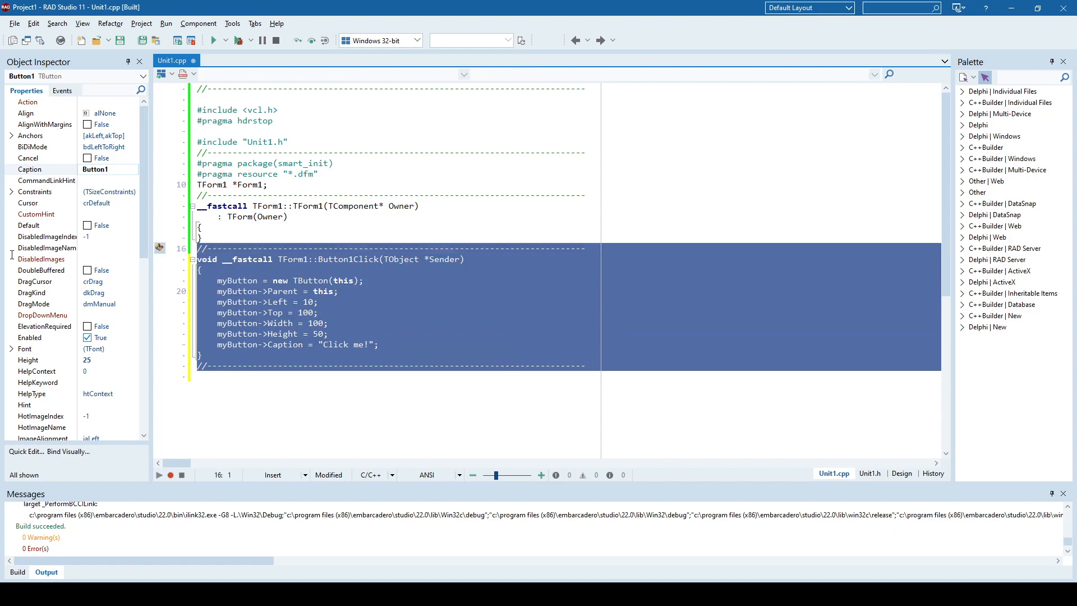
Define TForm1::myButtonClick in Unit1.cpp calling ShowMessage("Hello World!").
{"action": "left_click", "coordinate": [206, 260]}
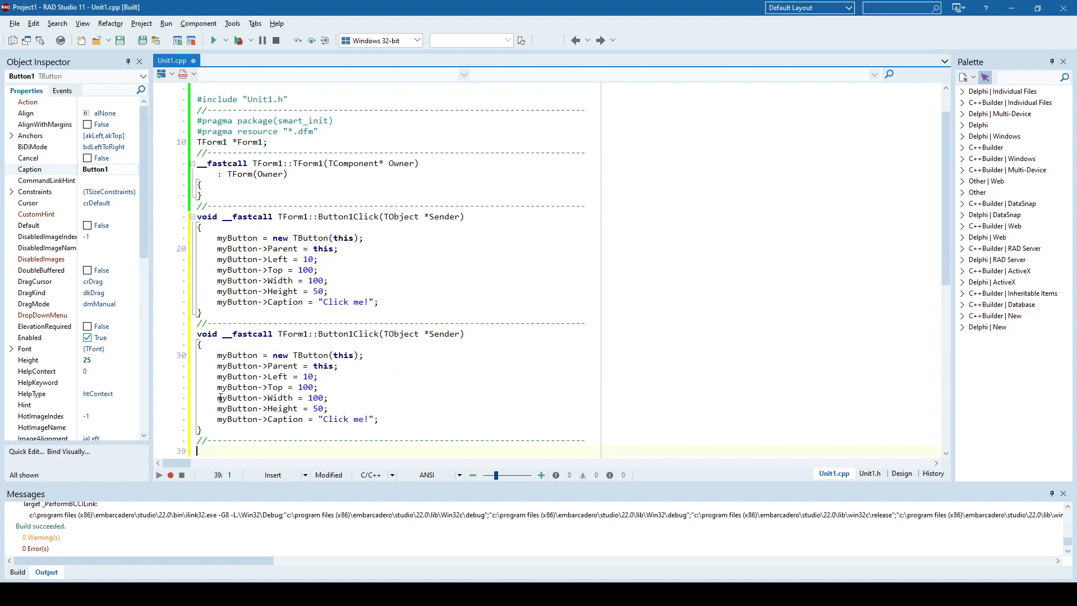
{"action": "double_click", "coordinate": [329, 333]}
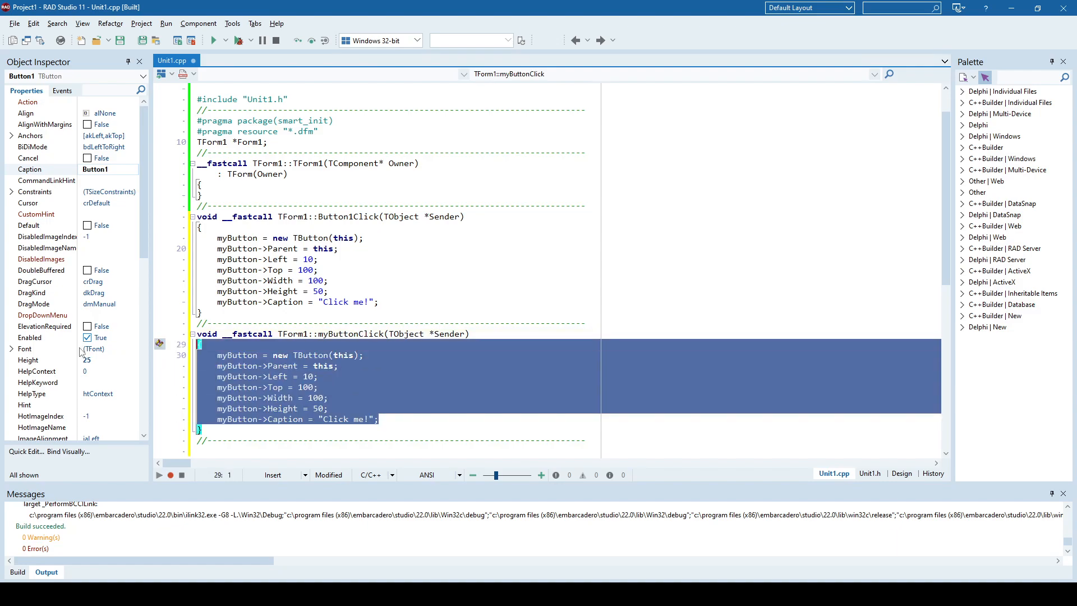
{"action": "type", "text": "s"}
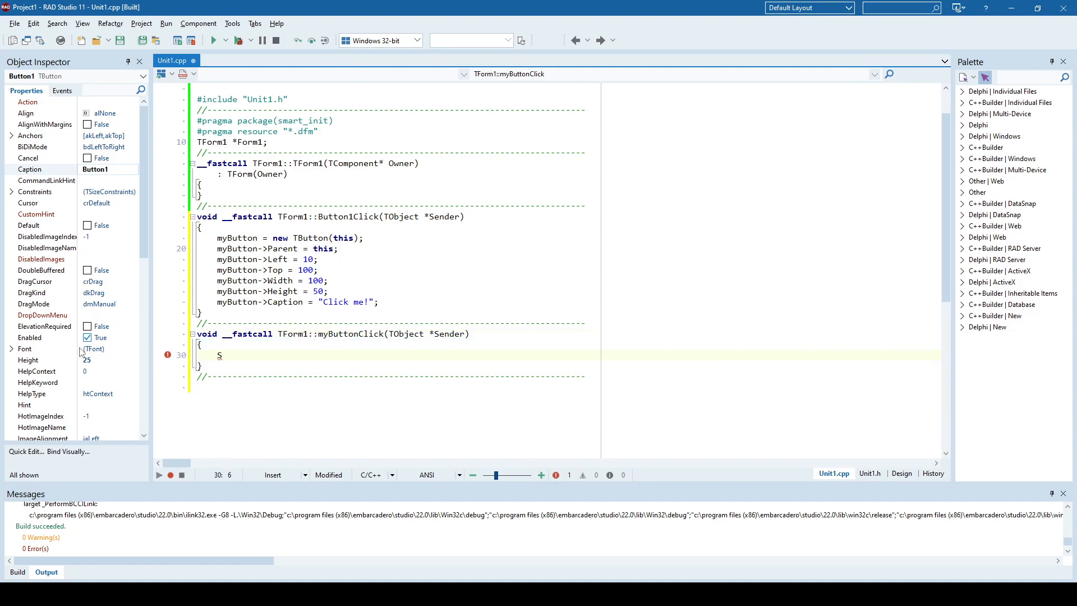
{"action": "type", "text": "ShowMessage("}
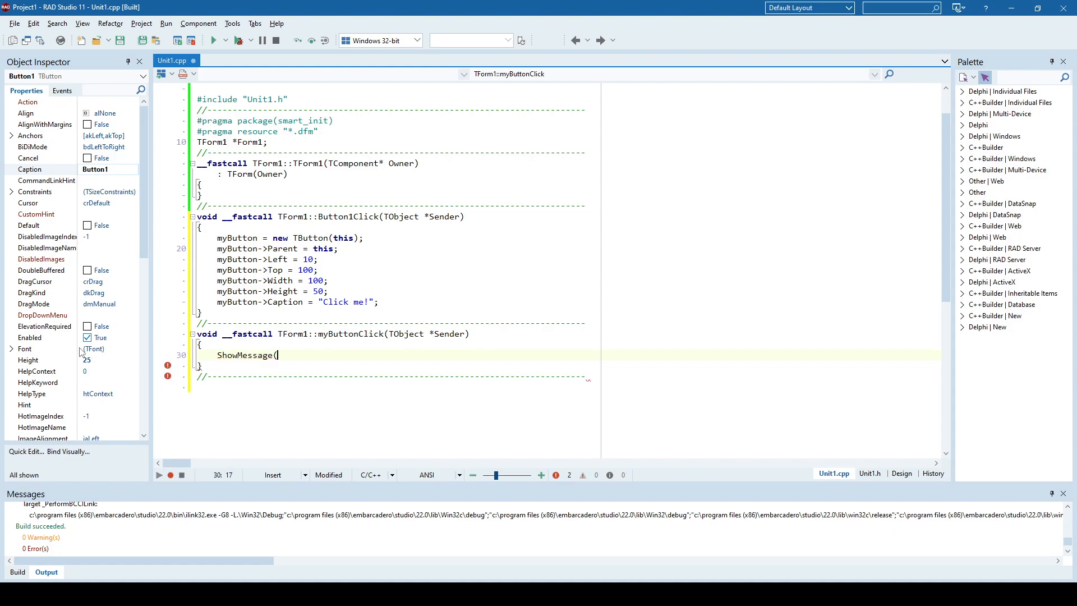
{"action": "type", "text": "\"He"}
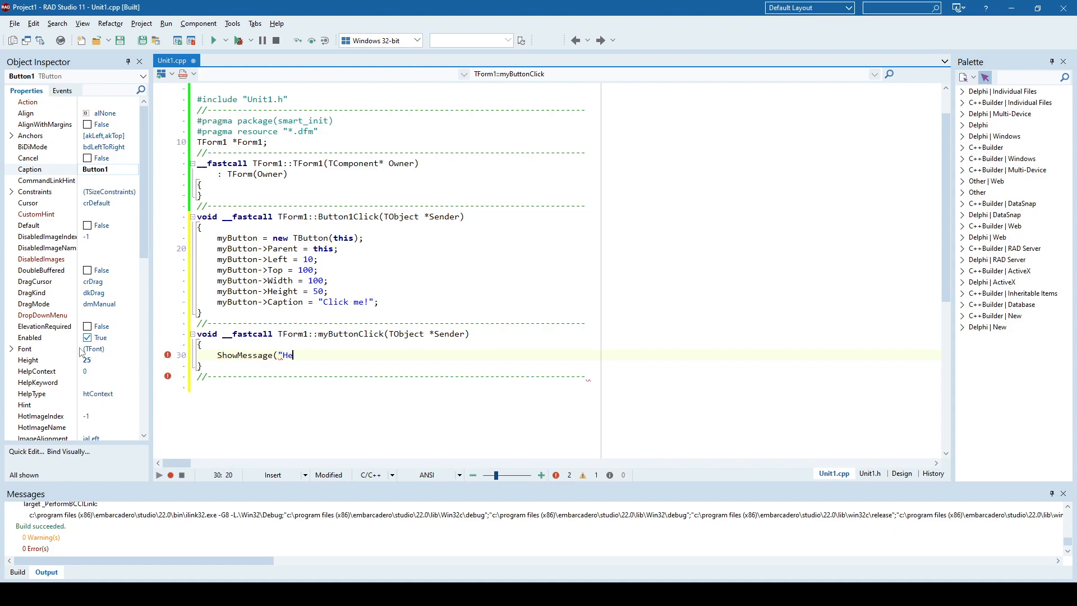
{"action": "type", "text": "llo World!"}
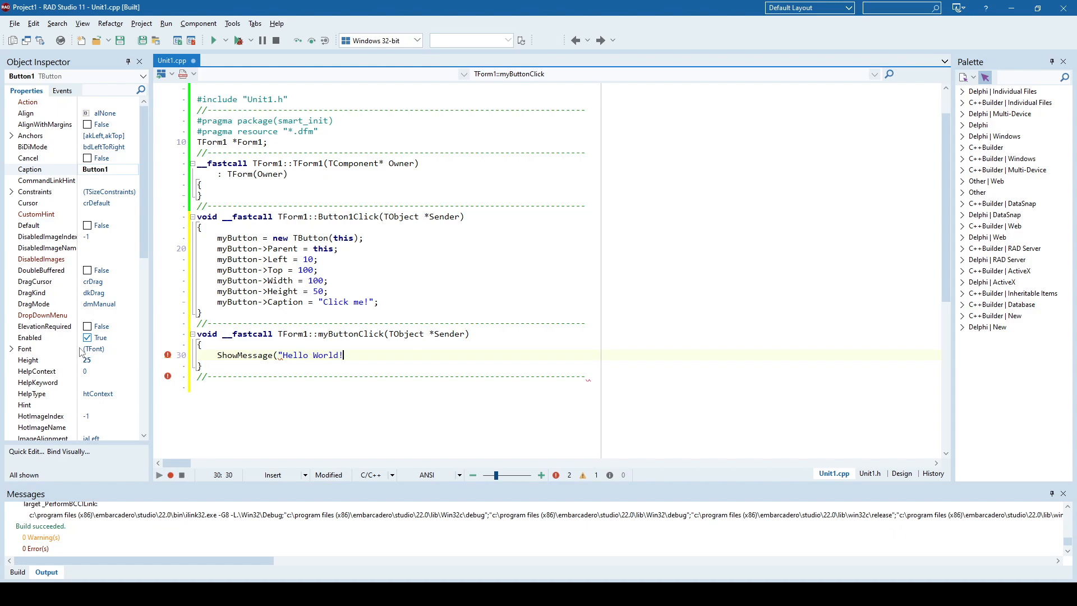
{"action": "type", "text": "\");"}
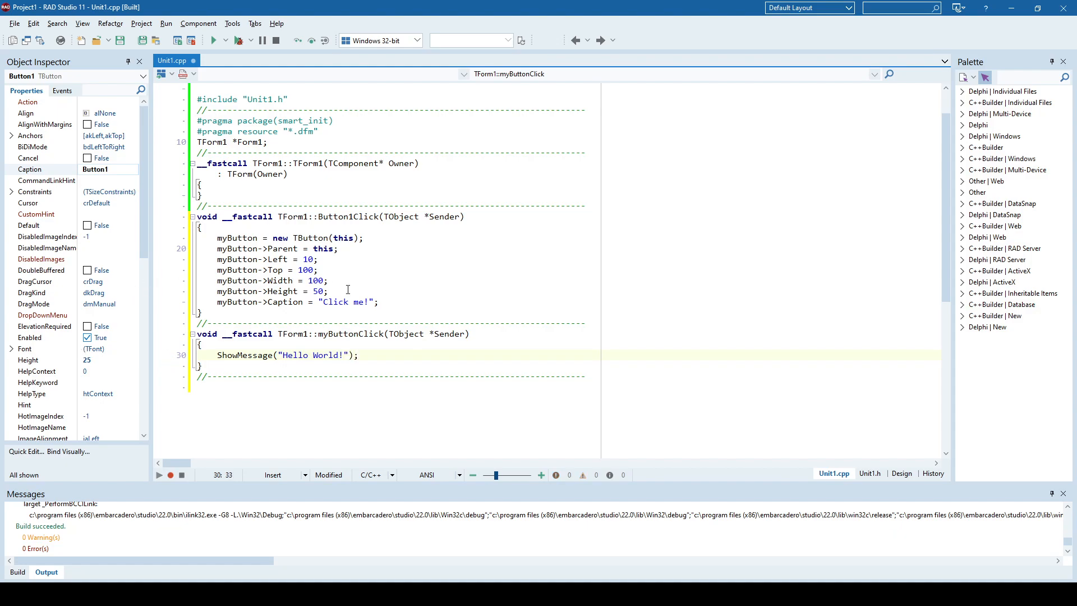
{"action": "mouse_move", "coordinate": [355, 336]}
{"action": "type", "text": "myButto"}
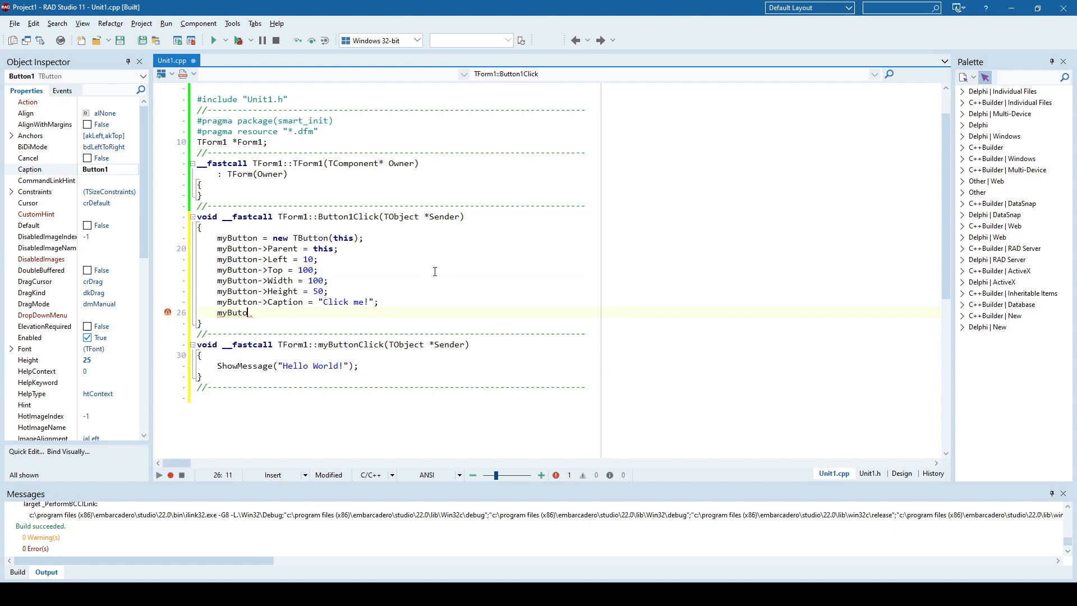
Assign myButton->OnClick = myButtonClick; after the Caption line in Button1Click.
{"action": "type", "text": "->OIn"}
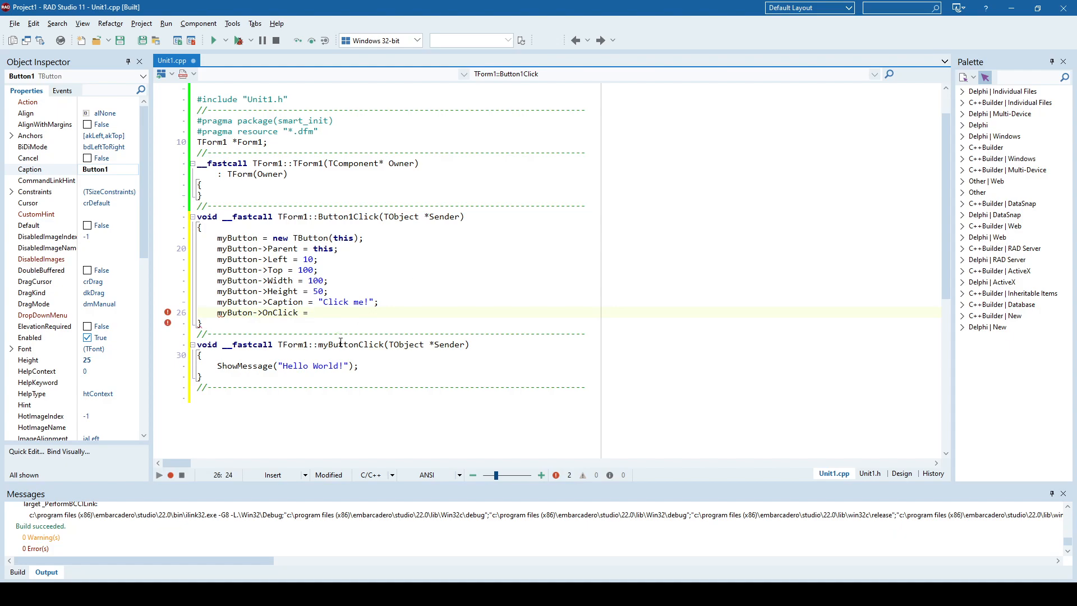
{"action": "double_click", "coordinate": [350, 344]}
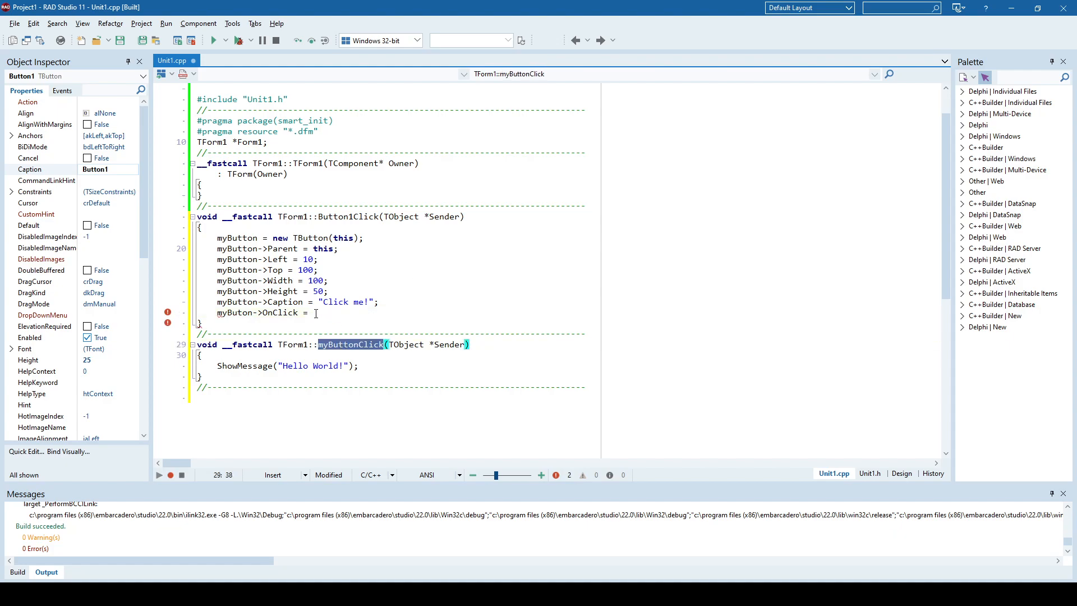
{"action": "type", "text": "myButtonClick;"}
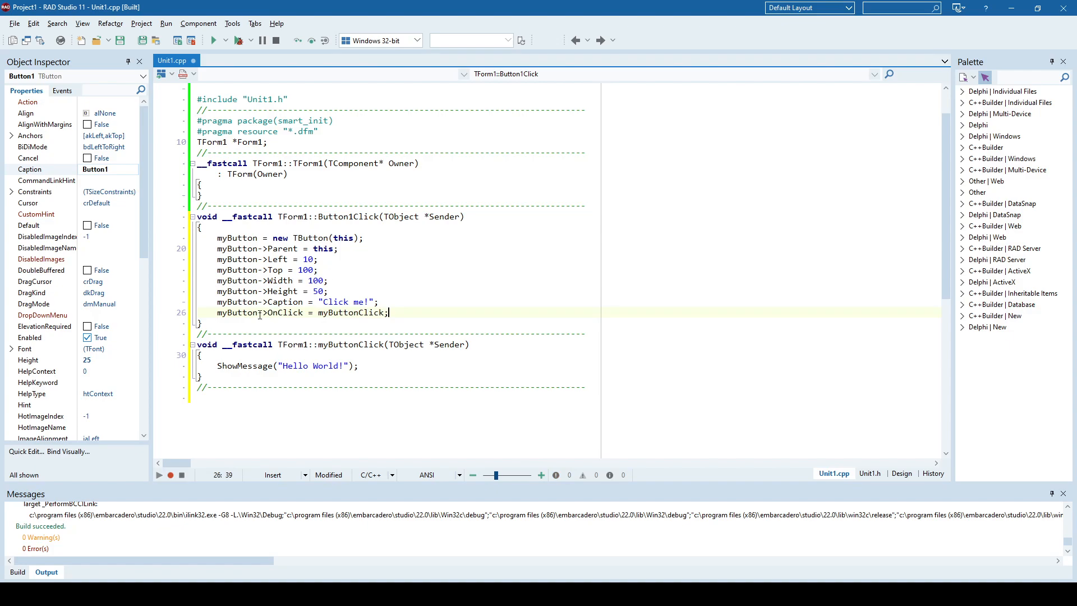
{"action": "double_click", "coordinate": [284, 312]}
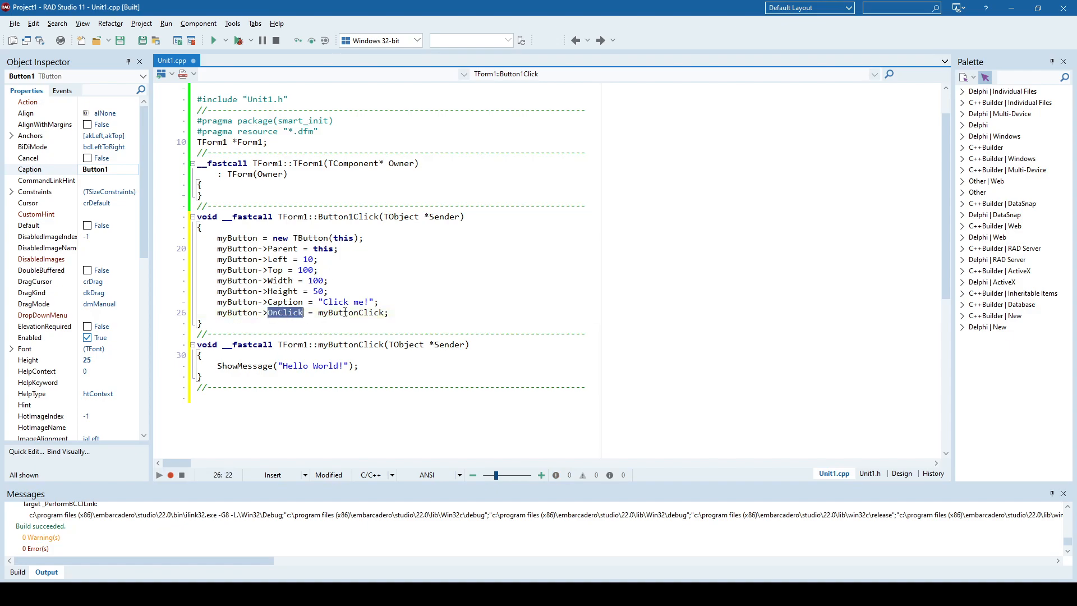
{"action": "left_click", "coordinate": [361, 312]}
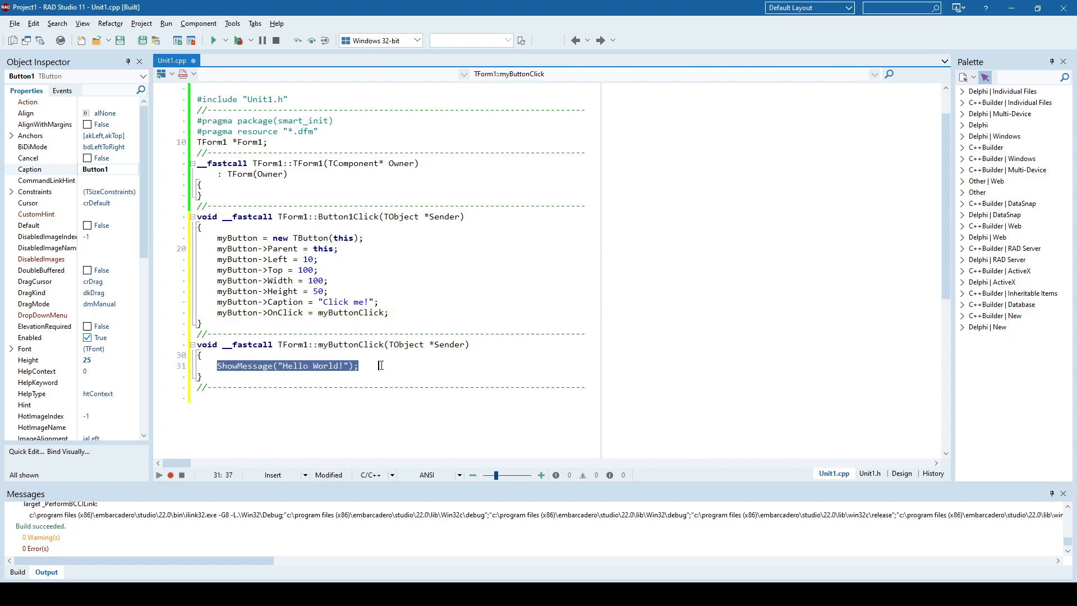
{"action": "left_click", "coordinate": [382, 365]}
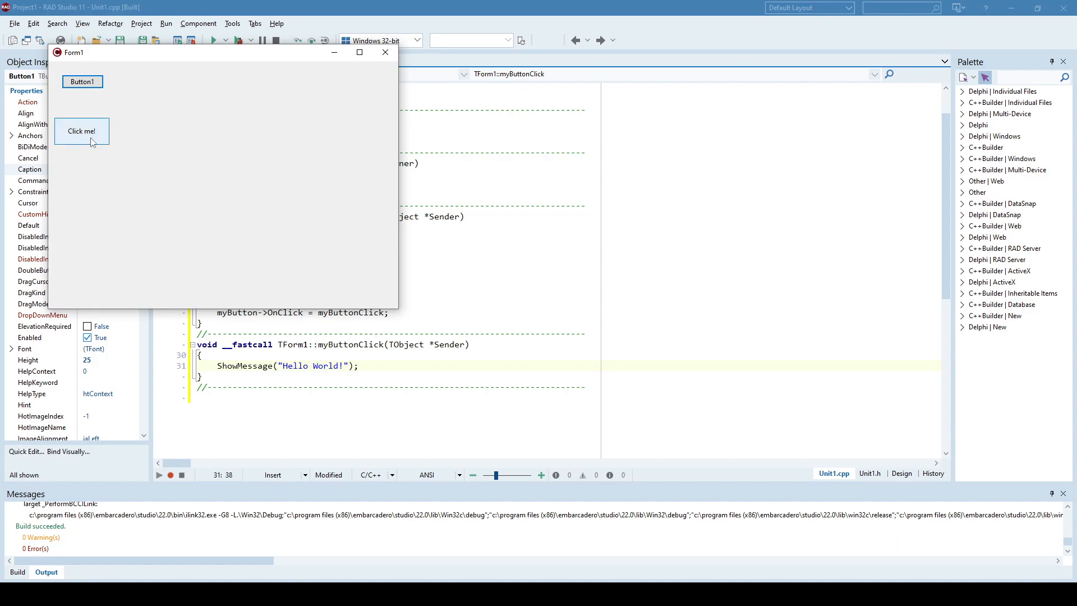
{"action": "left_click", "coordinate": [81, 131]}
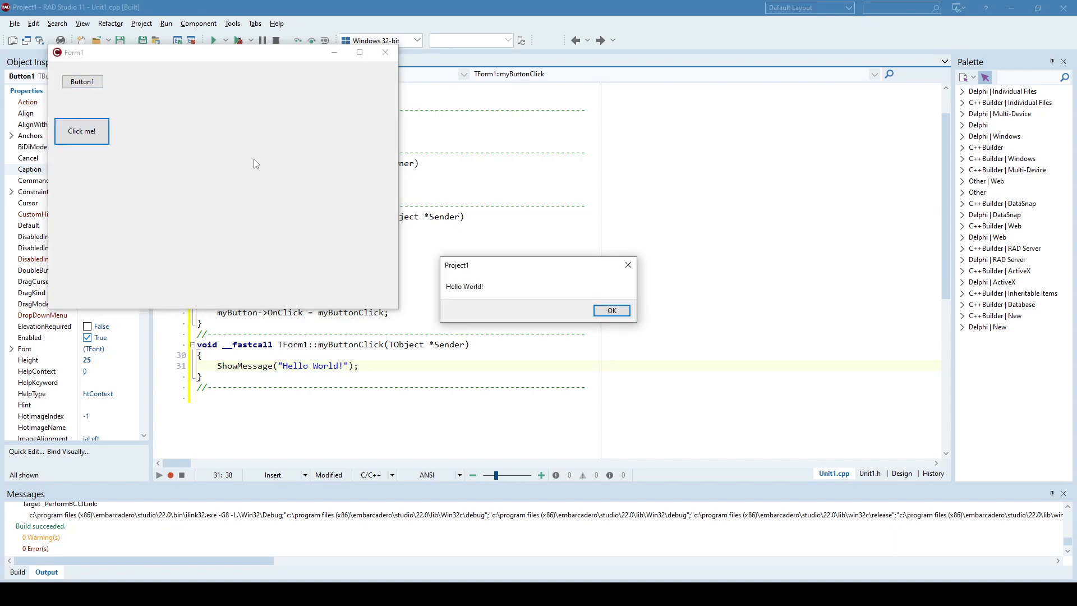
{"action": "mouse_move", "coordinate": [610, 310]}
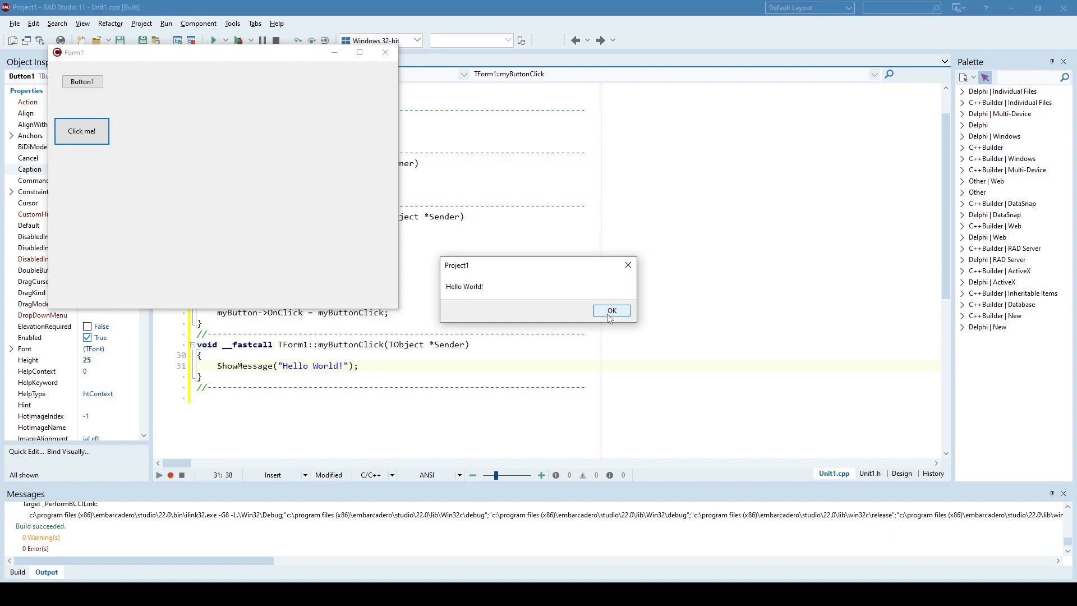
{"action": "mouse_move", "coordinate": [506, 289]}
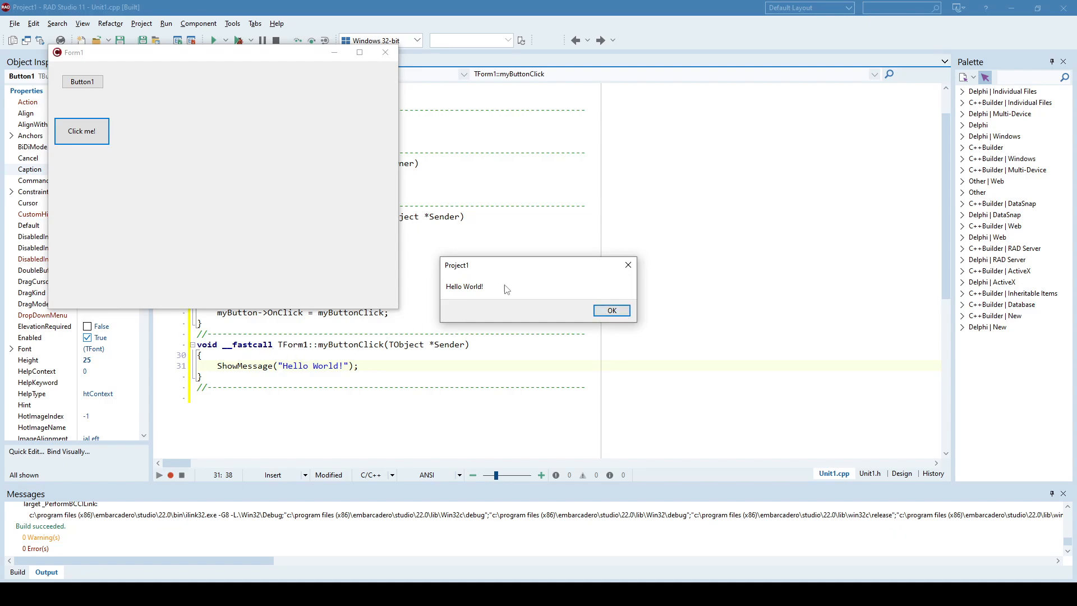
{"action": "left_click", "coordinate": [610, 309]}
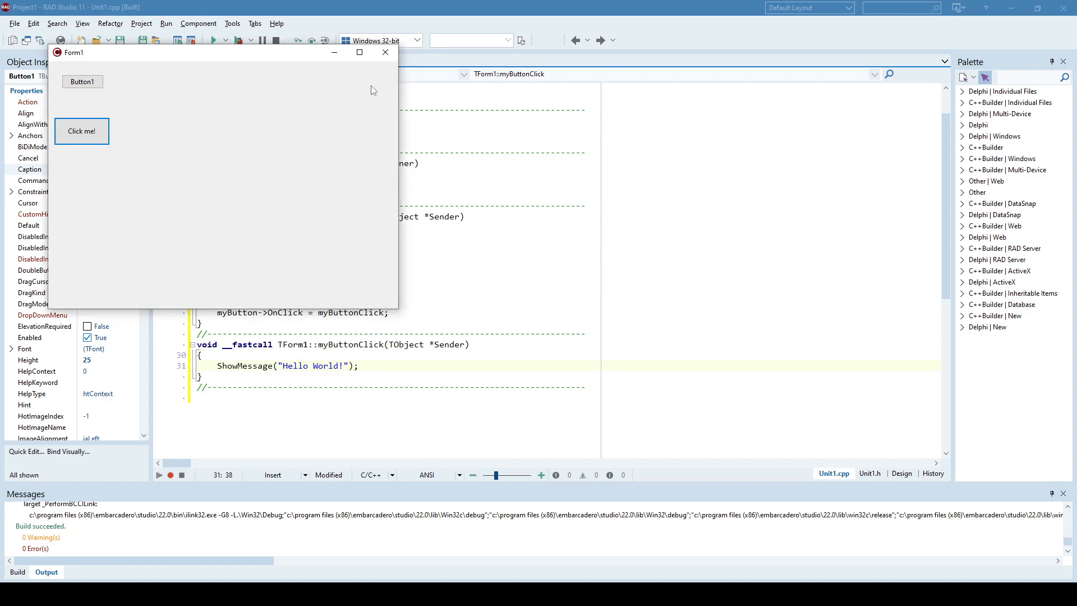
{"action": "left_click", "coordinate": [385, 52]}
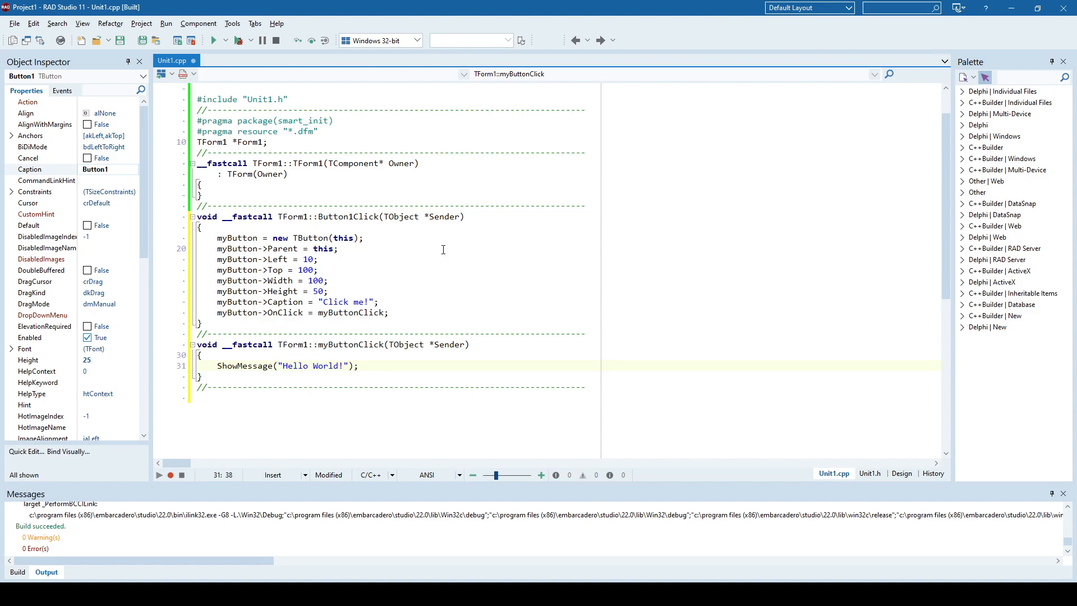
{"action": "left_click", "coordinate": [383, 365]}
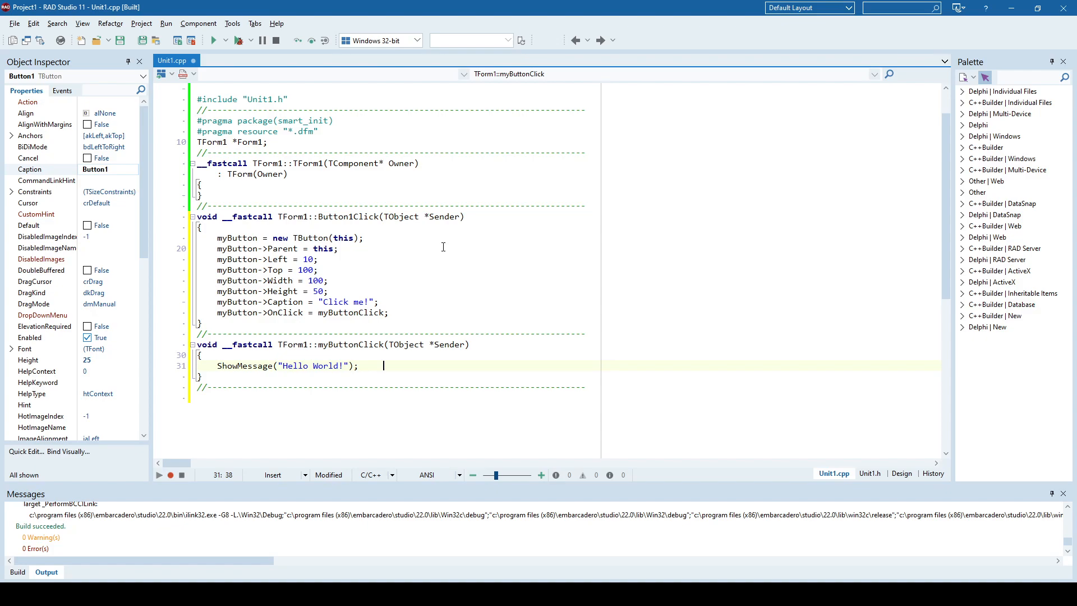
{"action": "mouse_move", "coordinate": [415, 230]}
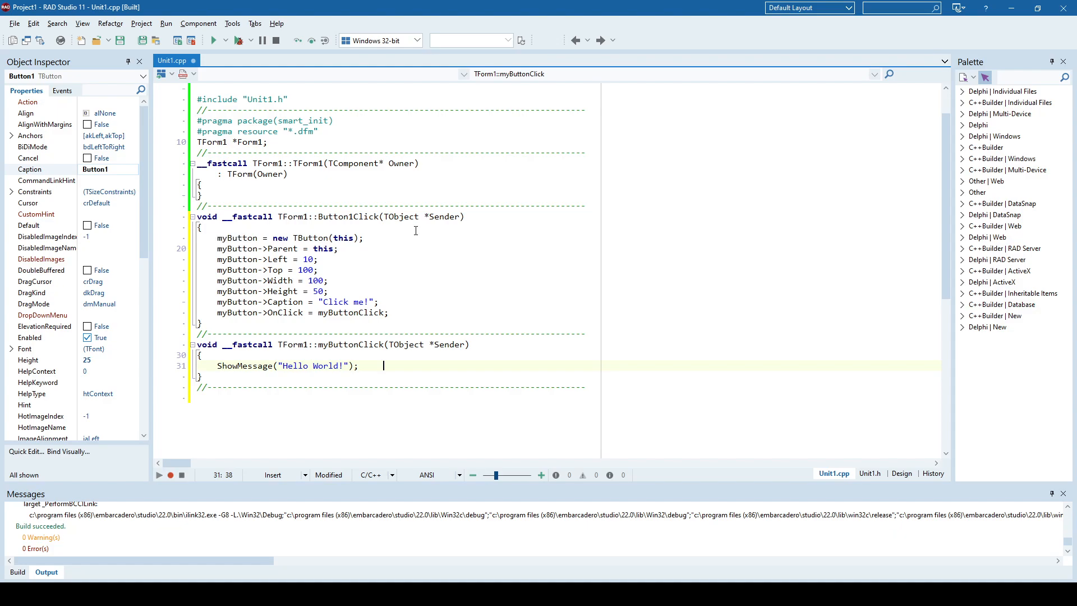
{"action": "mouse_move", "coordinate": [437, 260]}
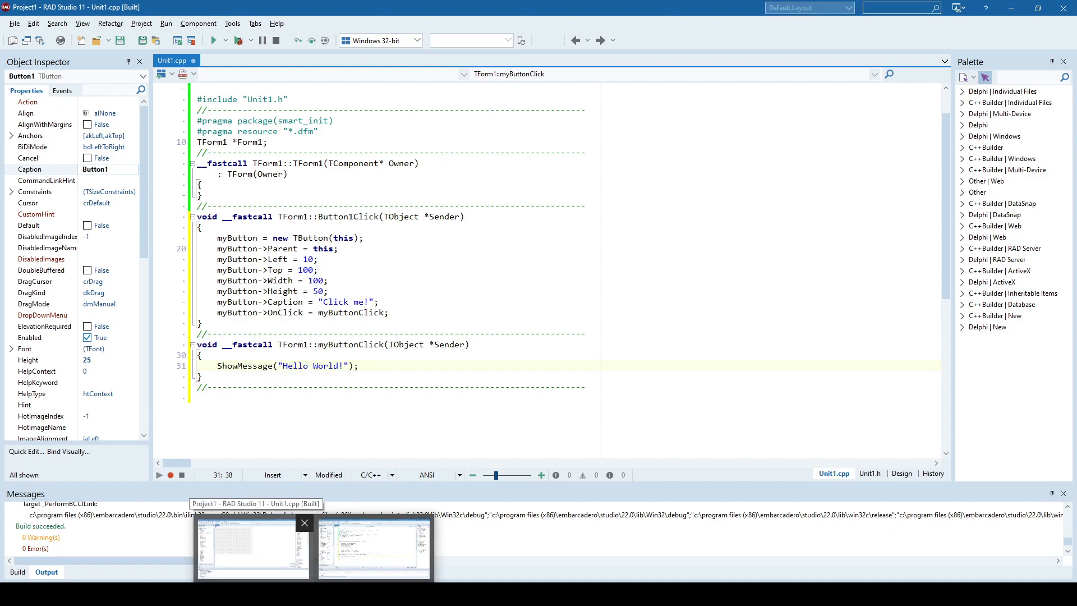
Run the grid project from the other RAD Studio window and center Form1.
{"action": "left_click", "coordinate": [902, 474]}
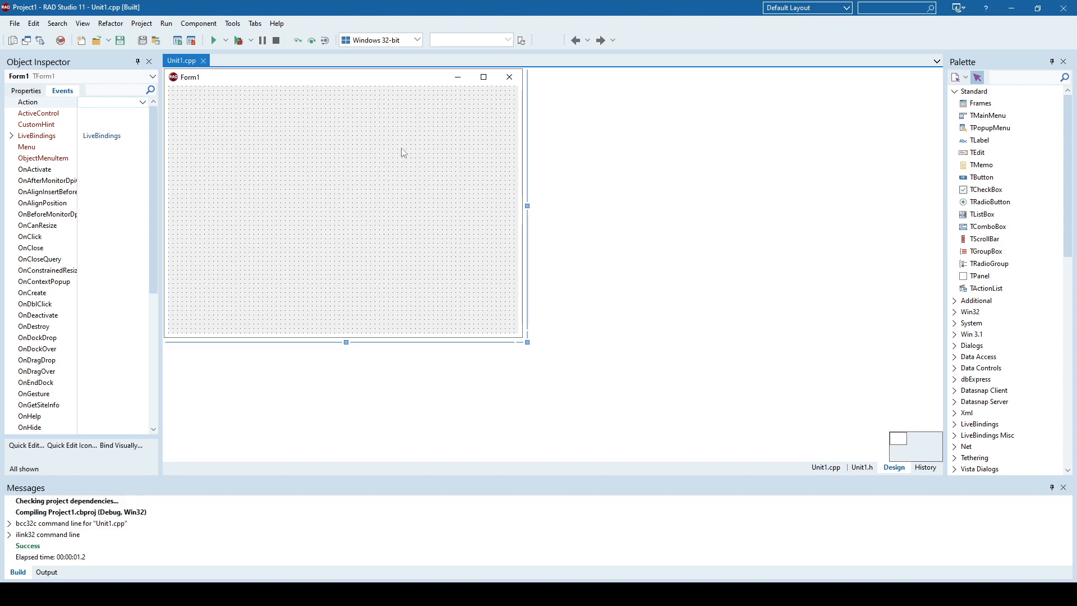
{"action": "left_click", "coordinate": [214, 39]}
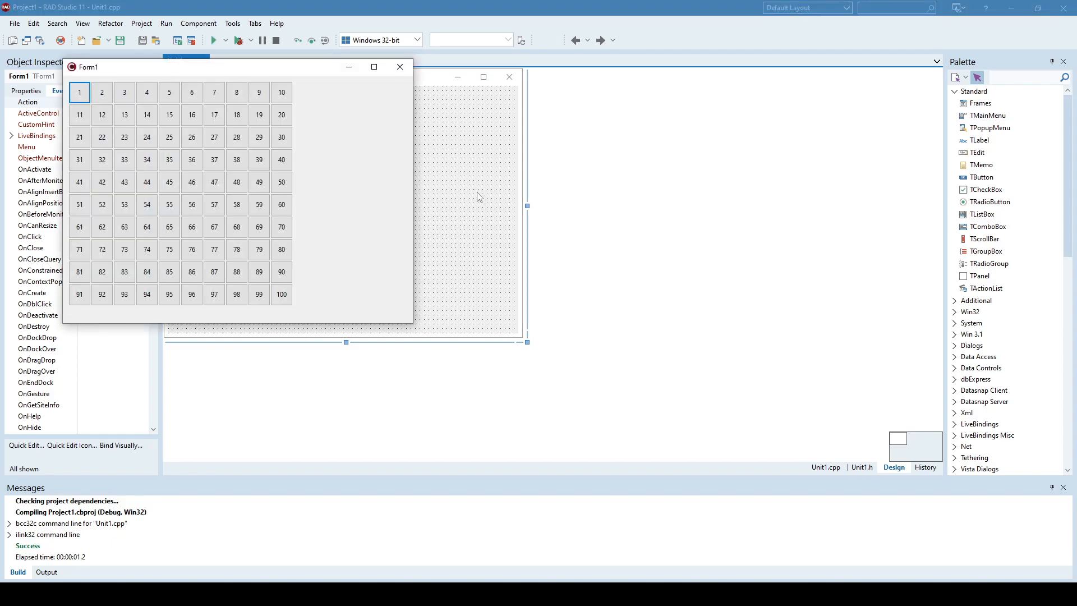
{"action": "left_click_drag", "start_coordinate": [86, 67], "coordinate": [440, 175]}
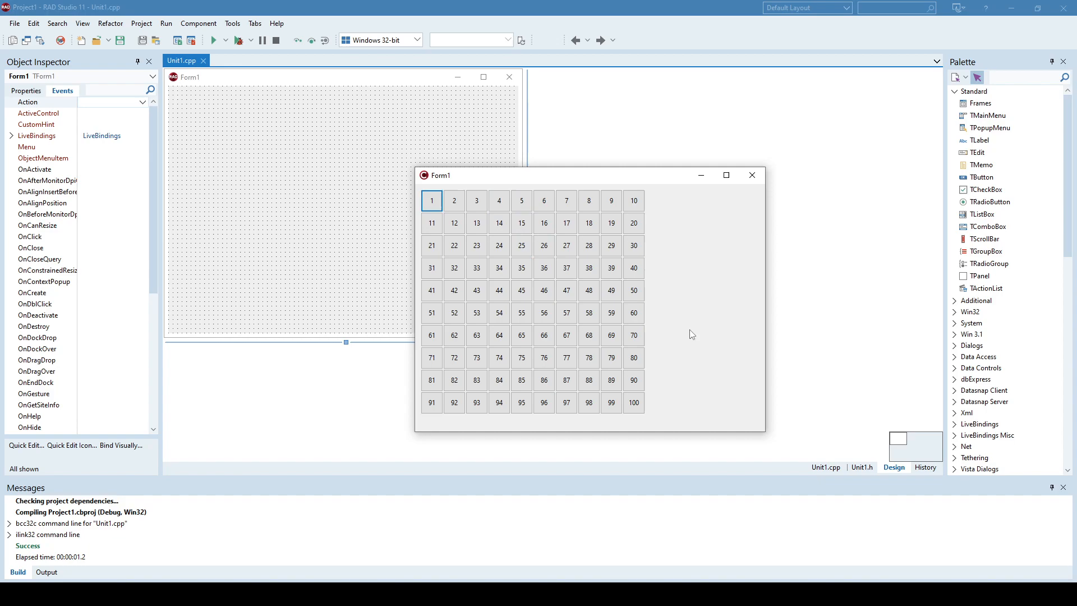
{"action": "left_click", "coordinate": [634, 313]}
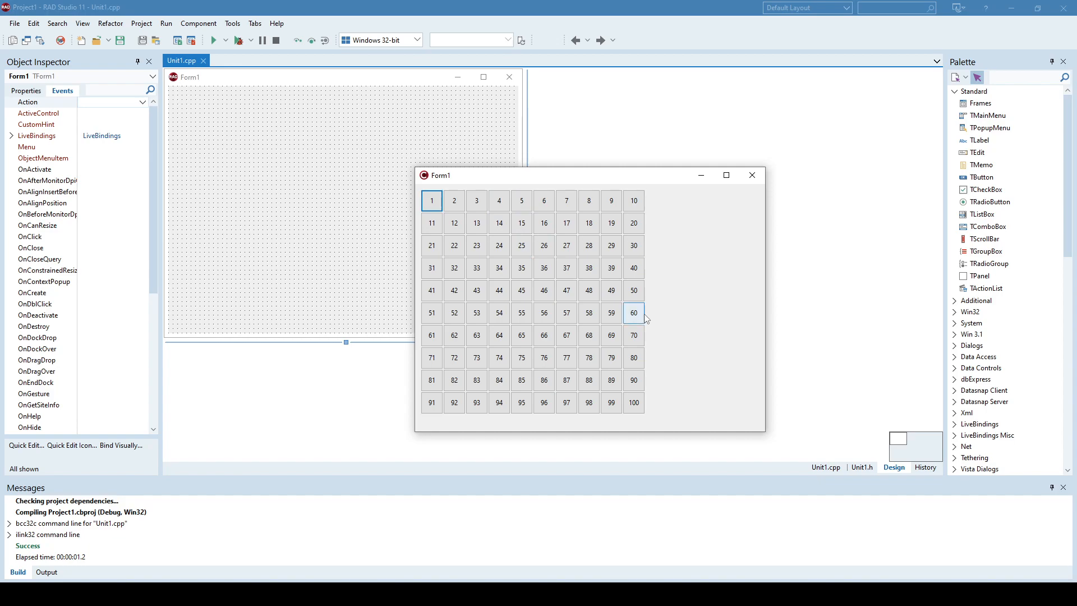
{"action": "mouse_move", "coordinate": [666, 324]}
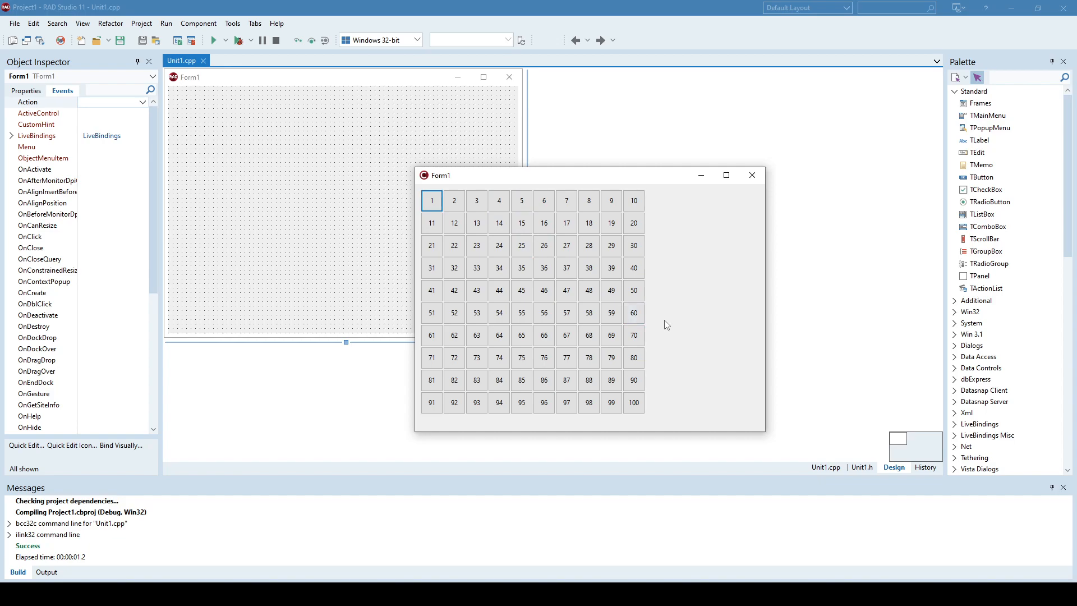
{"action": "mouse_move", "coordinate": [670, 330]}
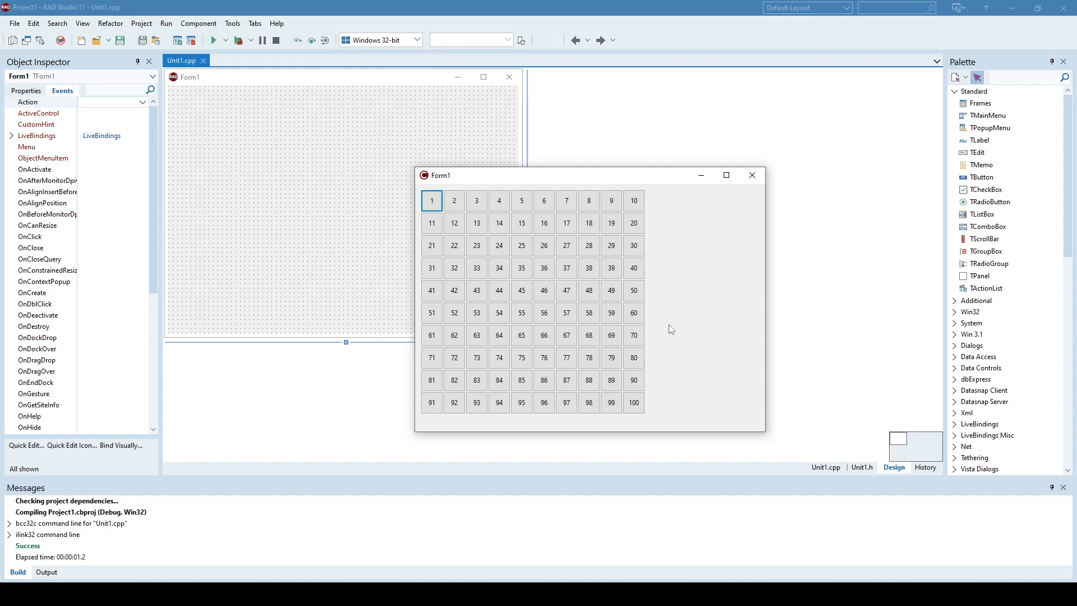
{"action": "mouse_move", "coordinate": [664, 324]}
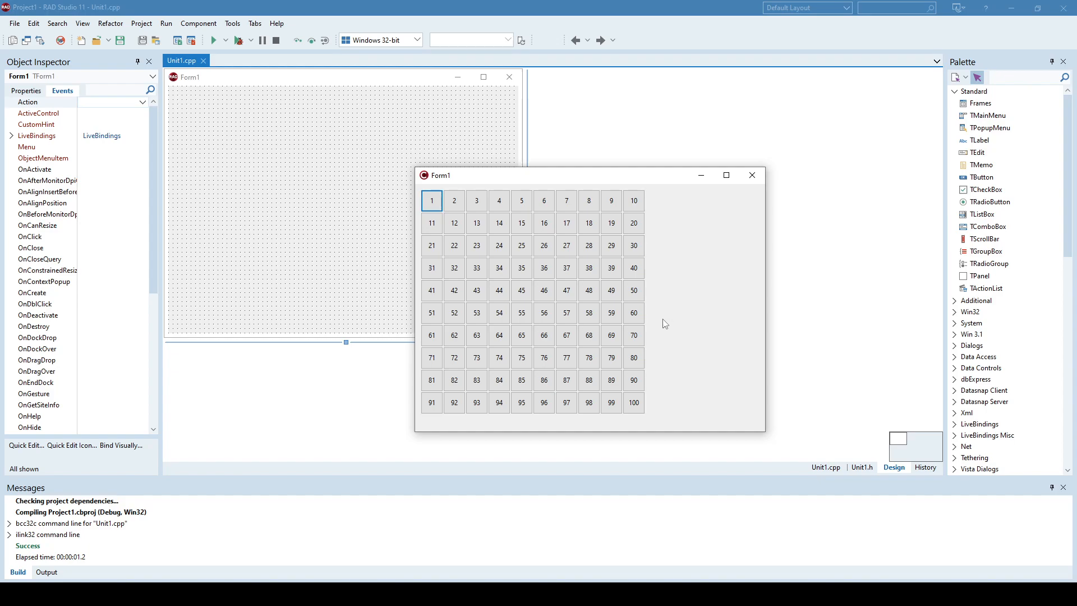
Click buttons 12 and 66 and dismiss each number message.
{"action": "left_click", "coordinate": [454, 223]}
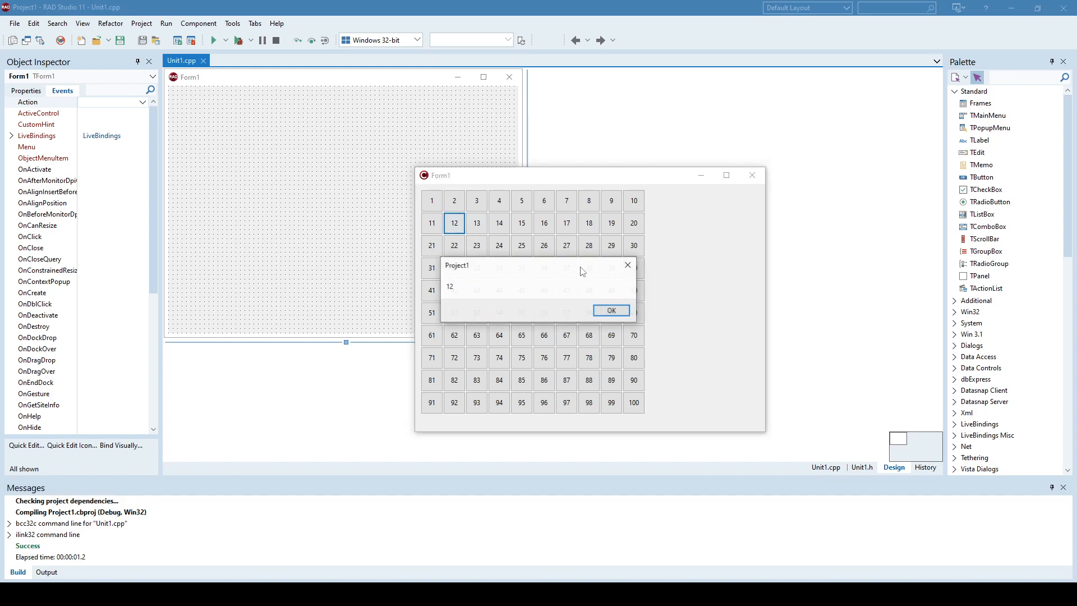
{"action": "left_click", "coordinate": [610, 309]}
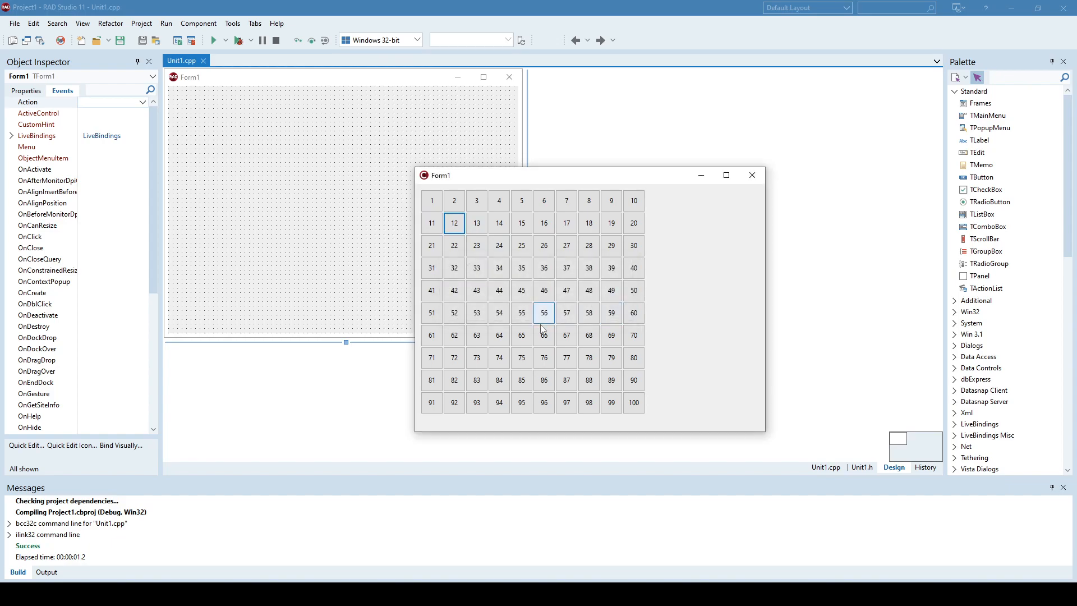
{"action": "left_click", "coordinate": [543, 336]}
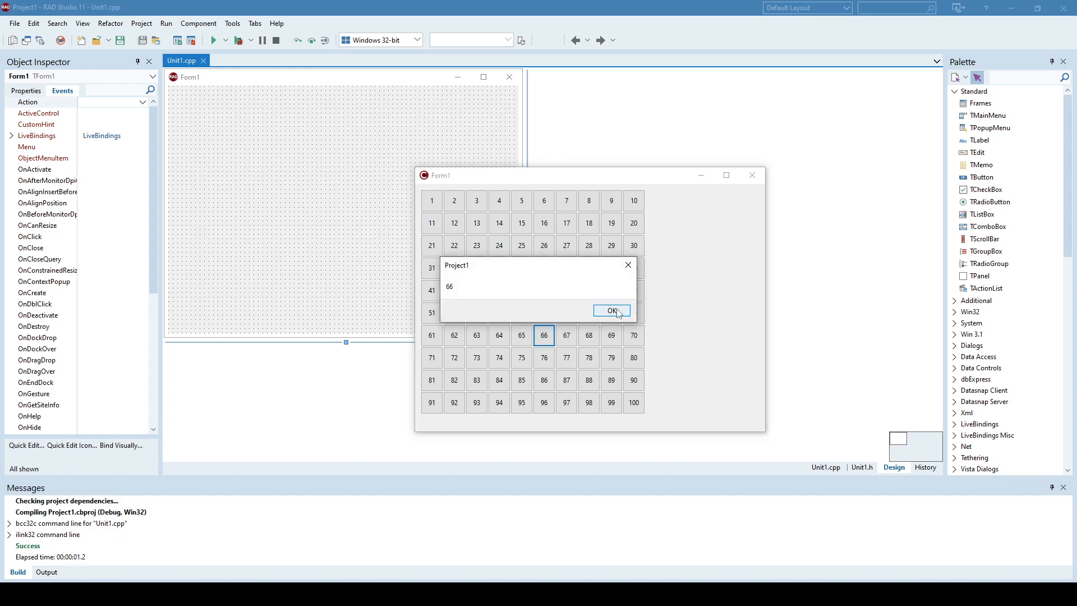
{"action": "left_click", "coordinate": [611, 310]}
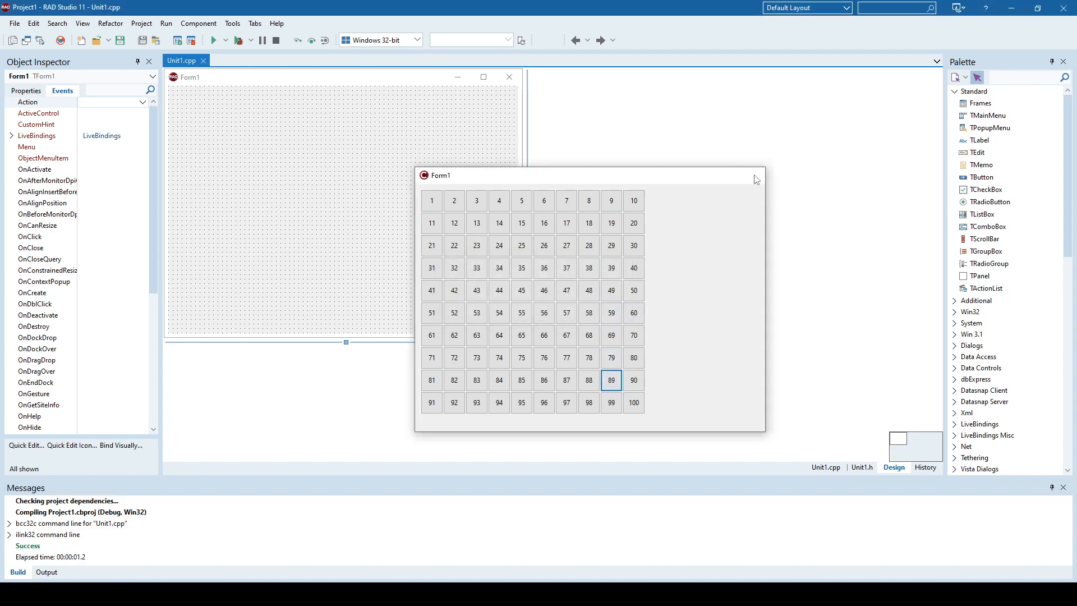
Close the running grid application.
{"action": "left_click", "coordinate": [825, 468]}
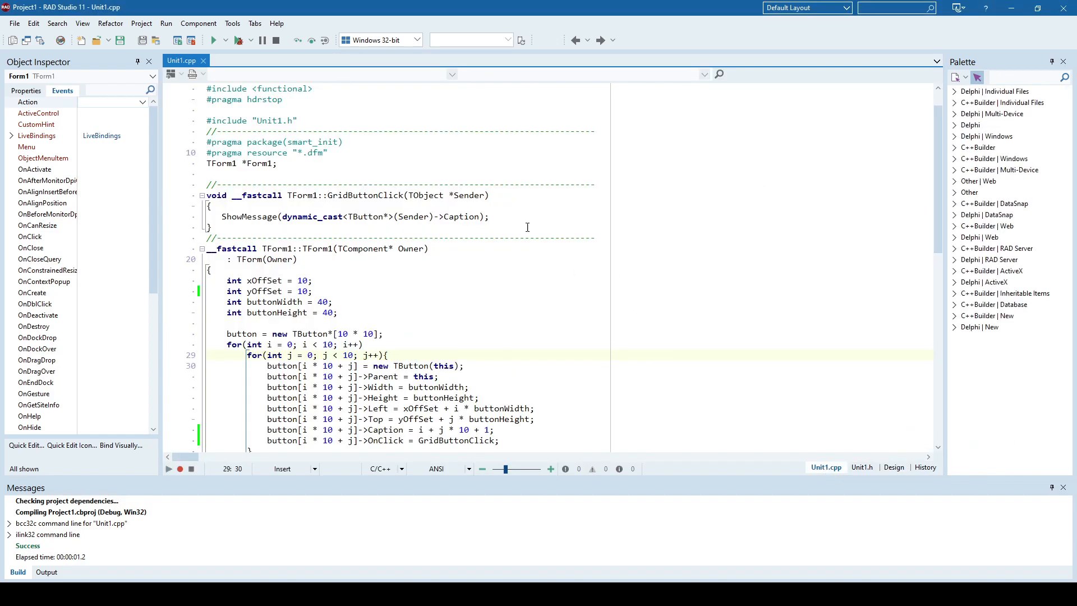
{"action": "scroll", "scroll_direction": "down", "scroll_amount": 3}
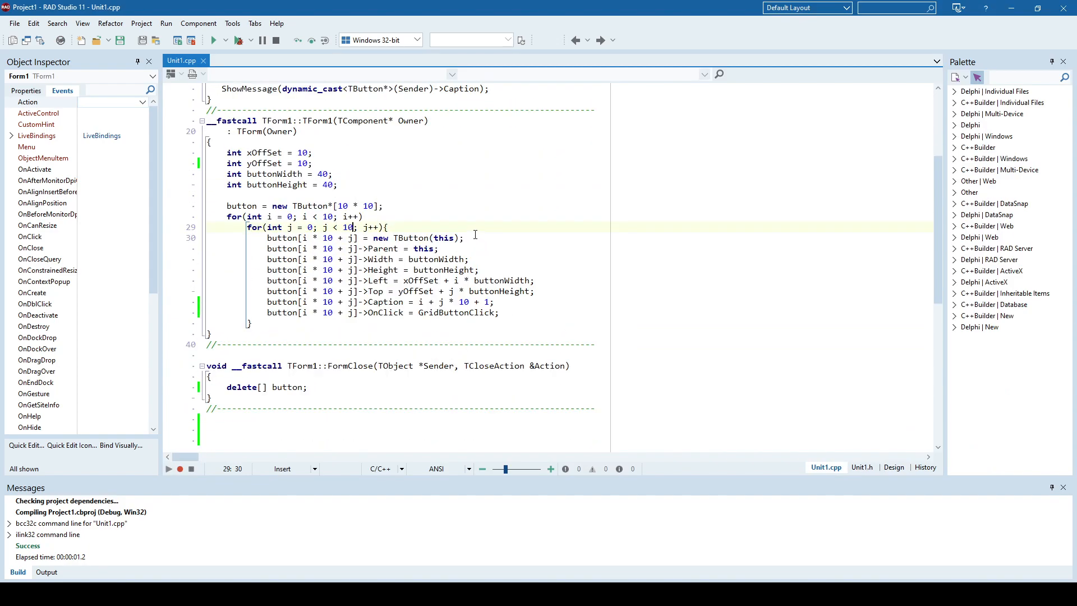
{"action": "scroll", "scroll_direction": "up", "scroll_amount": 3}
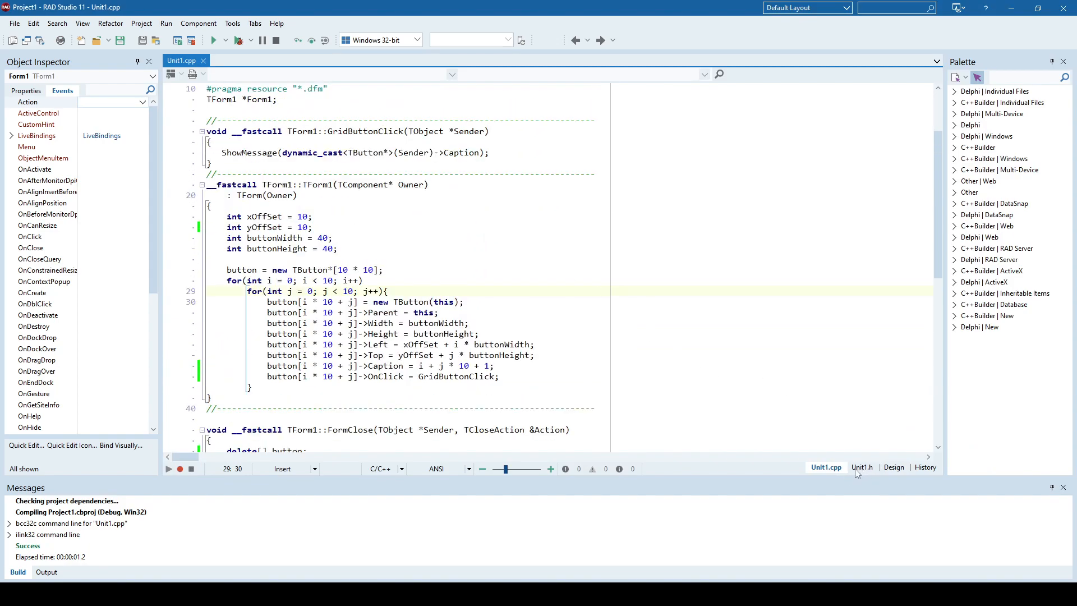
Highlight the TButton** button declaration in Unit1.h, comparing with the earlier single-button example.
{"action": "left_click", "coordinate": [862, 467]}
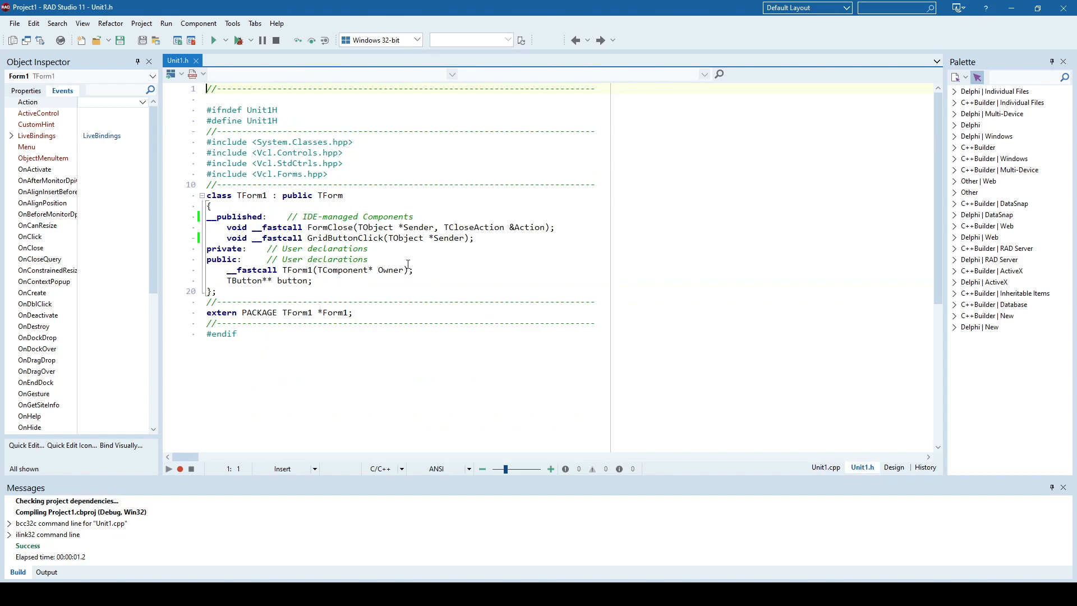
{"action": "left_click", "coordinate": [229, 281]}
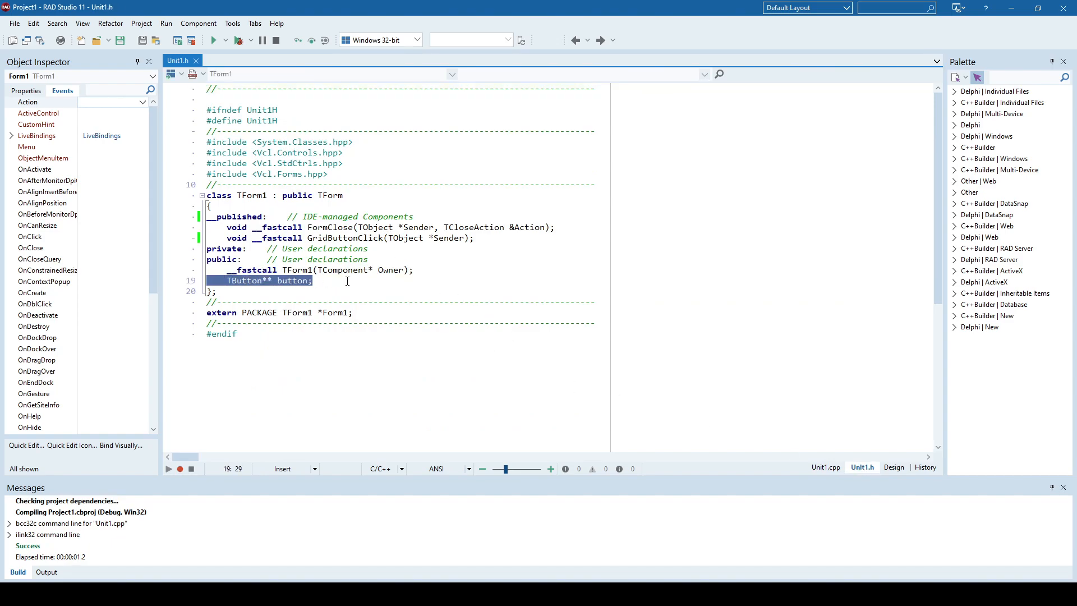
{"action": "left_click", "coordinate": [330, 281]}
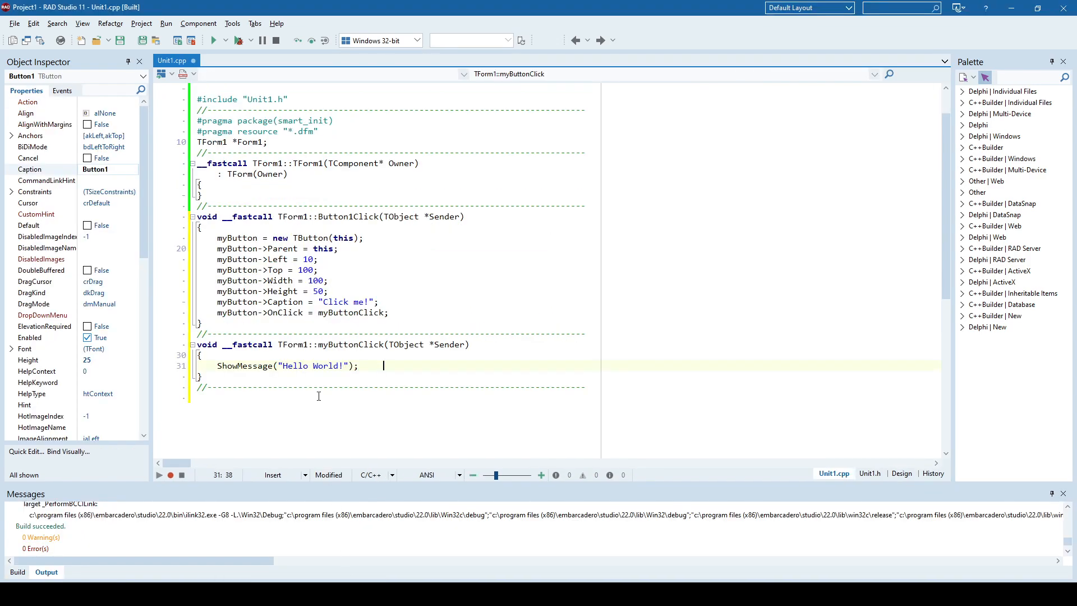
{"action": "left_click", "coordinate": [869, 474]}
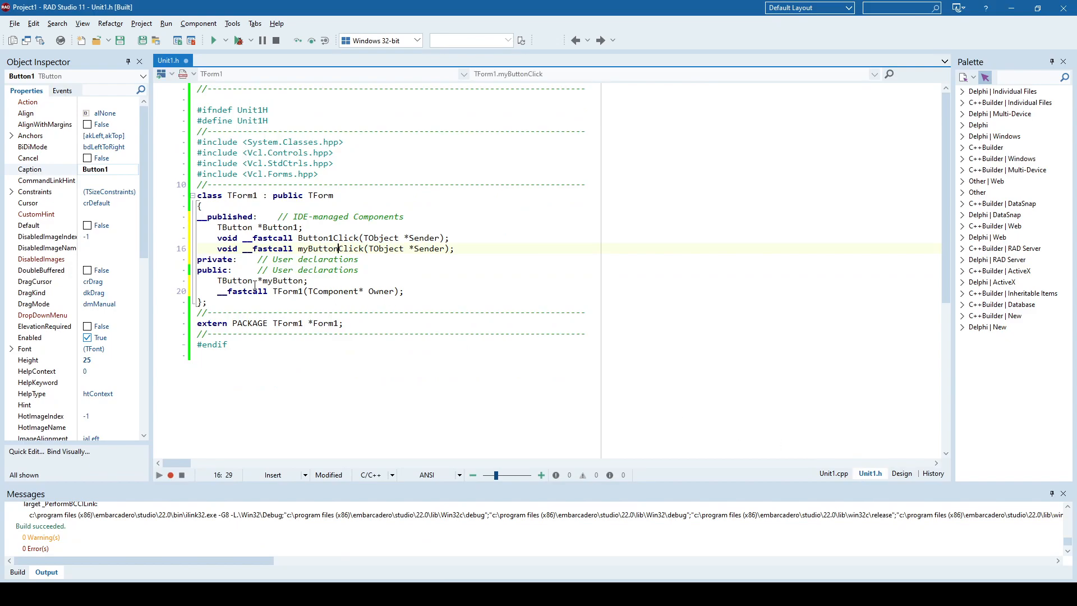
{"action": "double_click", "coordinate": [281, 280]}
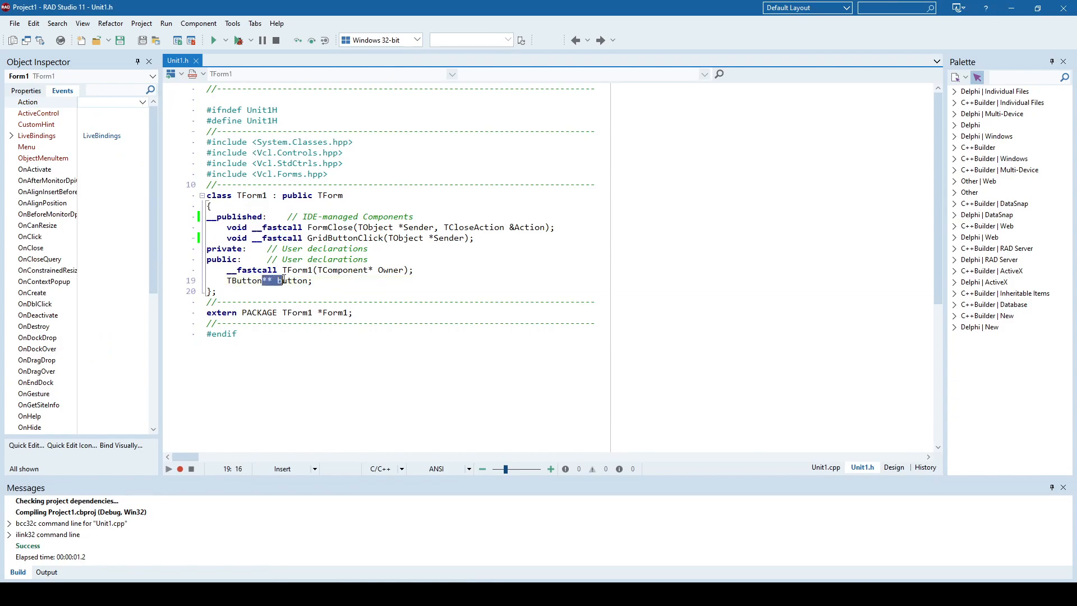
{"action": "left_click", "coordinate": [318, 281]}
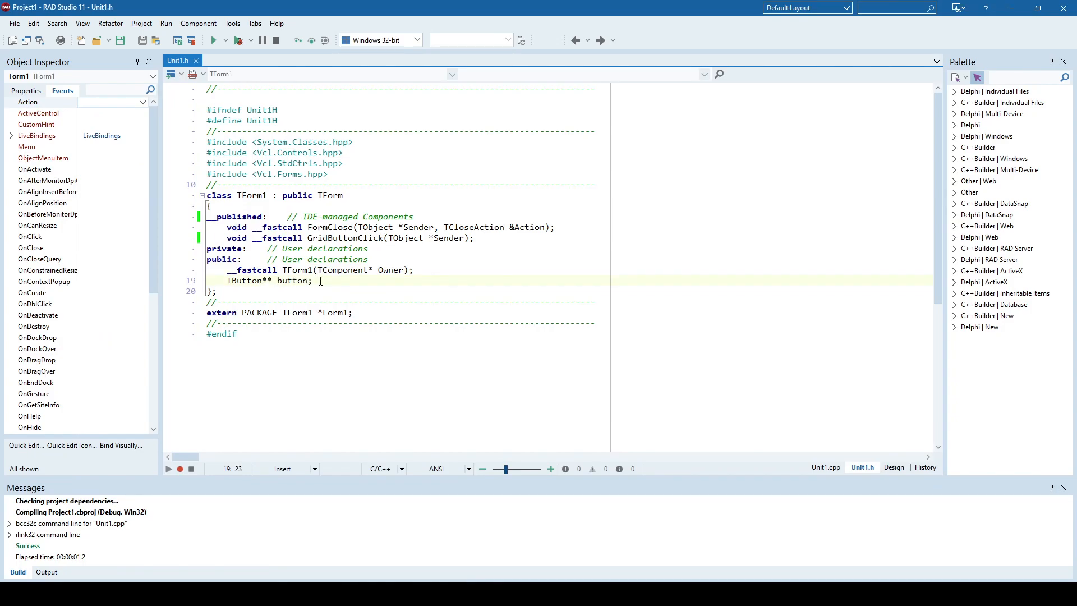
{"action": "mouse_move", "coordinate": [830, 470]}
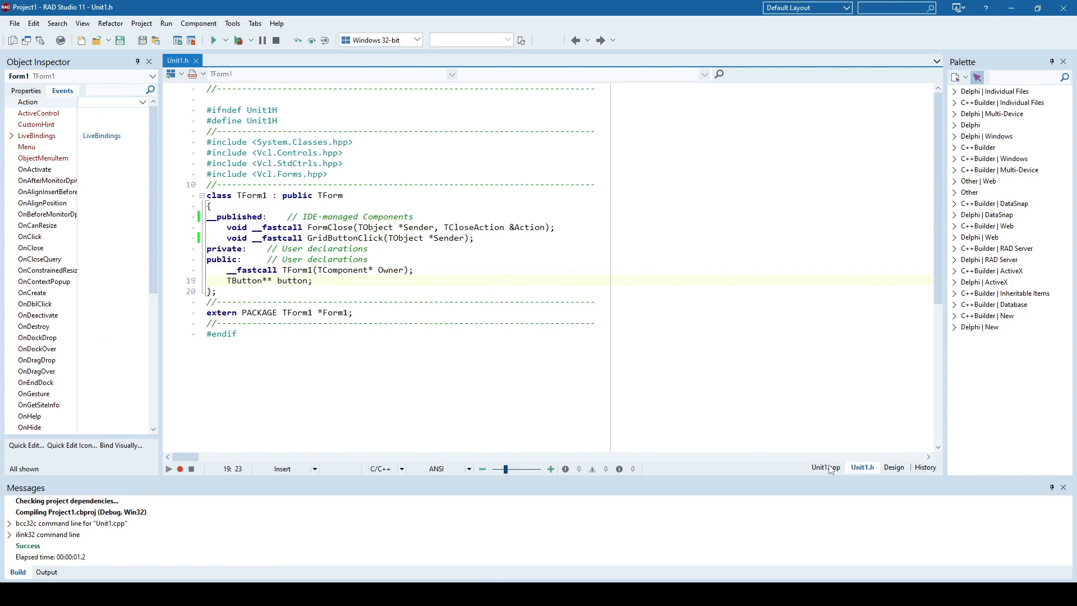
In Unit1.cpp, point out TButton in the TButton*[10 * 10] allocation and Parent in the loop.
{"action": "left_click", "coordinate": [827, 468]}
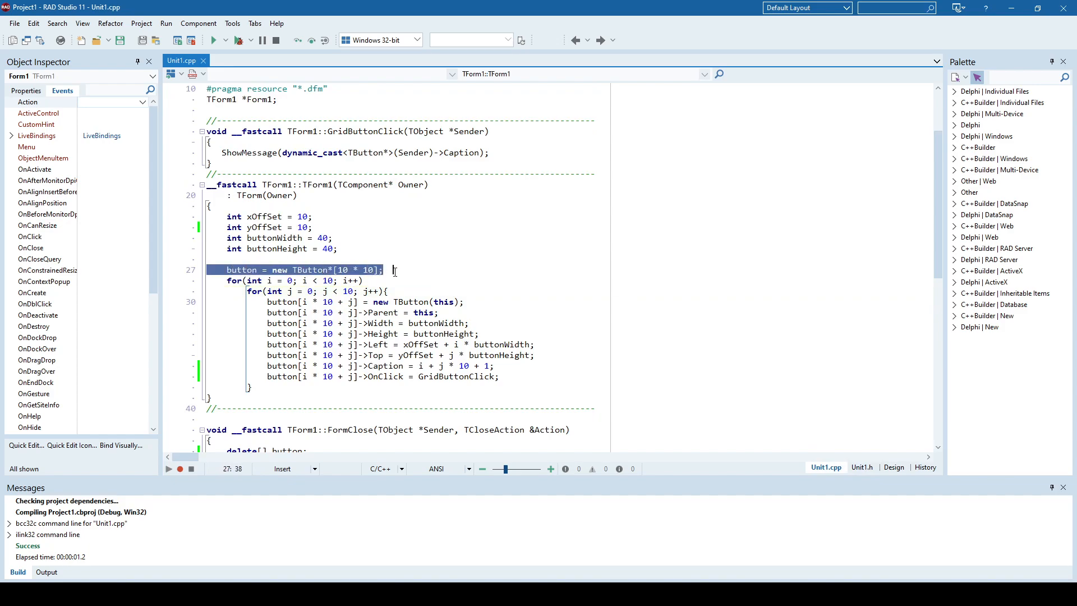
{"action": "left_click", "coordinate": [328, 269]}
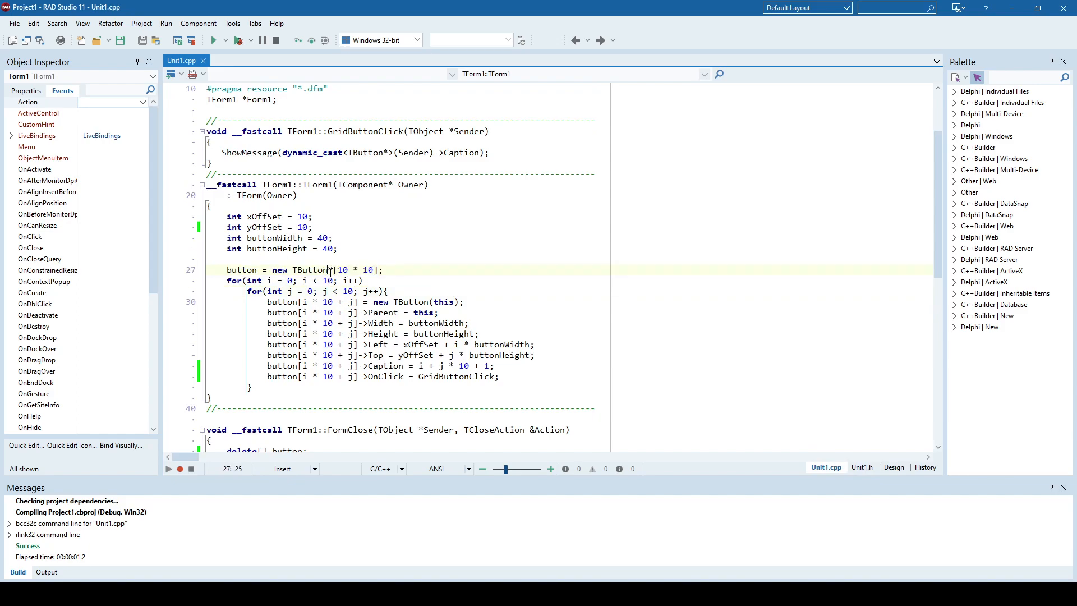
{"action": "double_click", "coordinate": [312, 269]}
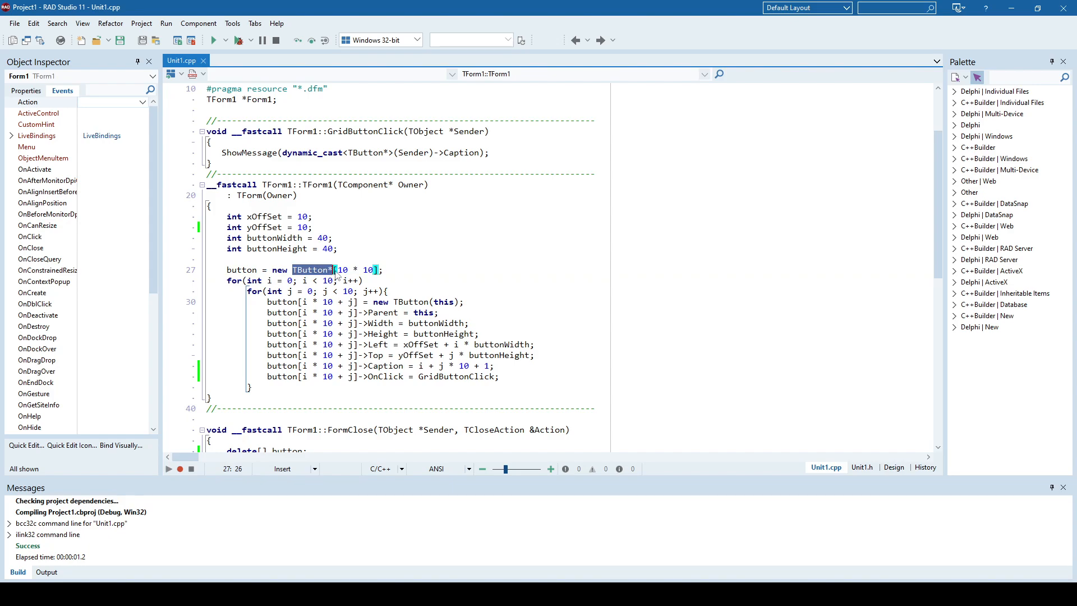
{"action": "mouse_move", "coordinate": [343, 269]}
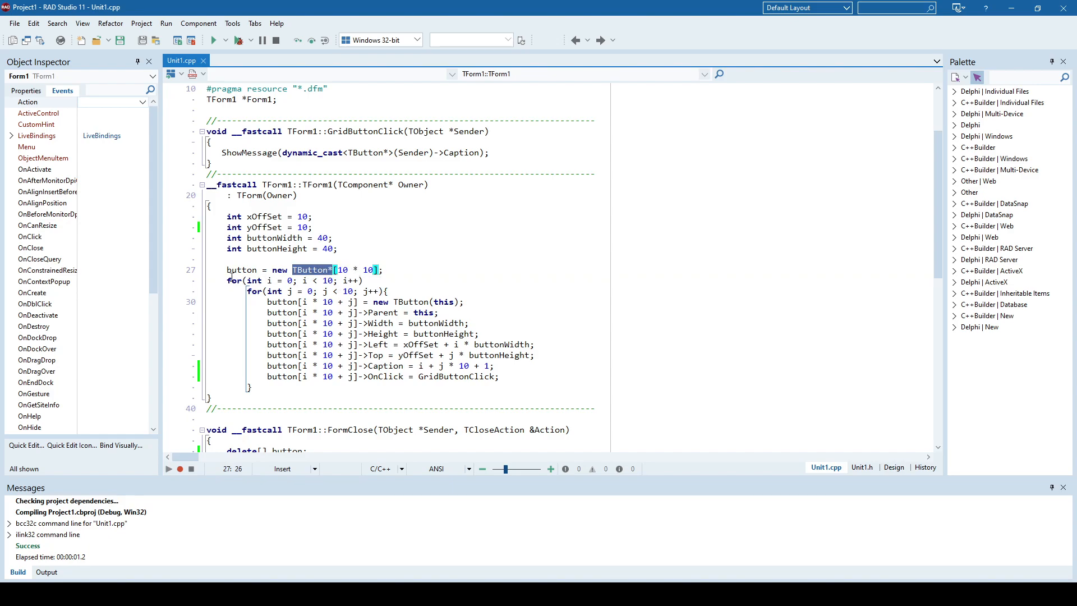
{"action": "left_click", "coordinate": [388, 291]}
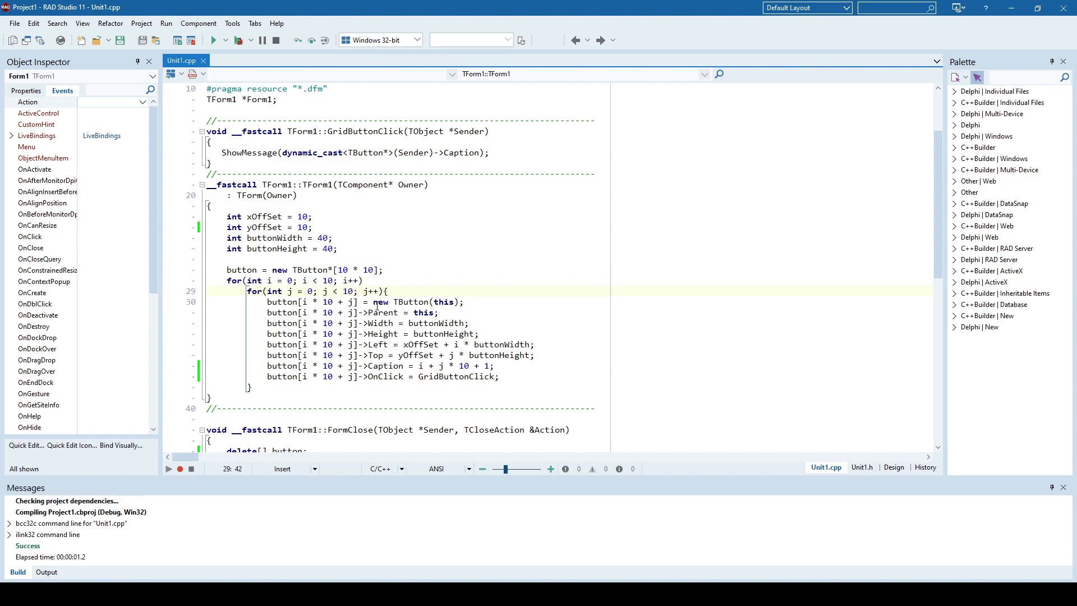
{"action": "double_click", "coordinate": [416, 302]}
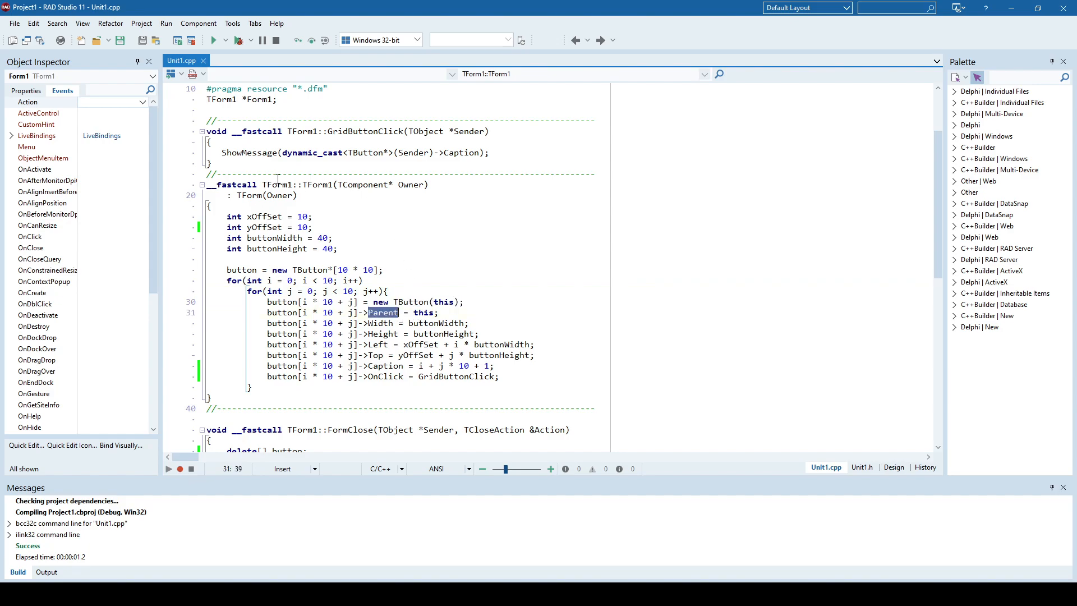
{"action": "mouse_move", "coordinate": [390, 326]}
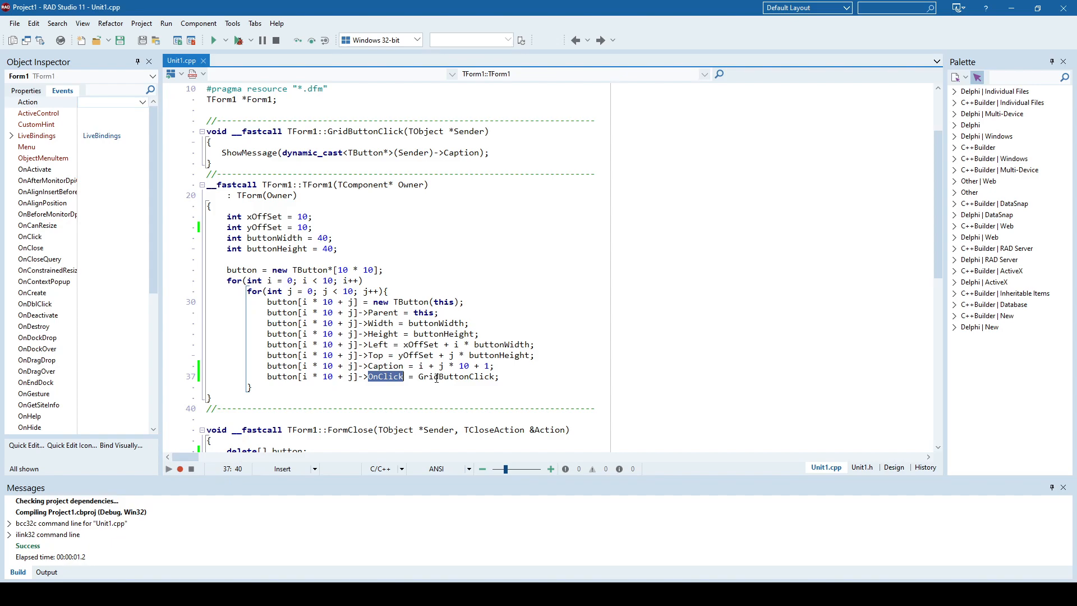
{"action": "double_click", "coordinate": [455, 376]}
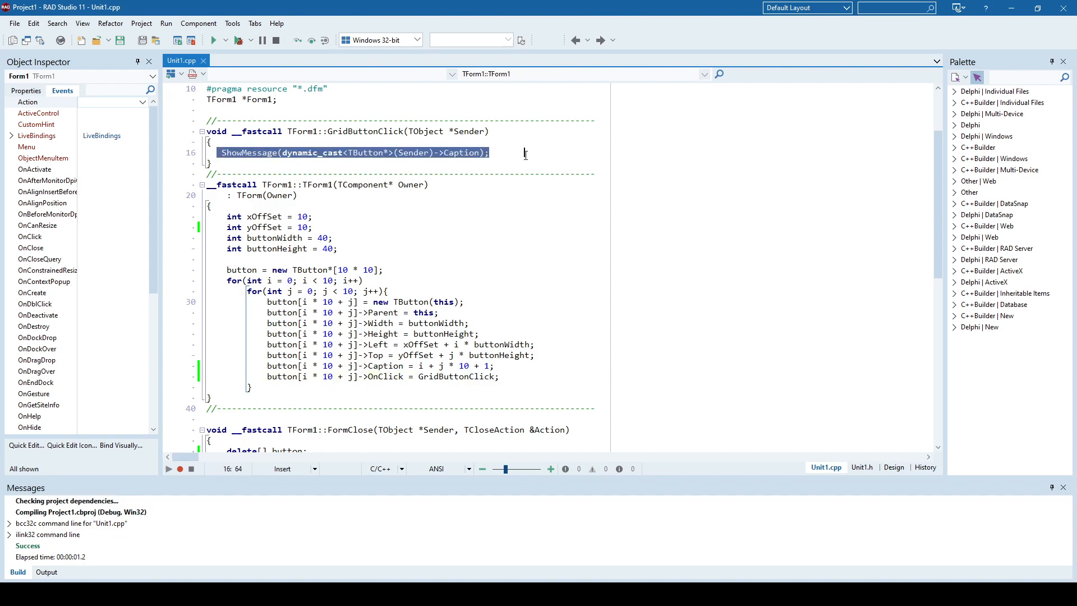
{"action": "double_click", "coordinate": [462, 152]}
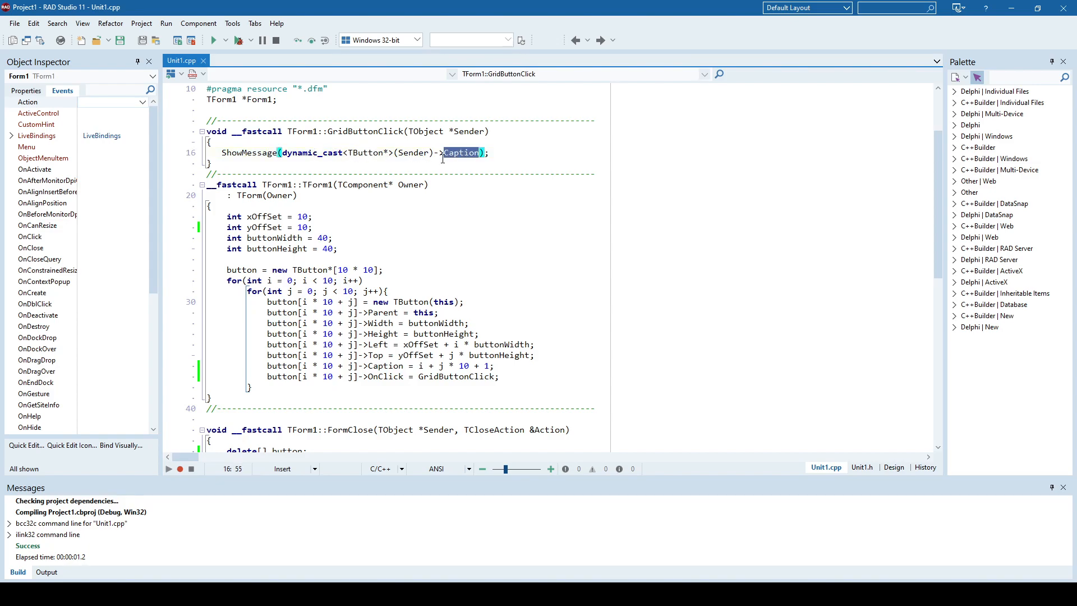
{"action": "mouse_move", "coordinate": [512, 258]}
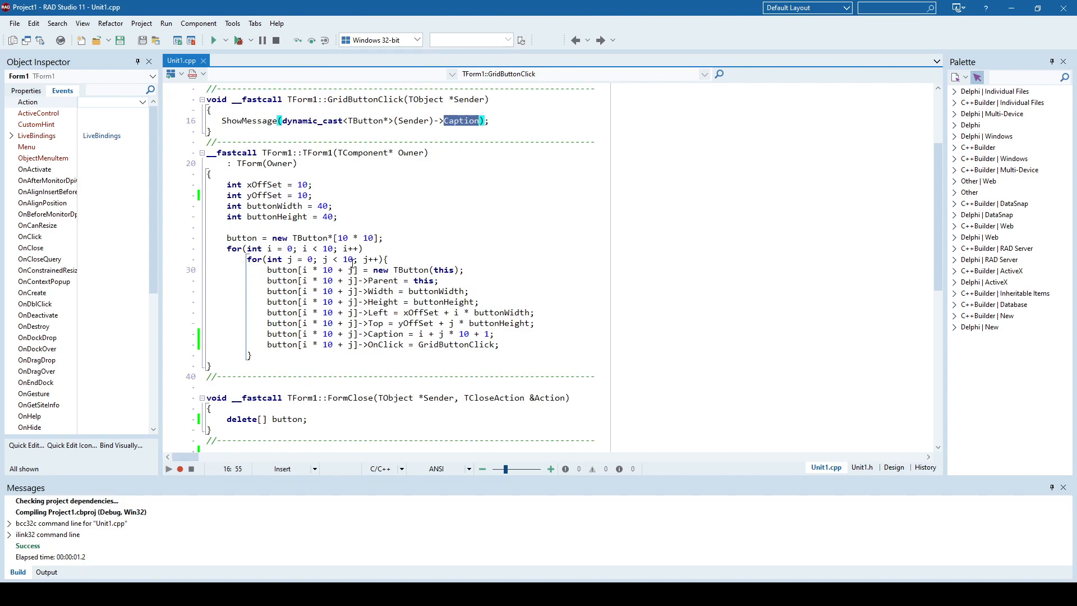
{"action": "double_click", "coordinate": [444, 269]}
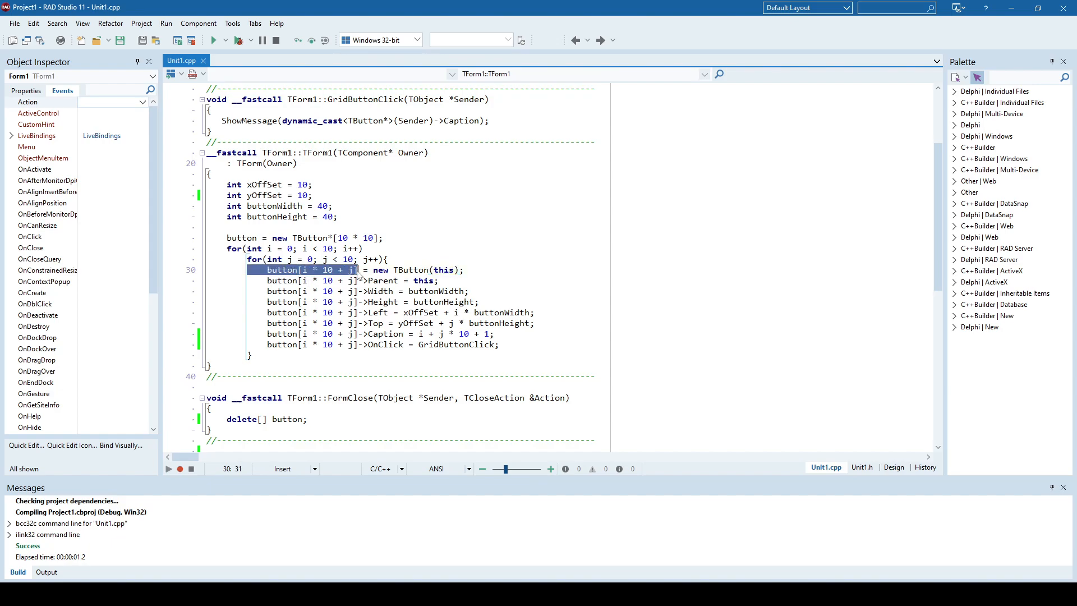
{"action": "mouse_move", "coordinate": [409, 305]}
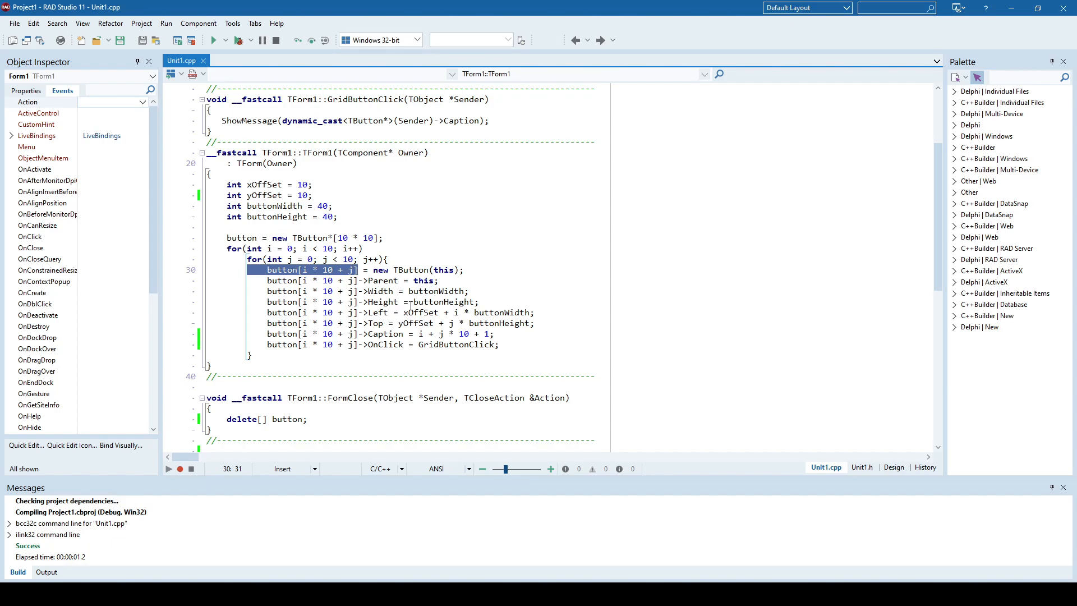
{"action": "left_click", "coordinate": [296, 238]}
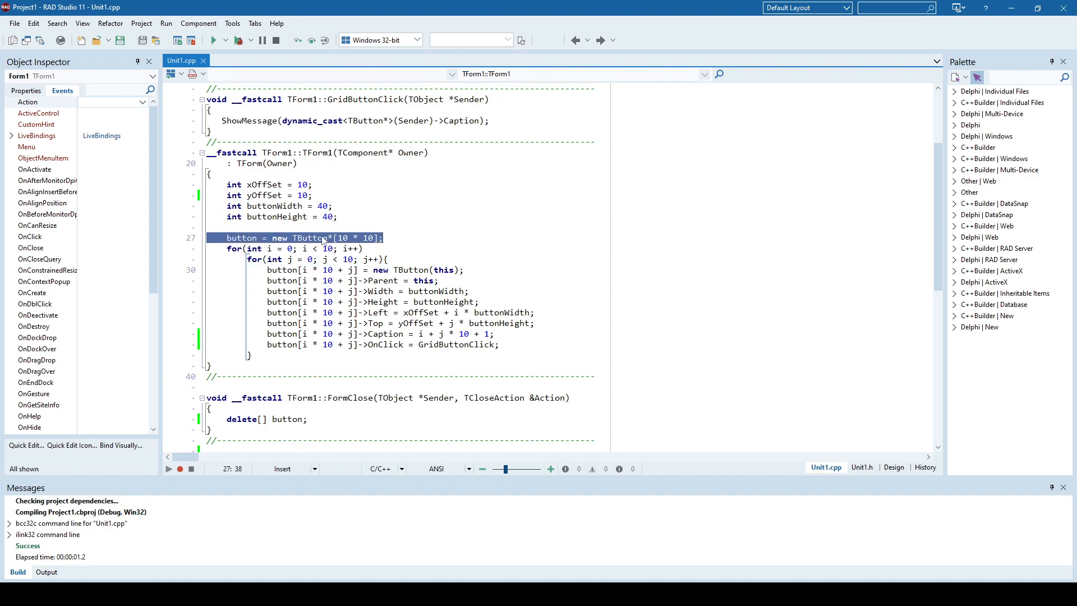
{"action": "left_click", "coordinate": [385, 236]}
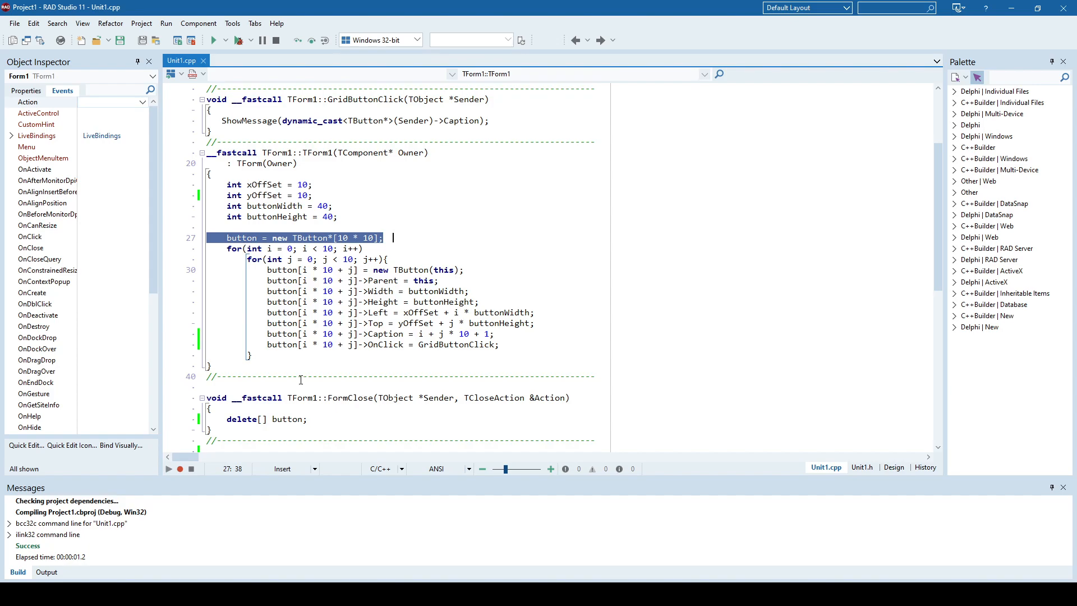
{"action": "left_click", "coordinate": [397, 313]}
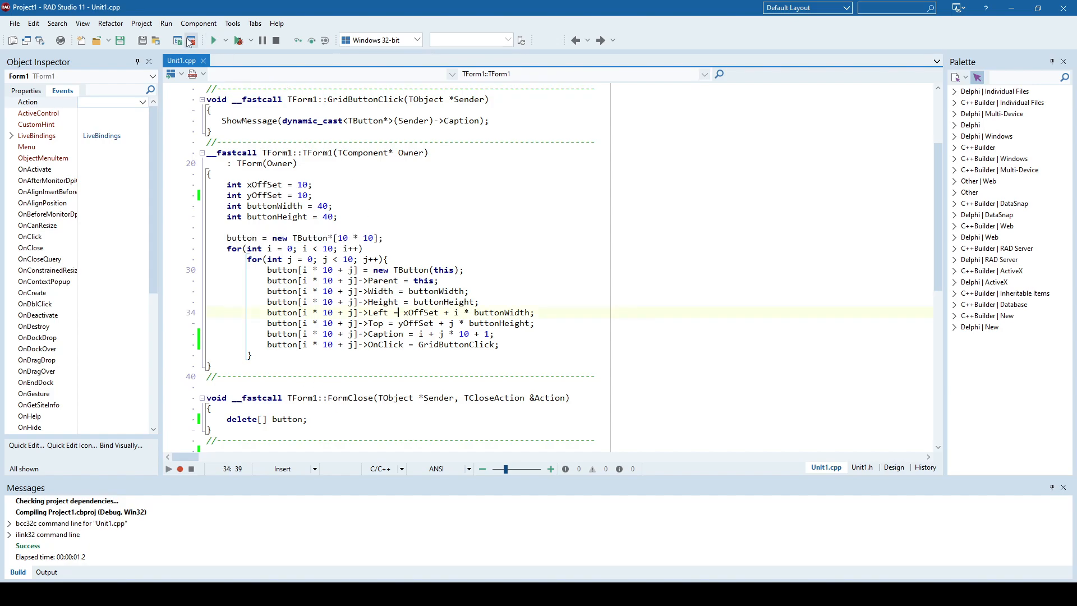
Change buttonWidth to 60 and buttonHeight to 30, then build and launch the form.
{"action": "left_click", "coordinate": [215, 39]}
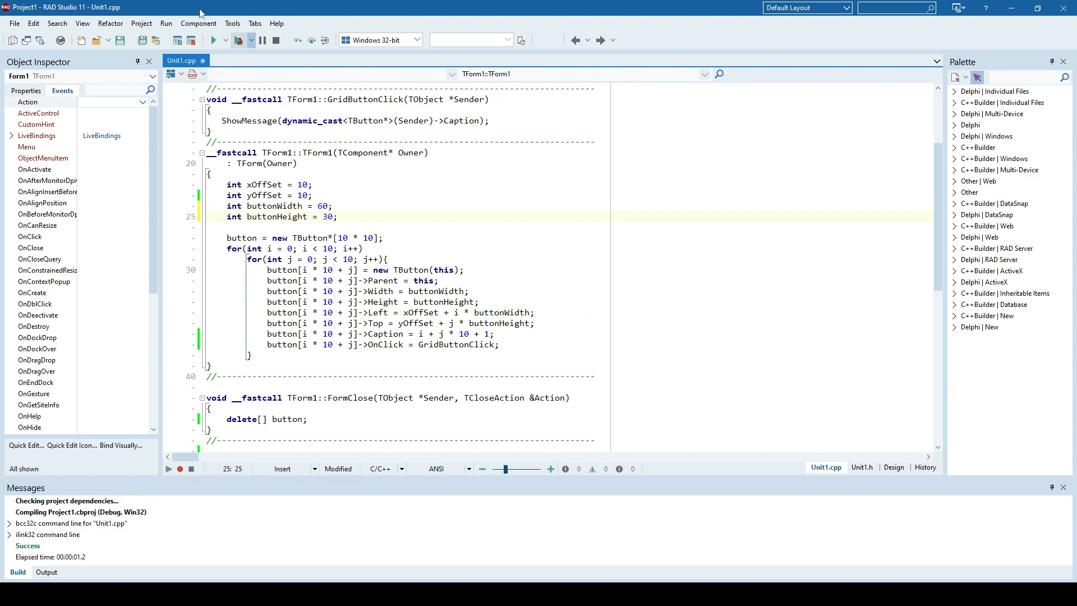
{"action": "left_click", "coordinate": [215, 39]}
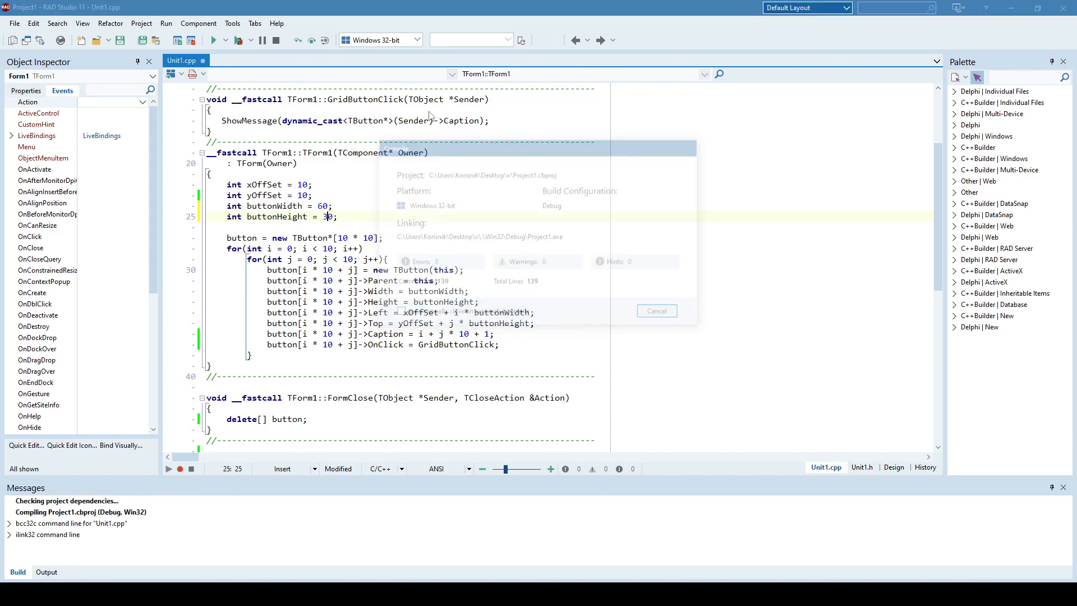
{"action": "left_click", "coordinate": [197, 39]}
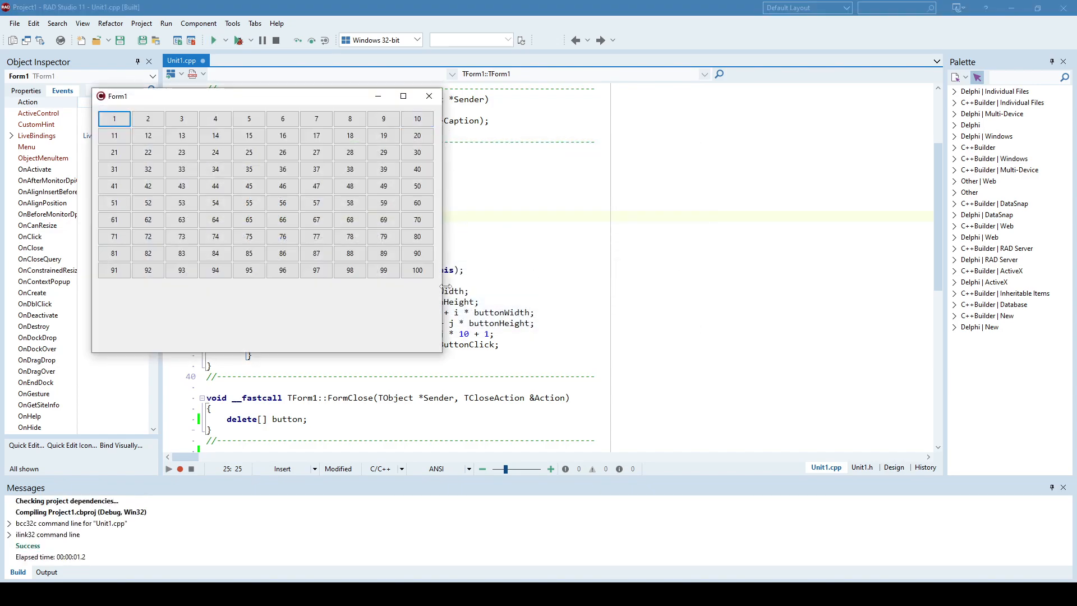